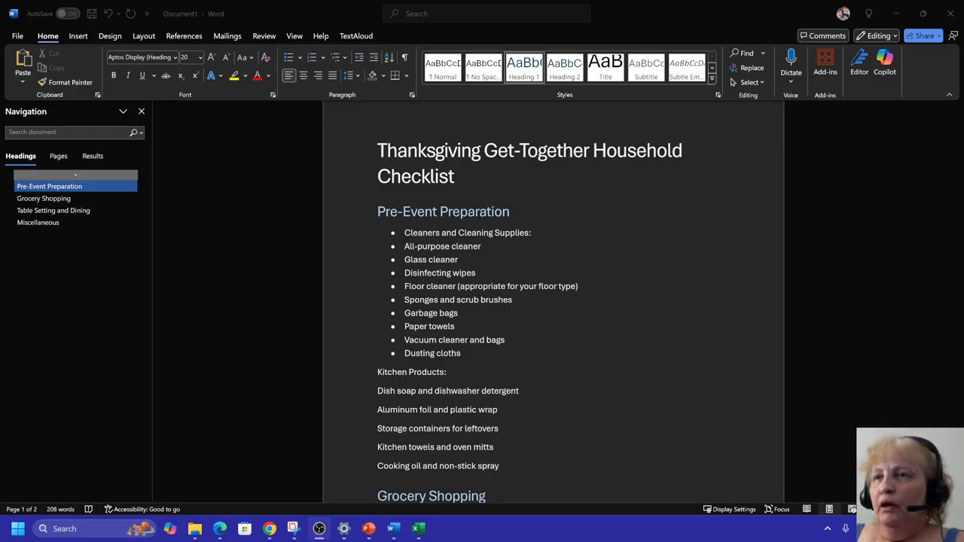
mouse_move(678, 124)
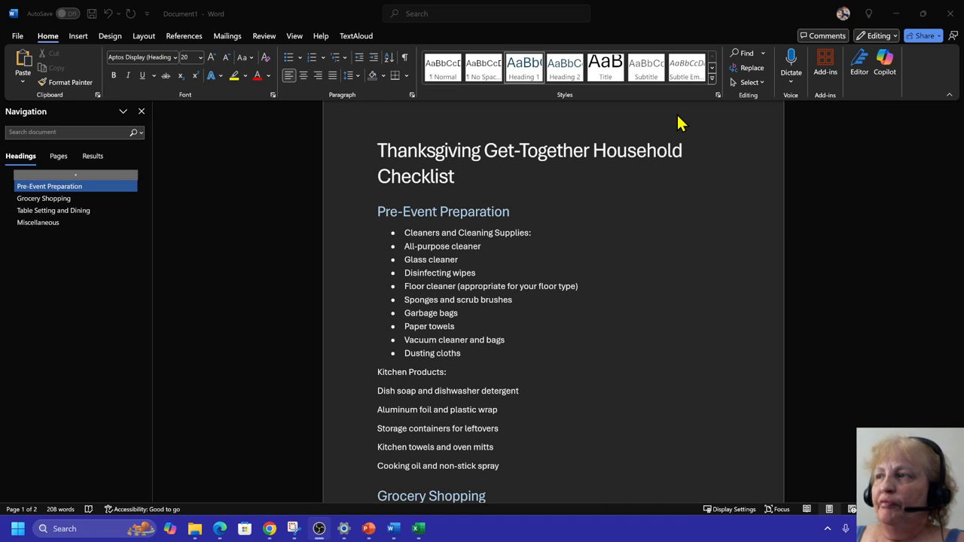
mouse_move(692, 158)
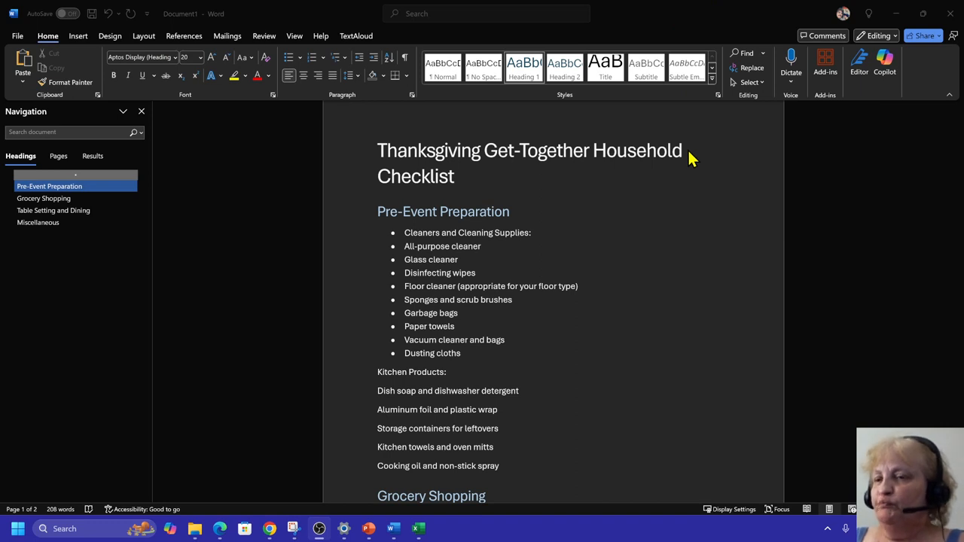
mouse_move(664, 158)
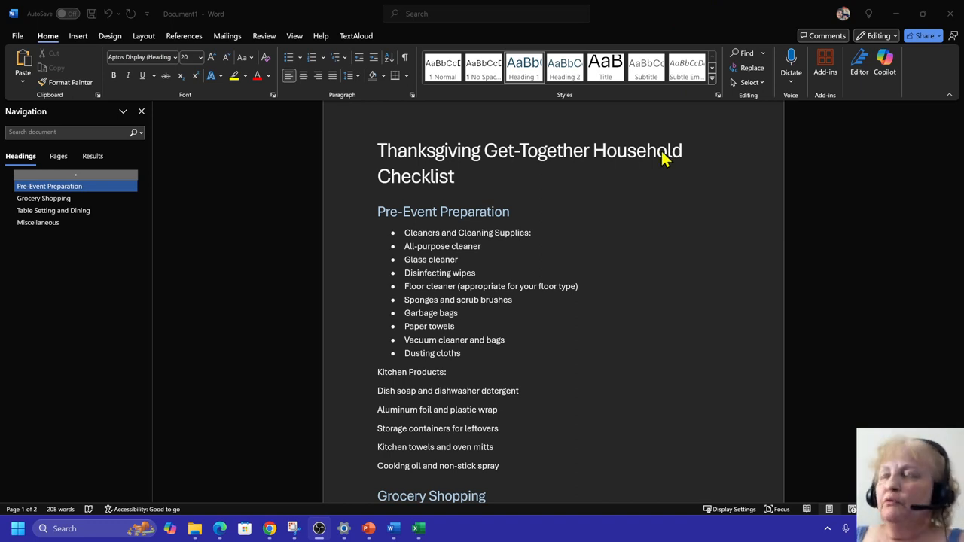
mouse_move(663, 154)
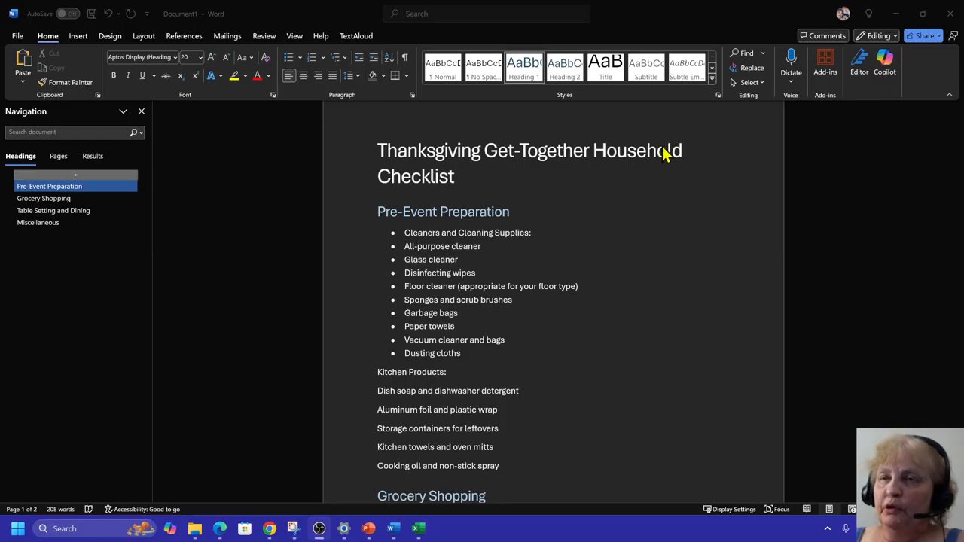
mouse_move(783, 195)
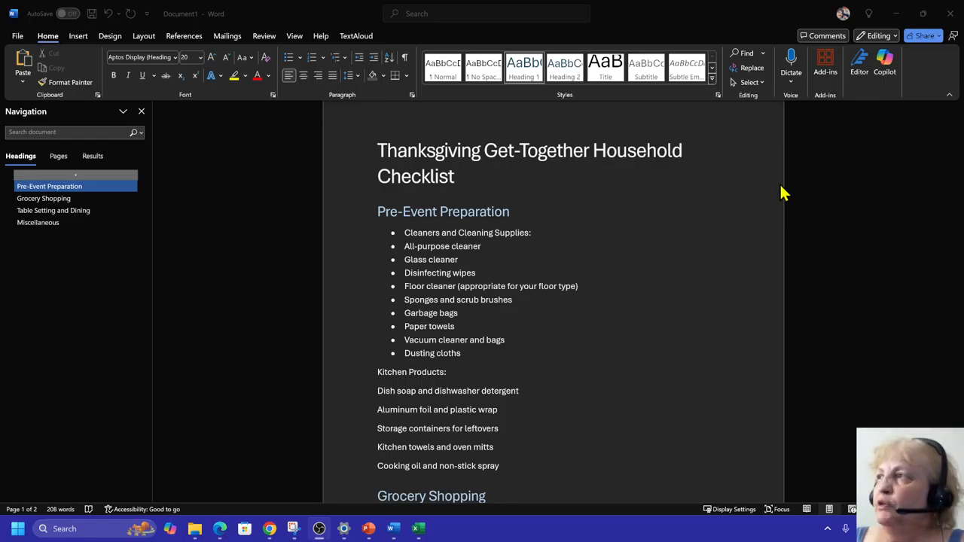
mouse_move(747, 184)
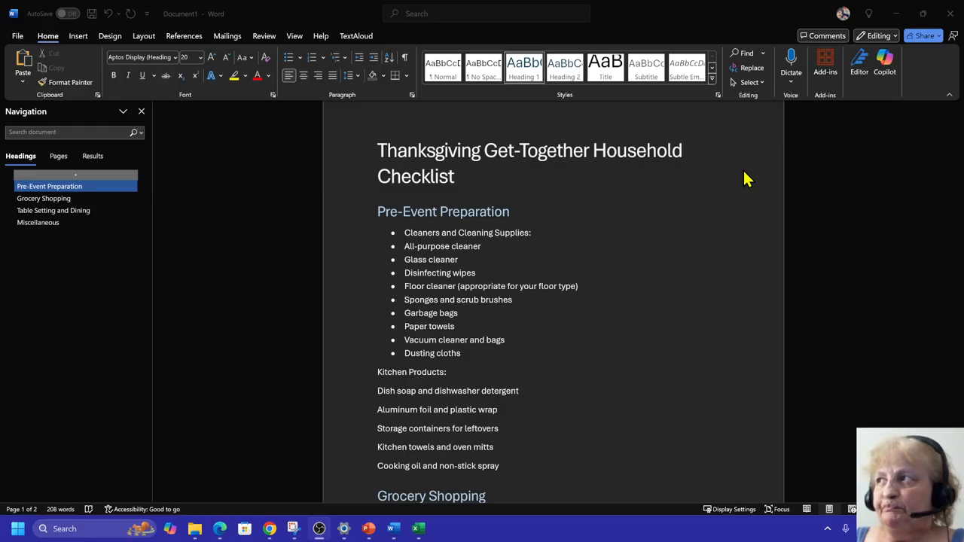
mouse_move(891, 72)
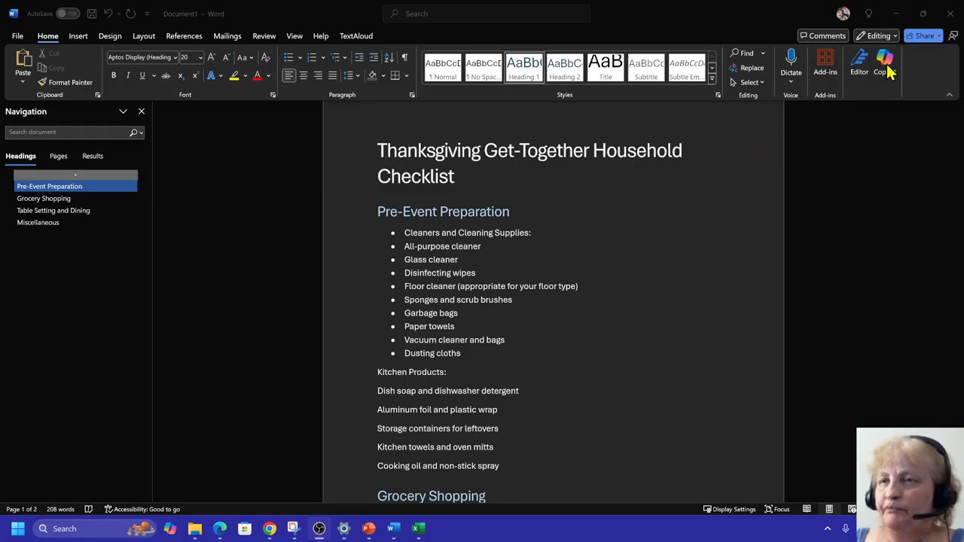
mouse_move(751, 199)
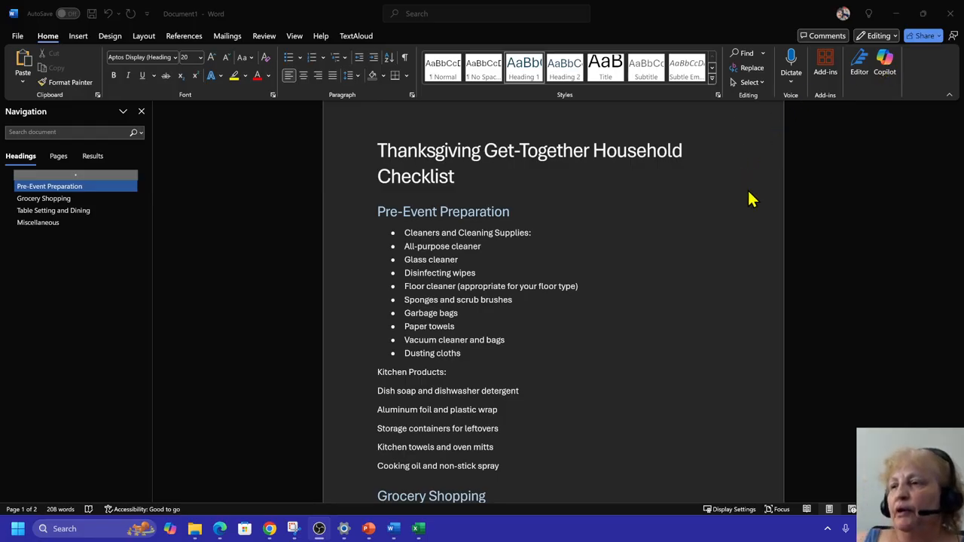
Show the Copilot assistant pane beside the Thanksgiving checklist document.
scroll("down", 3)
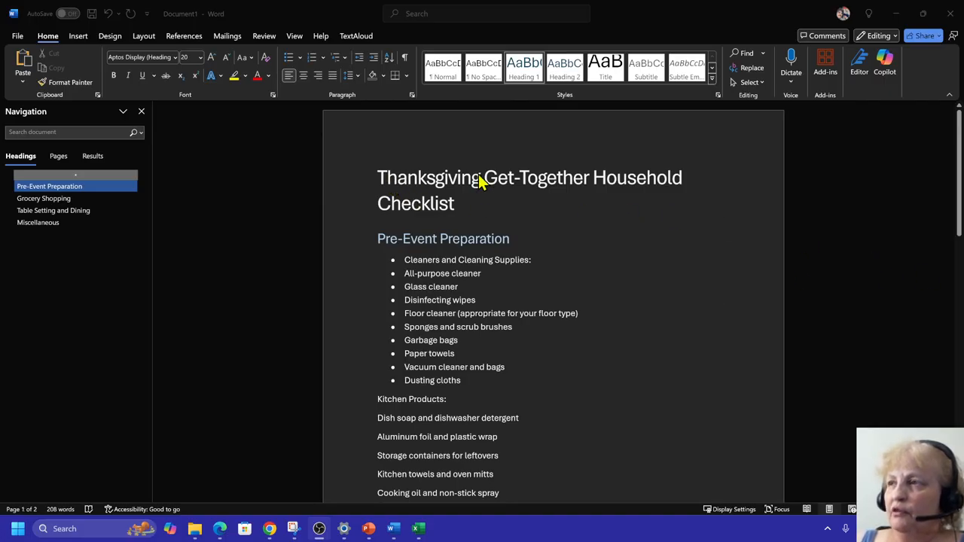
mouse_move(455, 217)
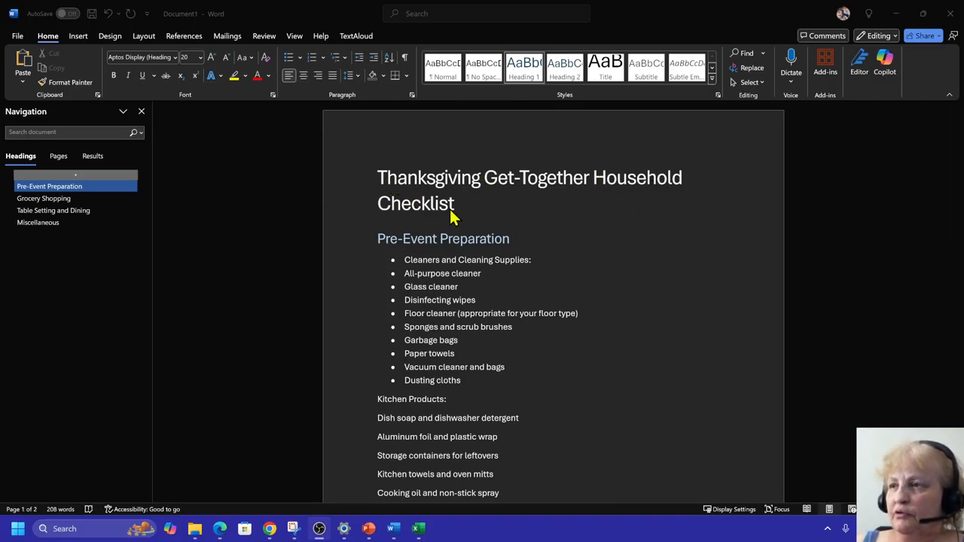
mouse_move(685, 205)
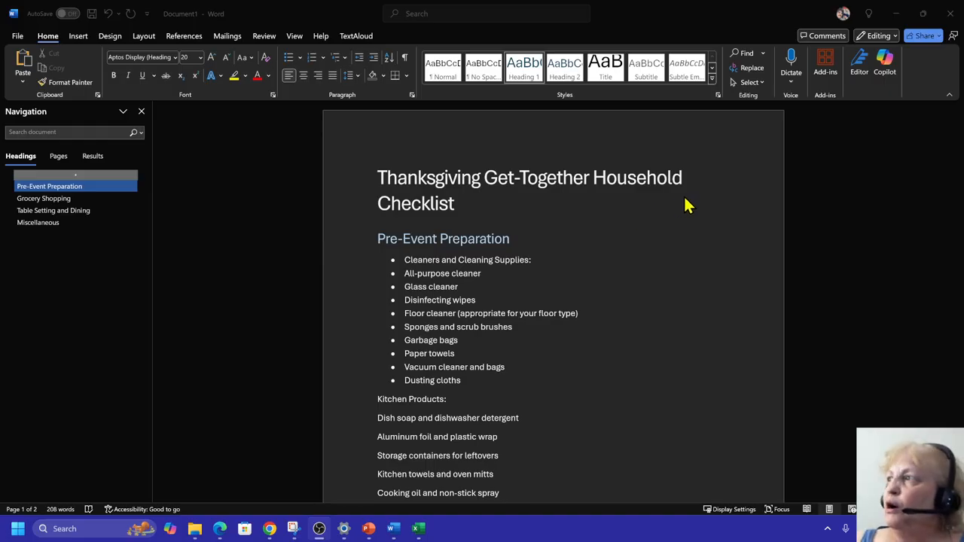
mouse_move(882, 112)
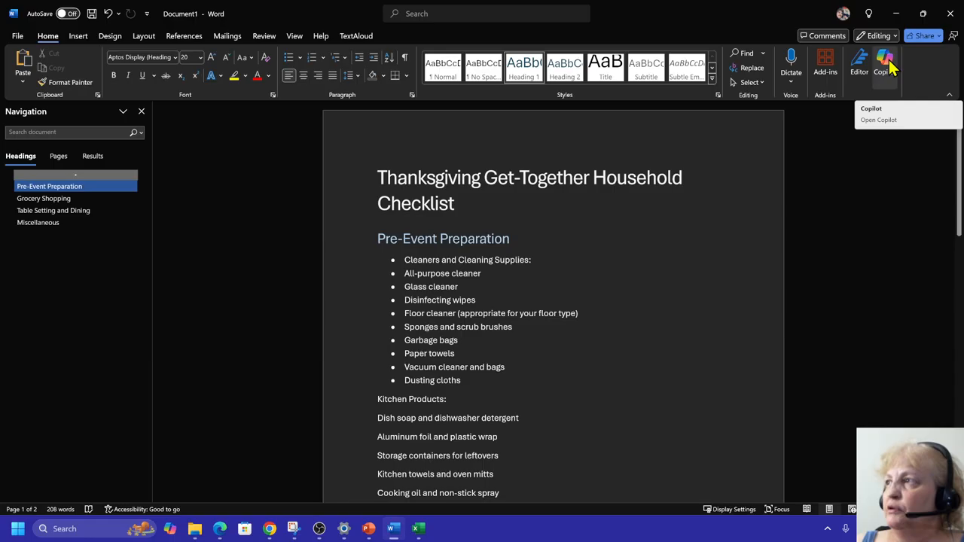
left_click(884, 64)
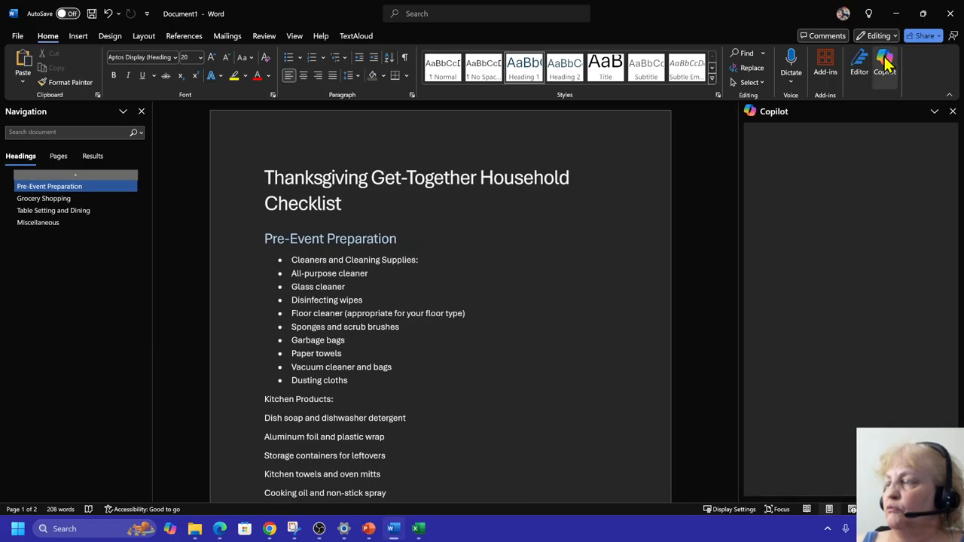
left_click(885, 63)
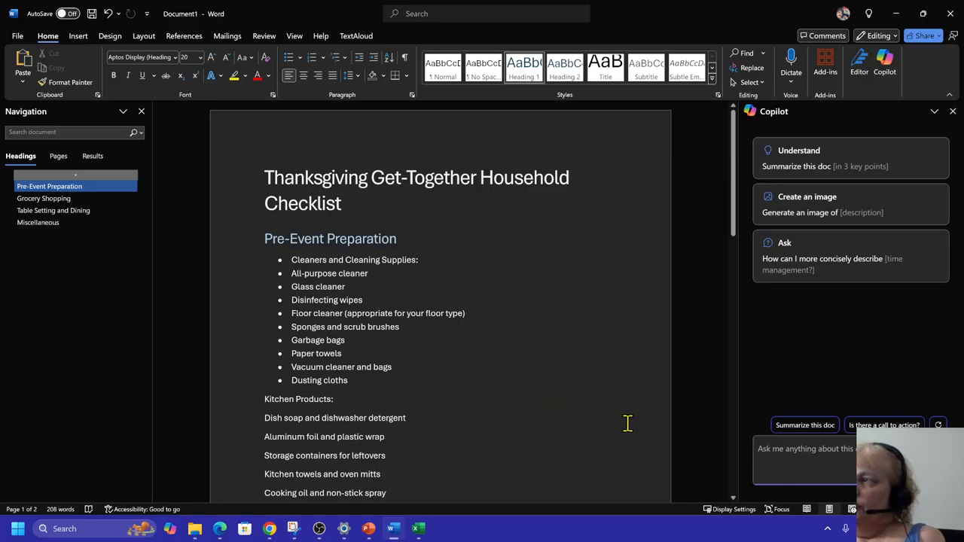
mouse_move(607, 386)
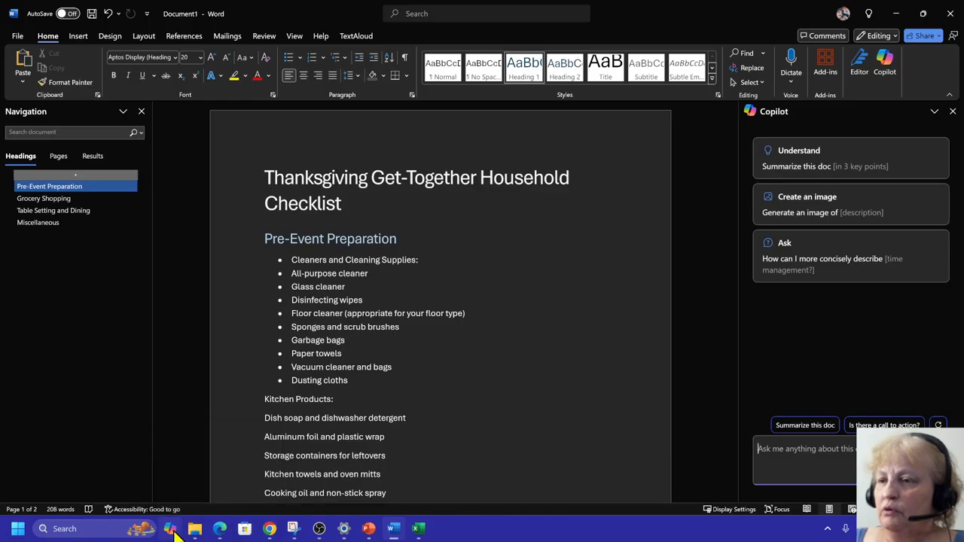
mouse_move(172, 527)
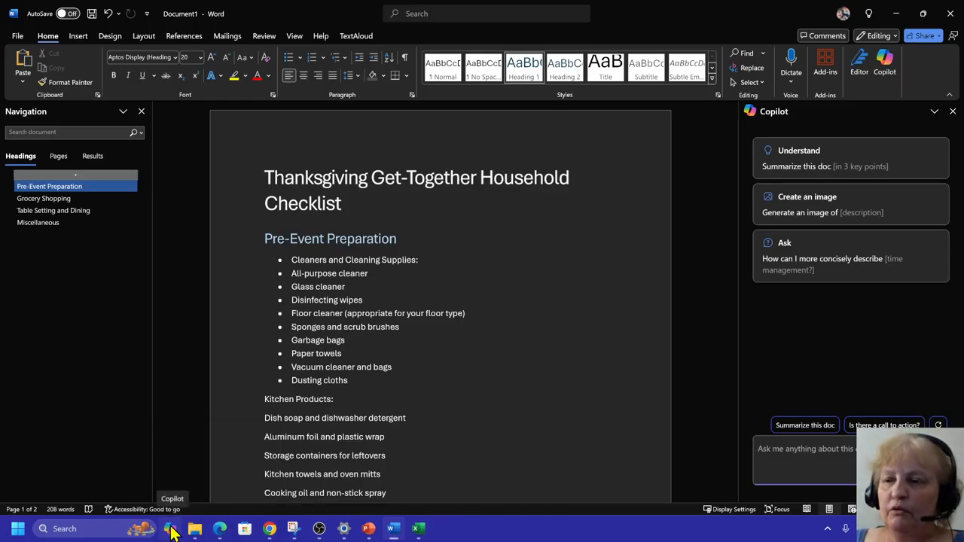
mouse_move(836, 358)
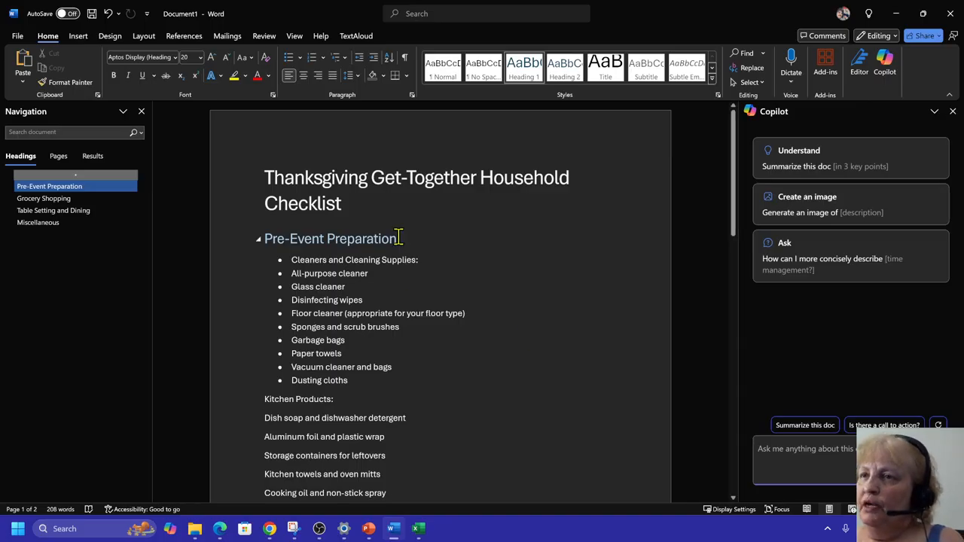
mouse_move(544, 214)
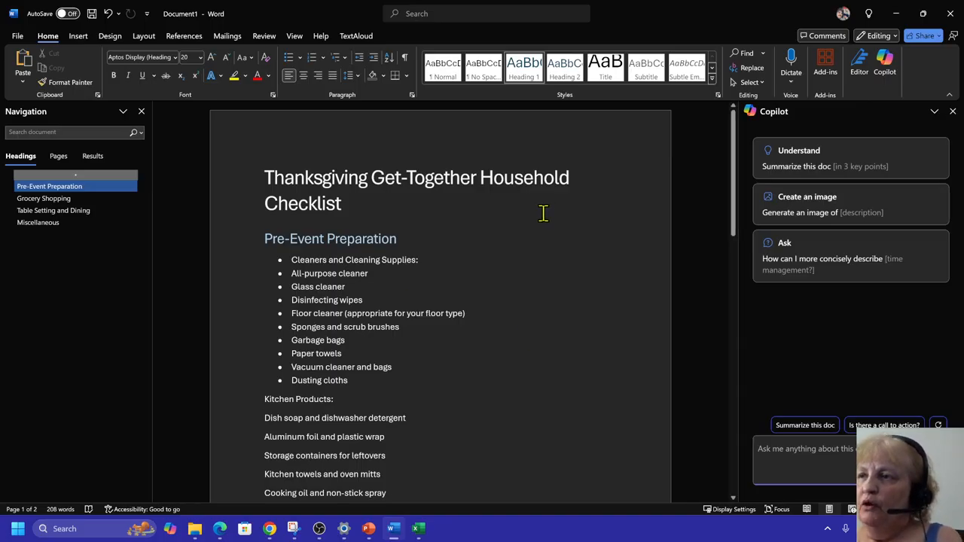
mouse_move(555, 214)
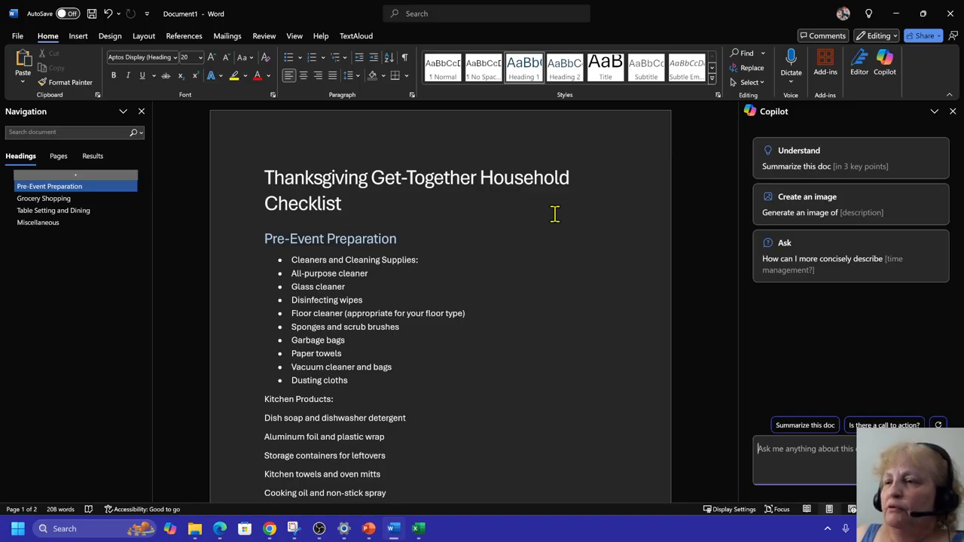
mouse_move(619, 53)
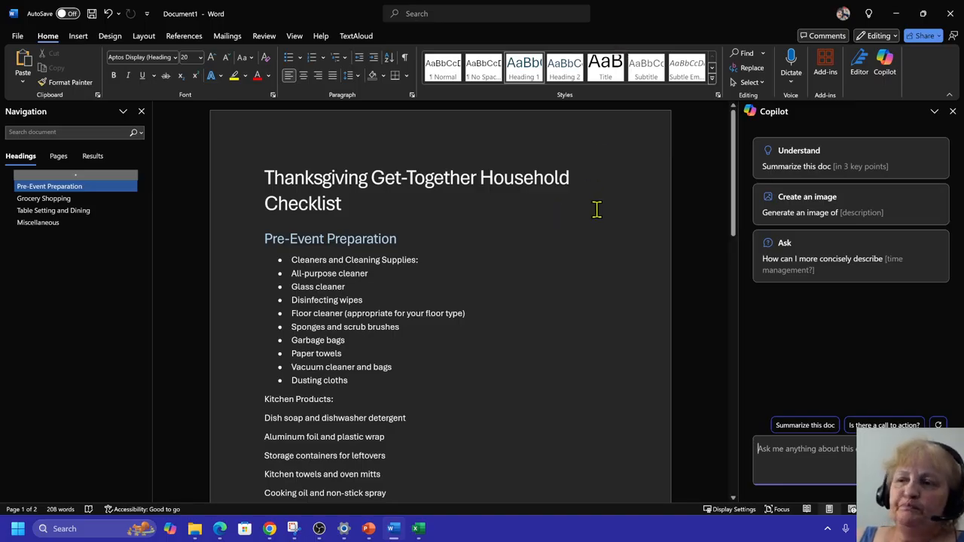
scroll("down", 3)
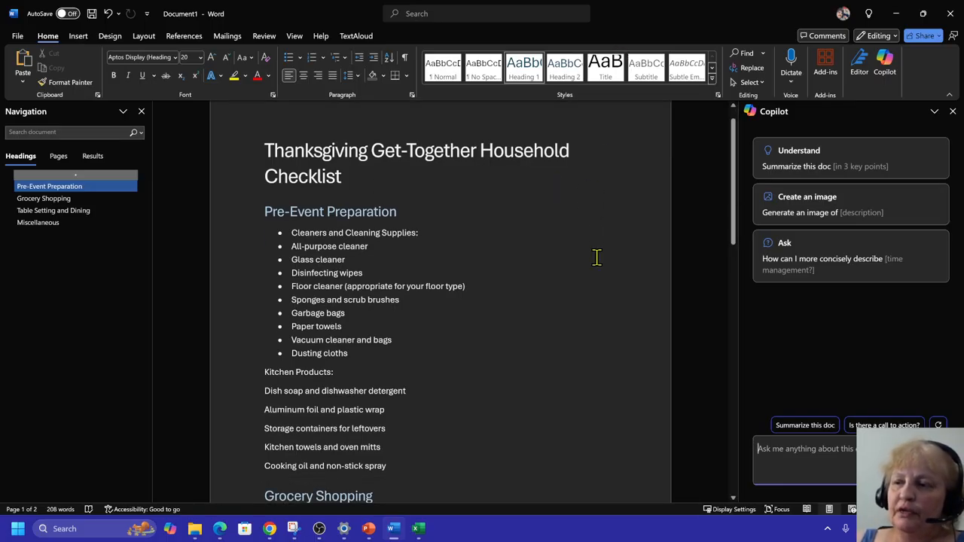
scroll("down", 3)
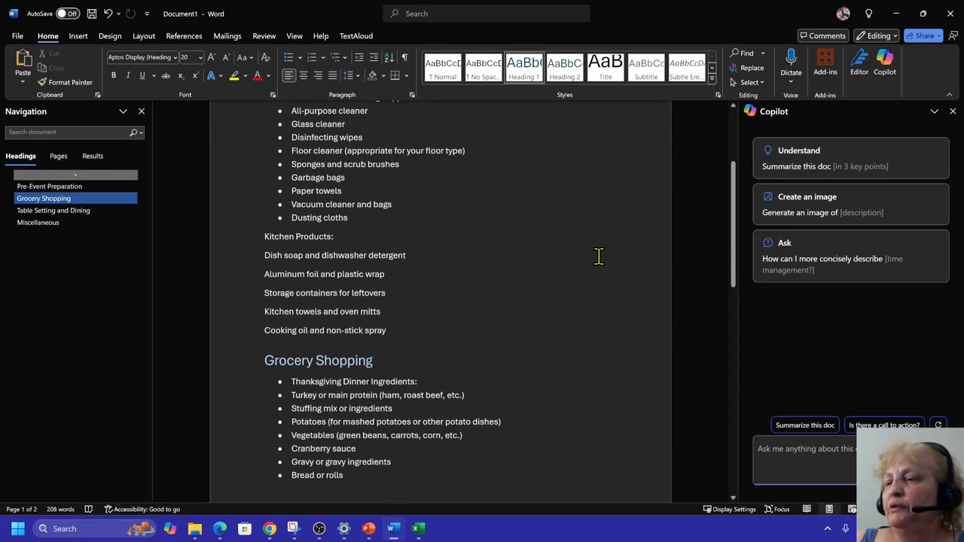
scroll("down", 3)
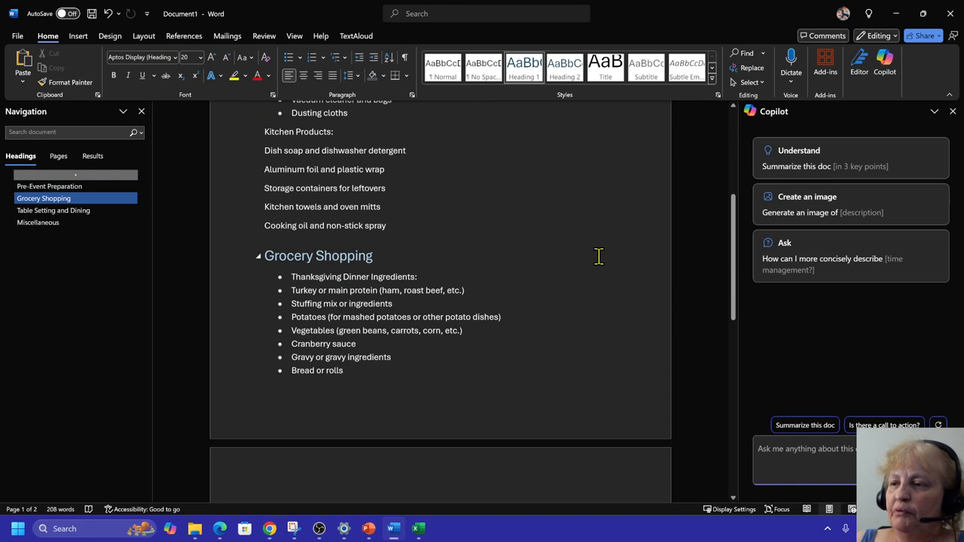
scroll("down", 3)
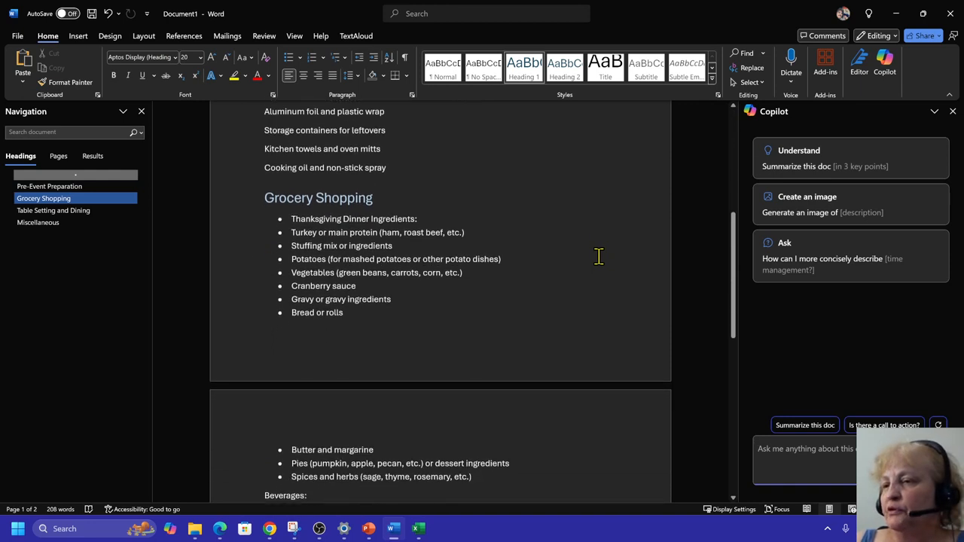
scroll("down", 3)
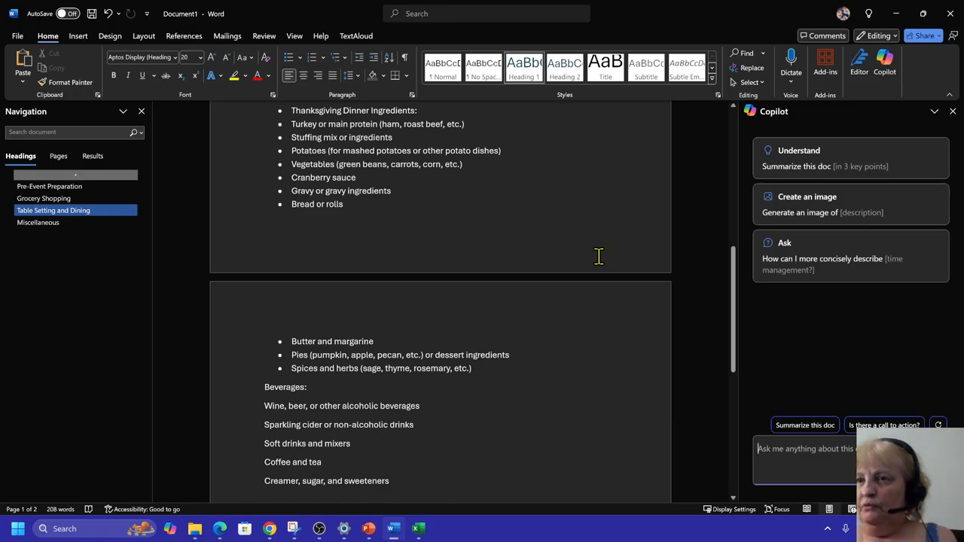
scroll("down", 3)
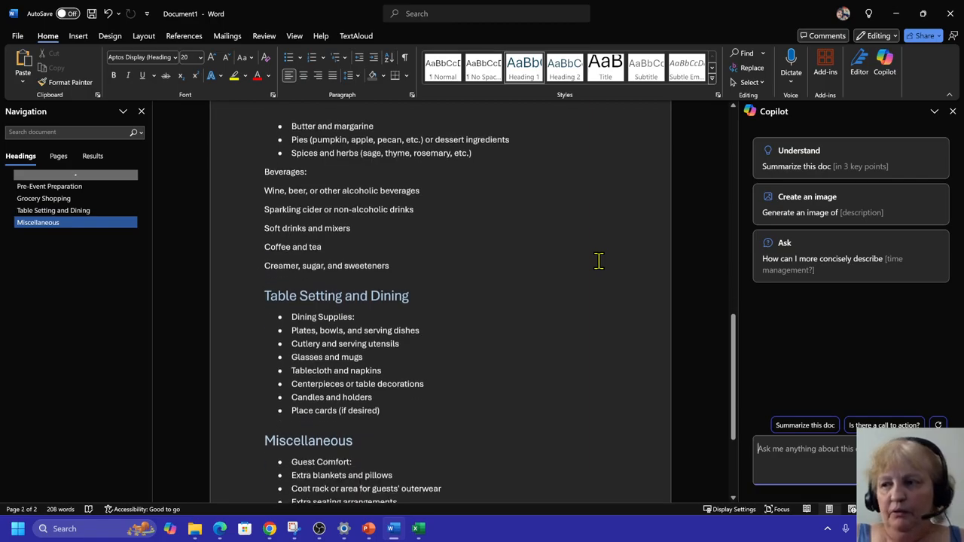
scroll("down", 3)
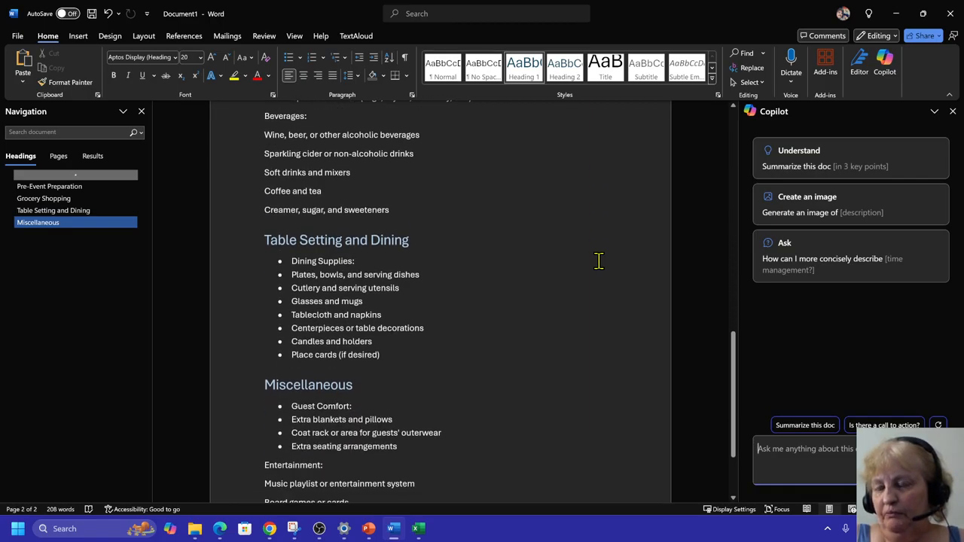
scroll("down", 3)
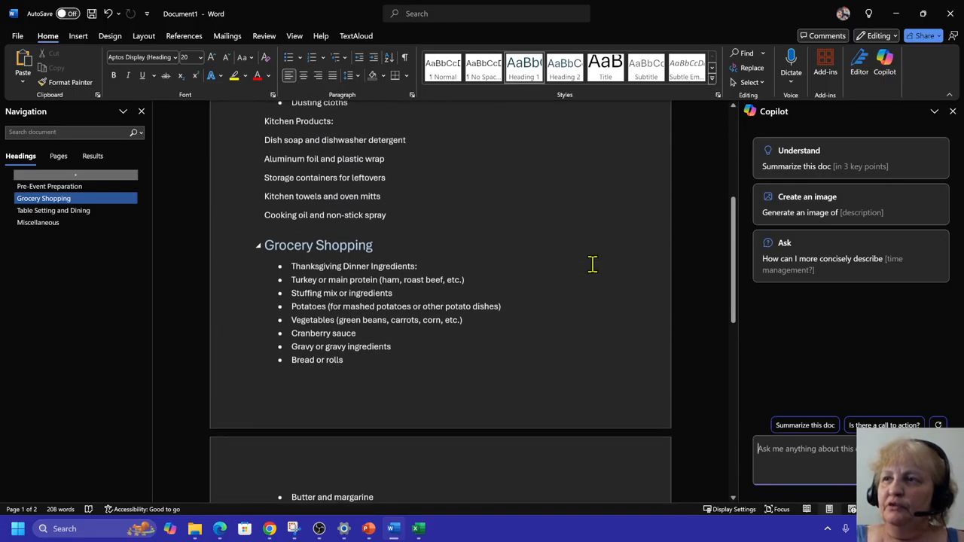
scroll("up", 3)
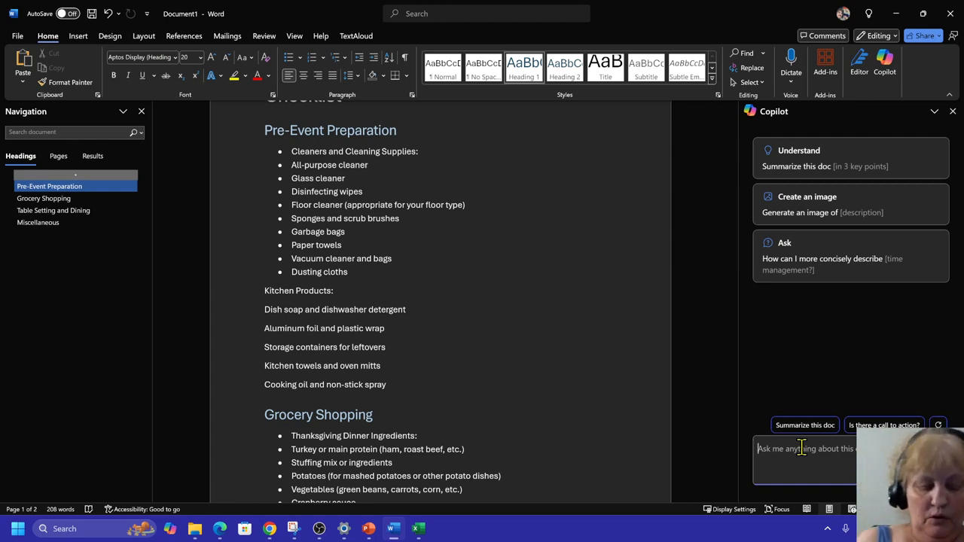
Draft a Copilot question asking what a good budget for the preparation checklist would be.
type("what would be a")
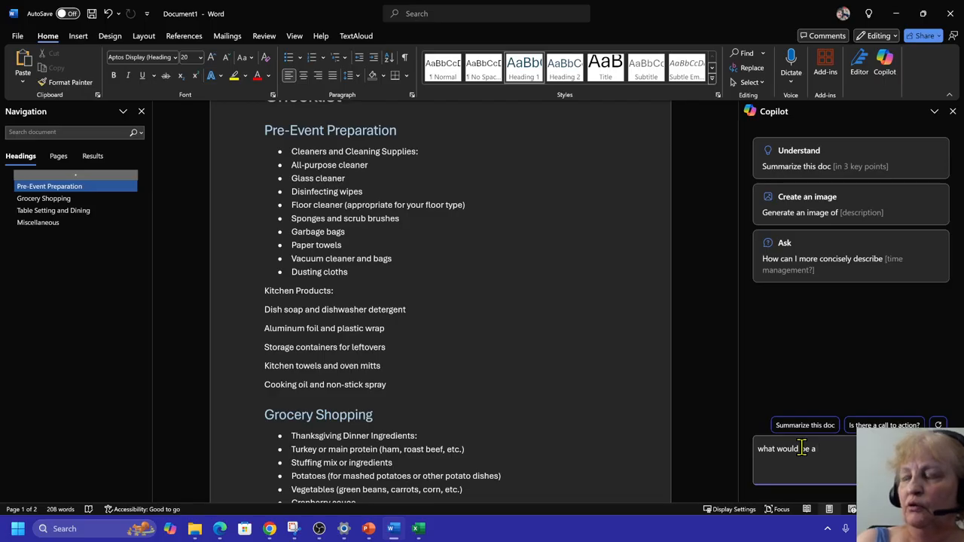
type("good budg")
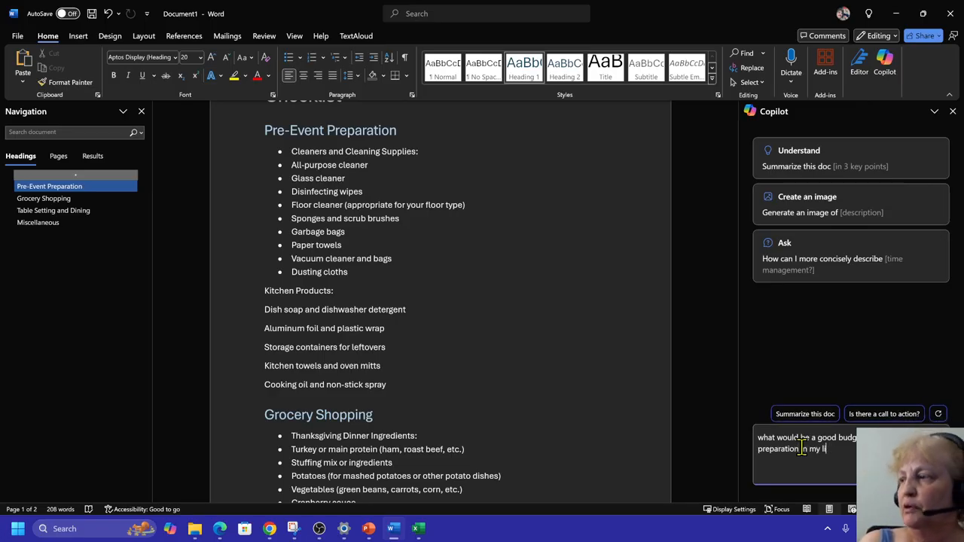
type("checklist h")
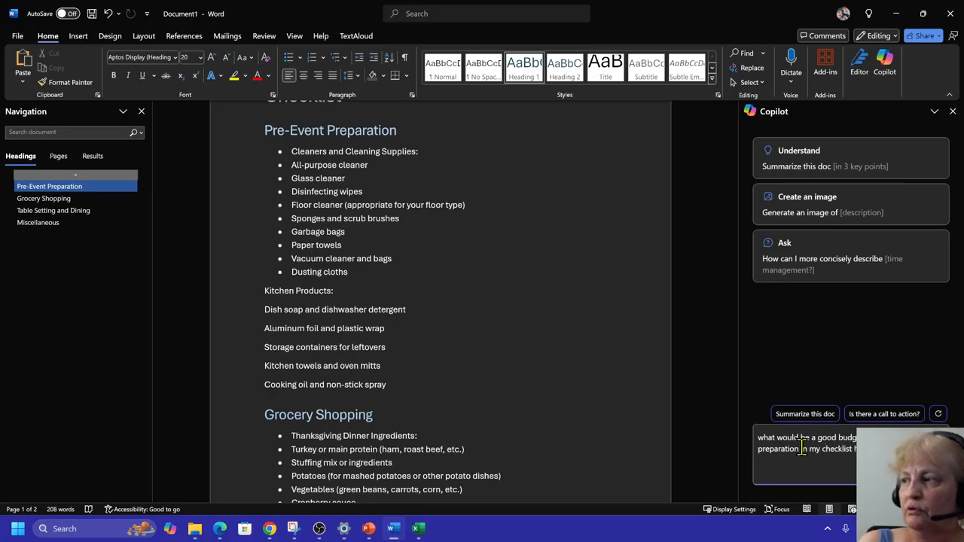
Send the budget question and review Copilot's $50–$200 answer and the checklist.
key("enter")
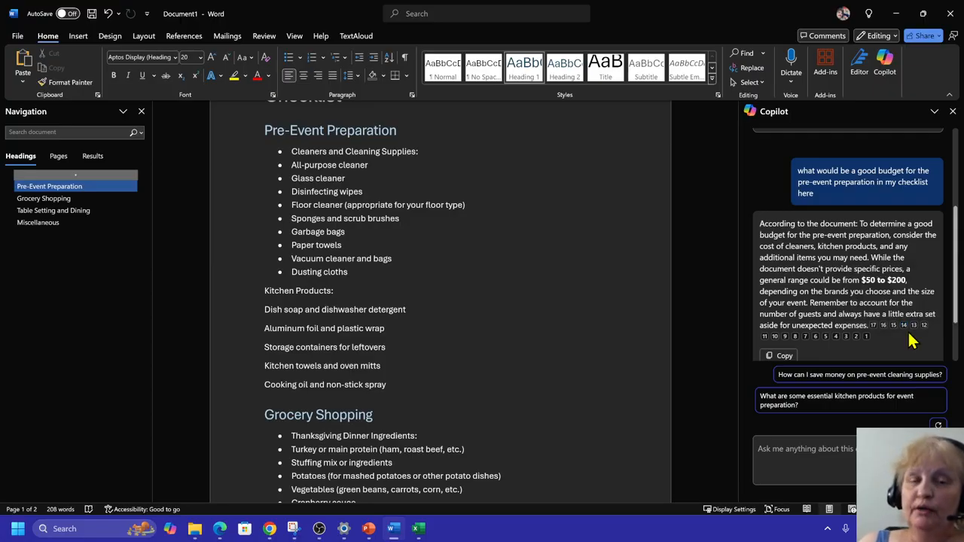
mouse_move(886, 360)
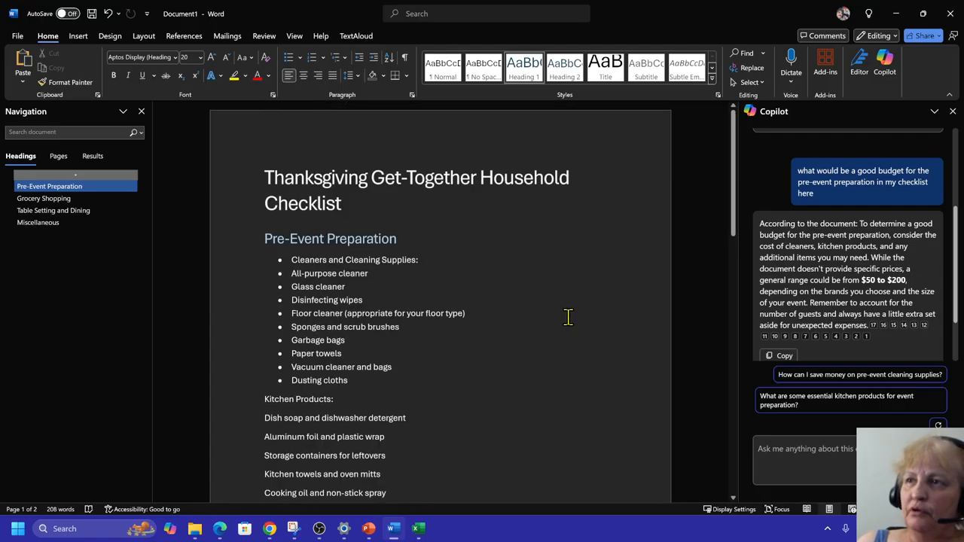
mouse_move(568, 277)
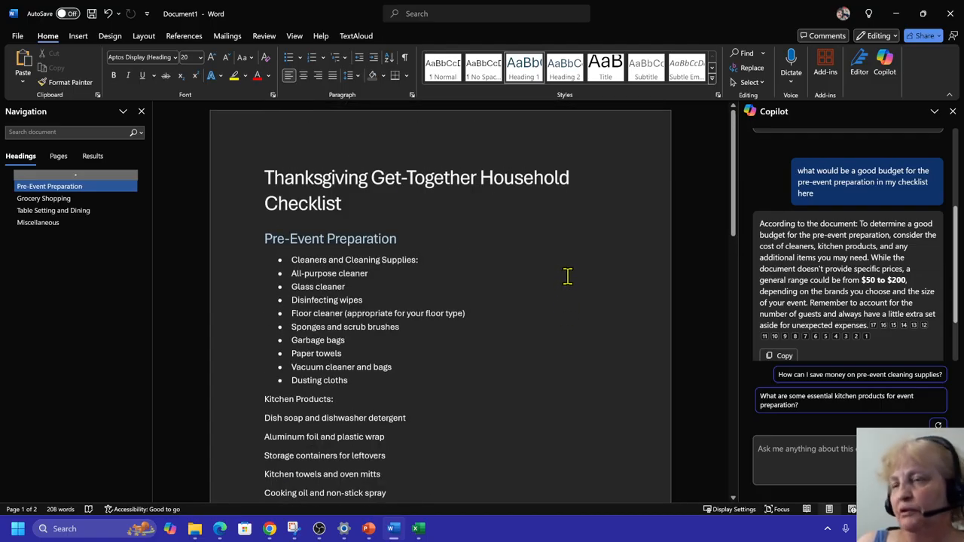
mouse_move(821, 475)
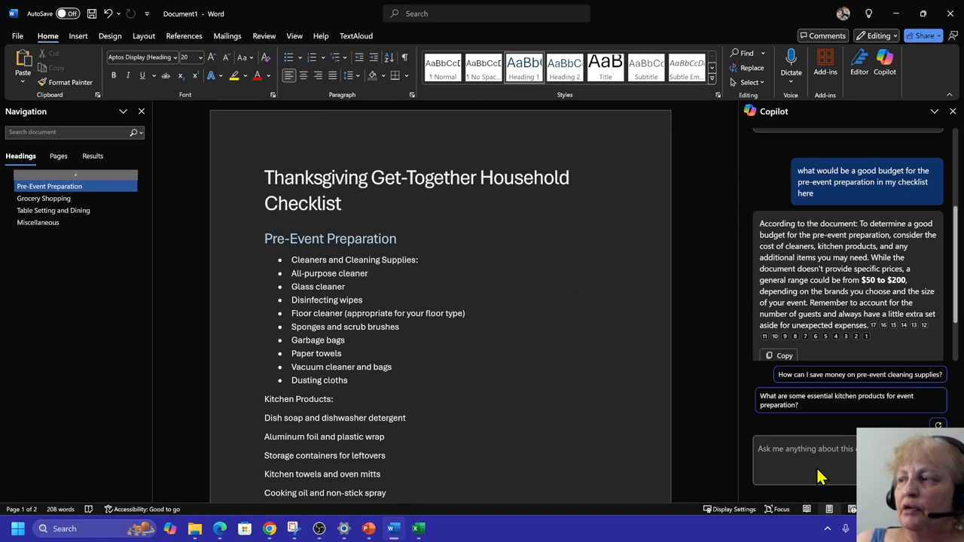
scroll("down", 3)
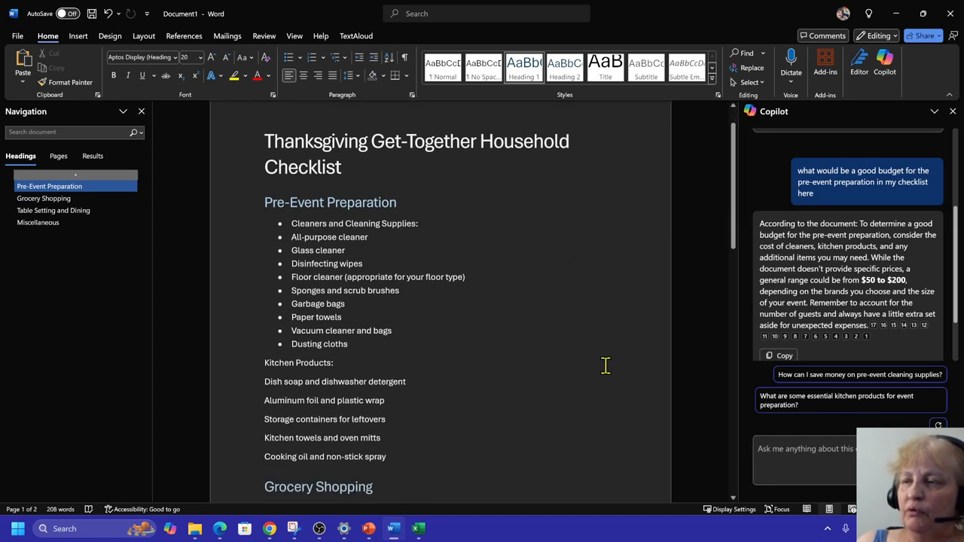
scroll("down", 3)
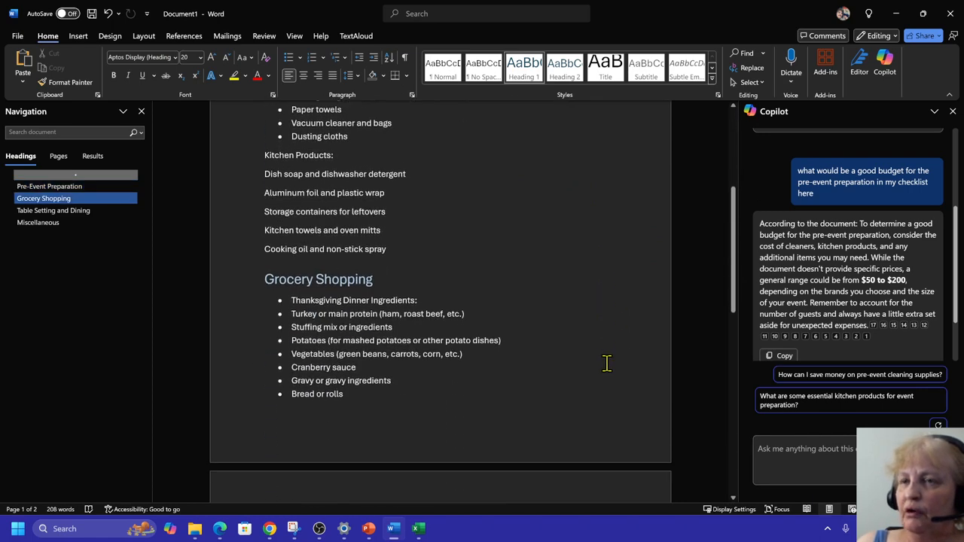
scroll("down", 3)
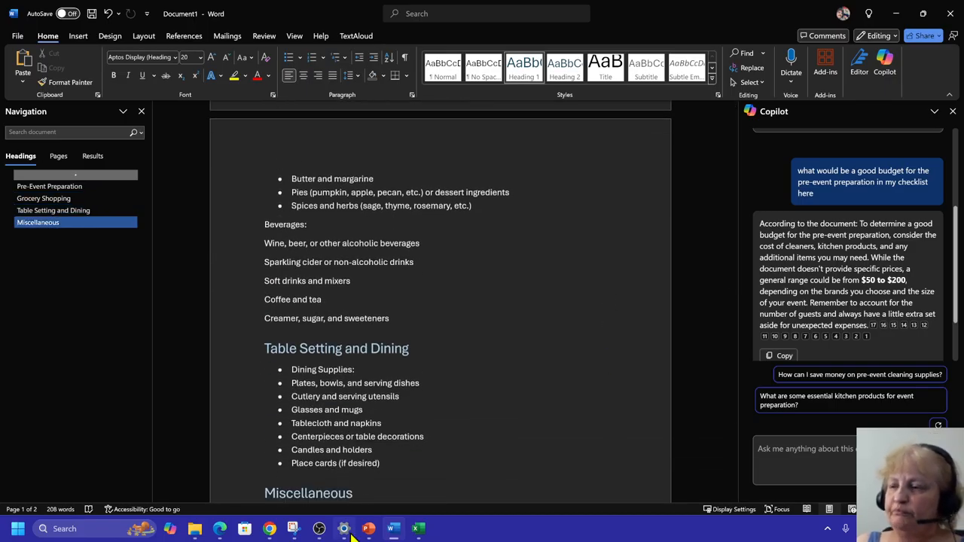
mouse_move(367, 527)
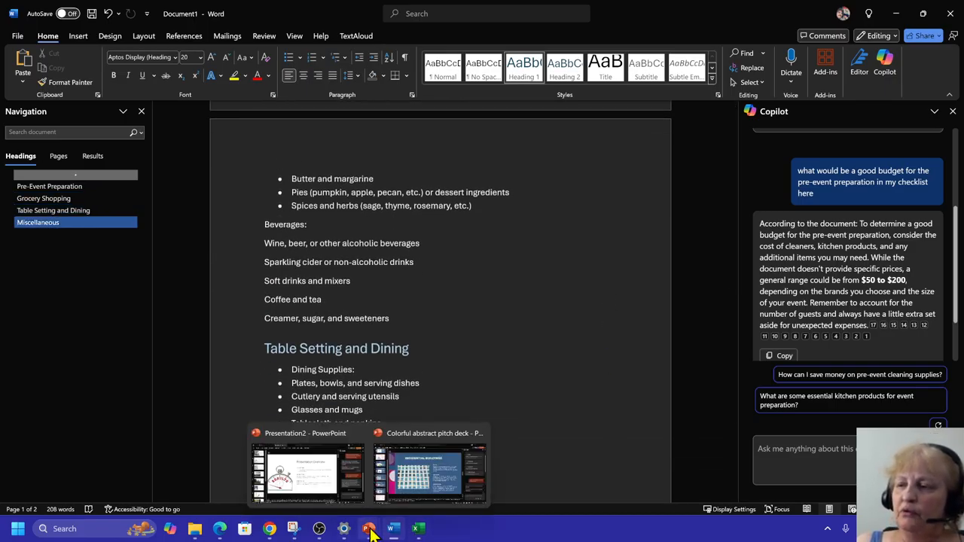
mouse_move(460, 479)
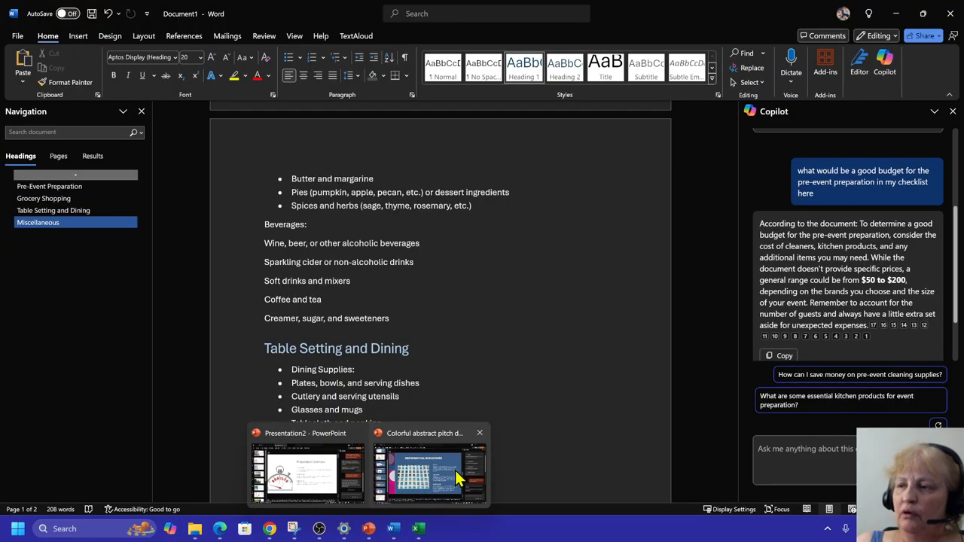
Switch to the Colorful abstract pitch deck and view its Basic Building Anatomy slide.
left_click(429, 470)
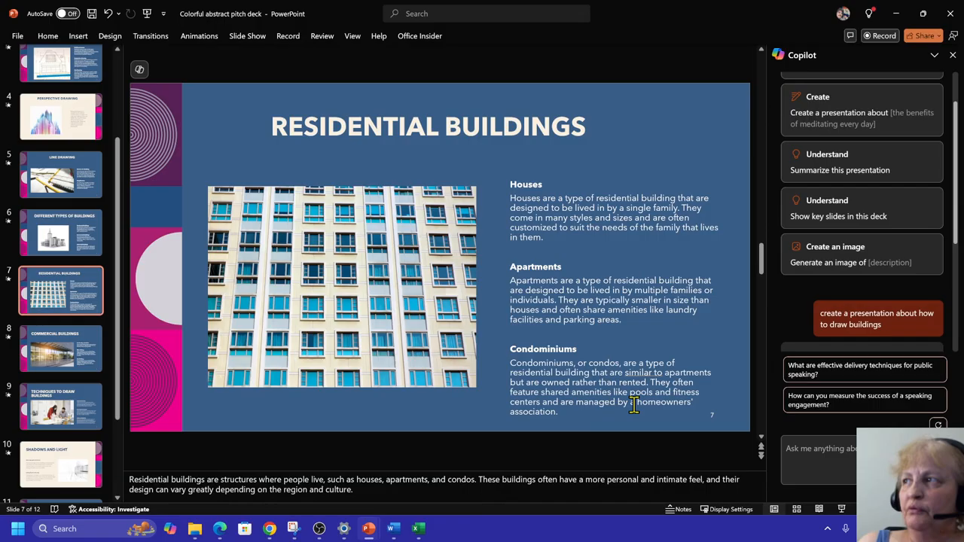
mouse_move(643, 180)
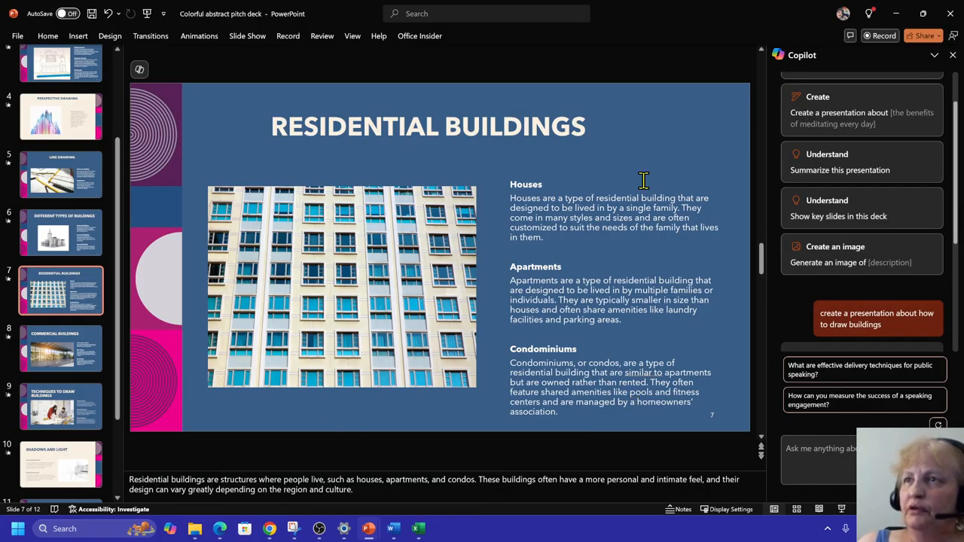
left_click(60, 116)
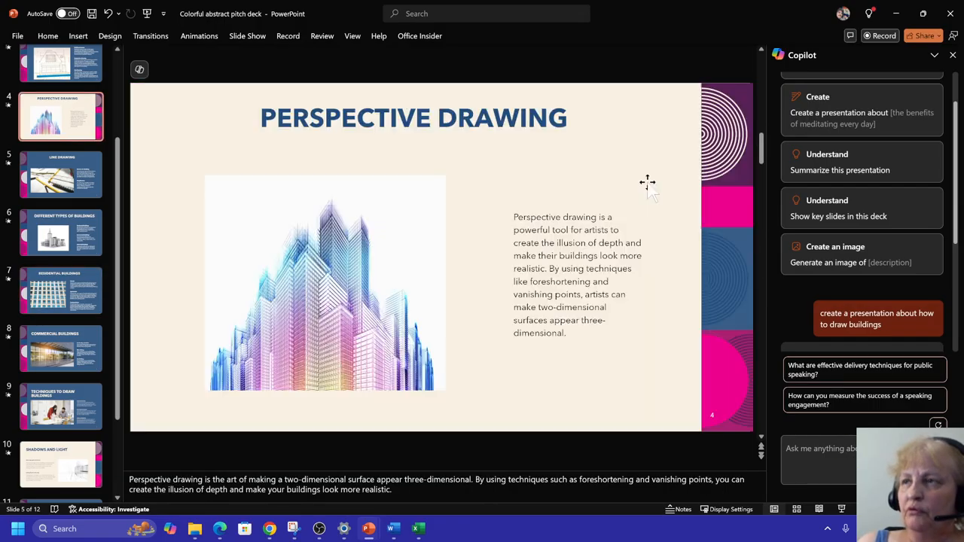
left_click(60, 78)
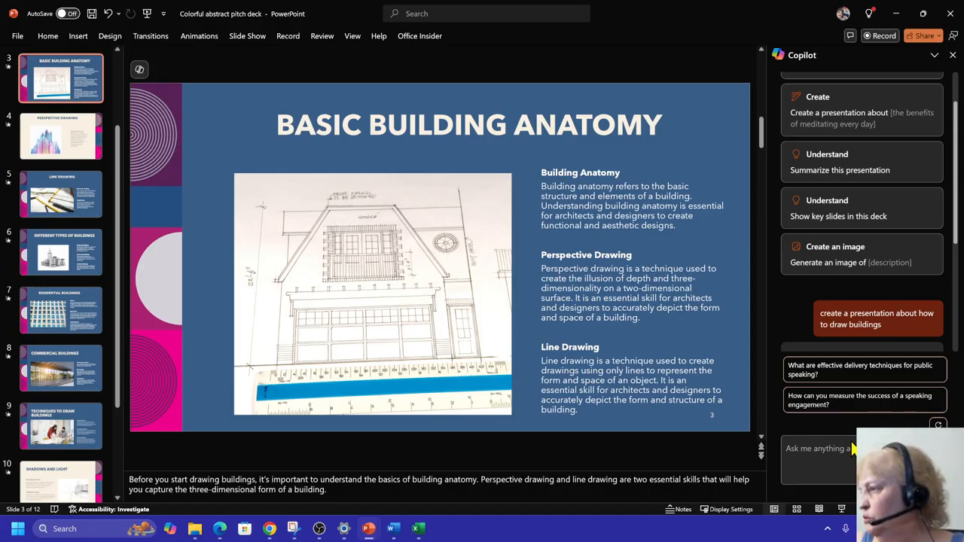
mouse_move(851, 444)
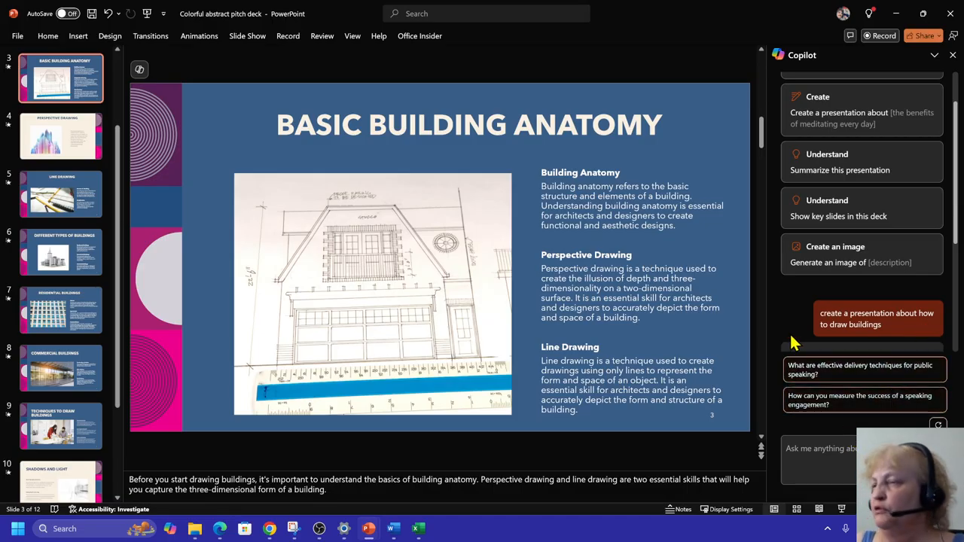
mouse_move(210, 205)
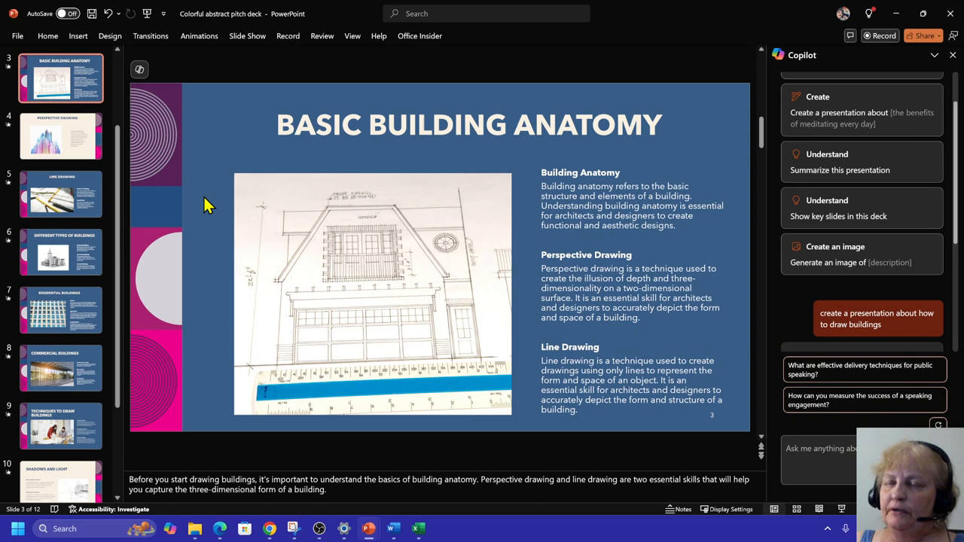
mouse_move(102, 229)
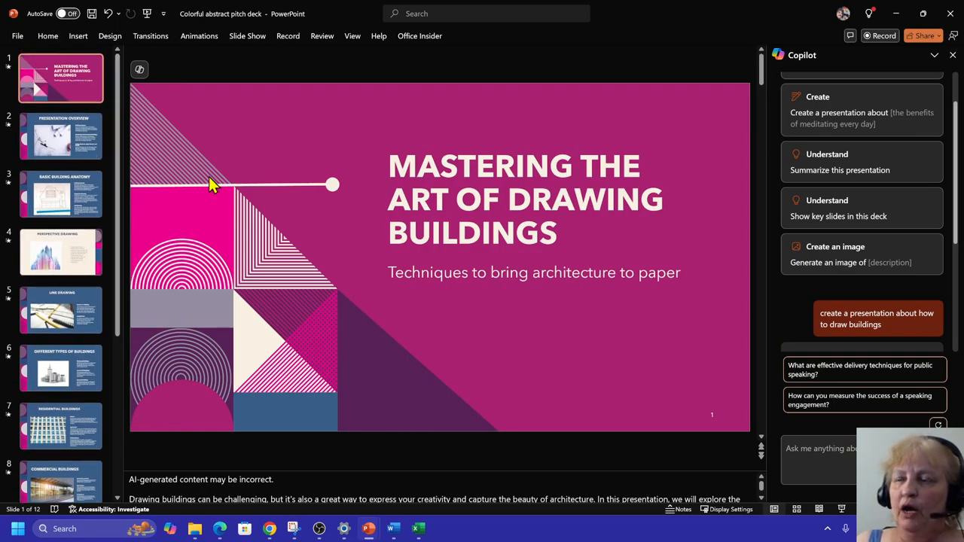
mouse_move(234, 283)
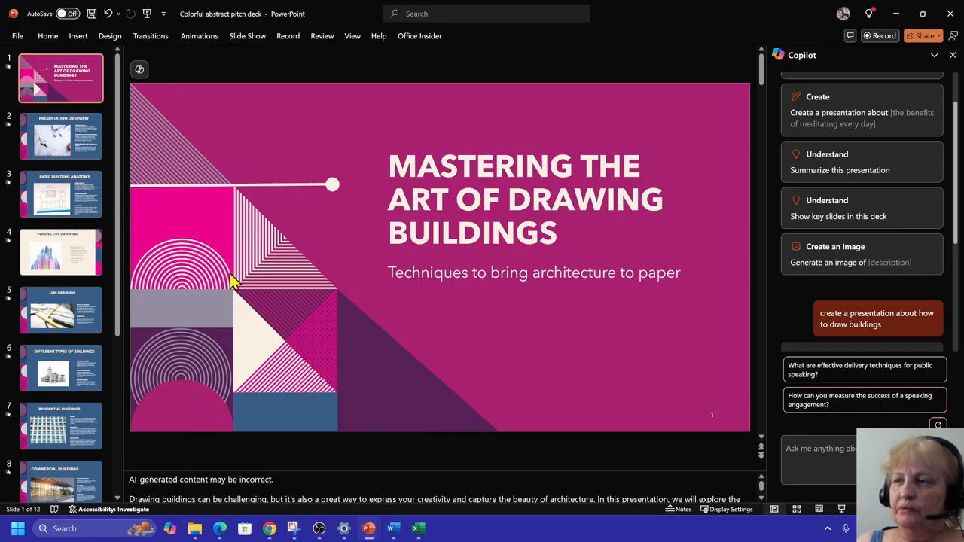
mouse_move(211, 204)
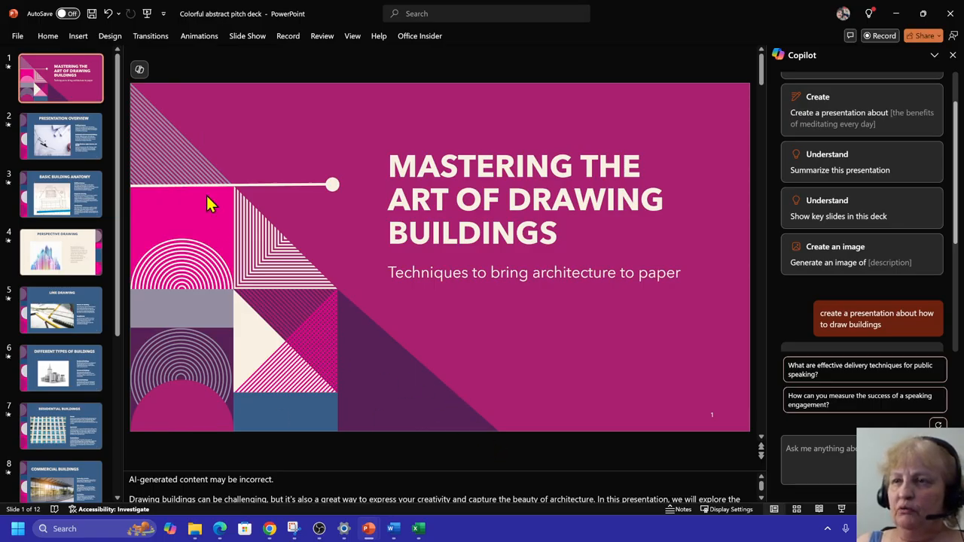
mouse_move(540, 358)
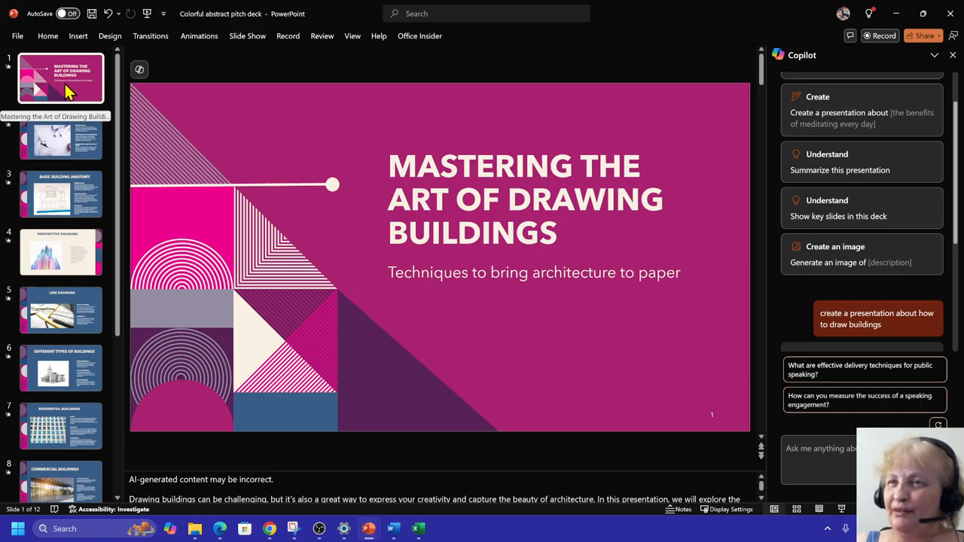
Browse from Presentation Overview through Different Types of Buildings to Residential Buildings.
left_click(60, 136)
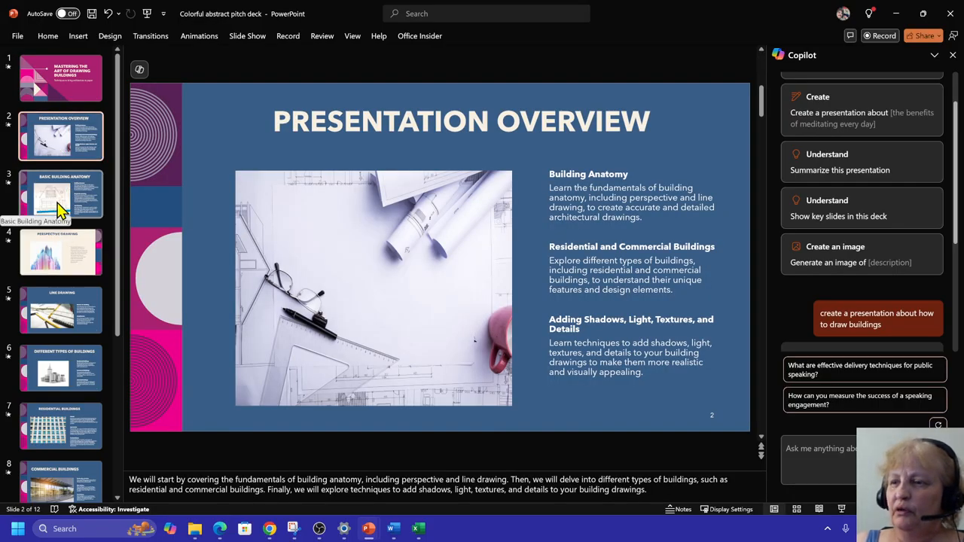
left_click(61, 194)
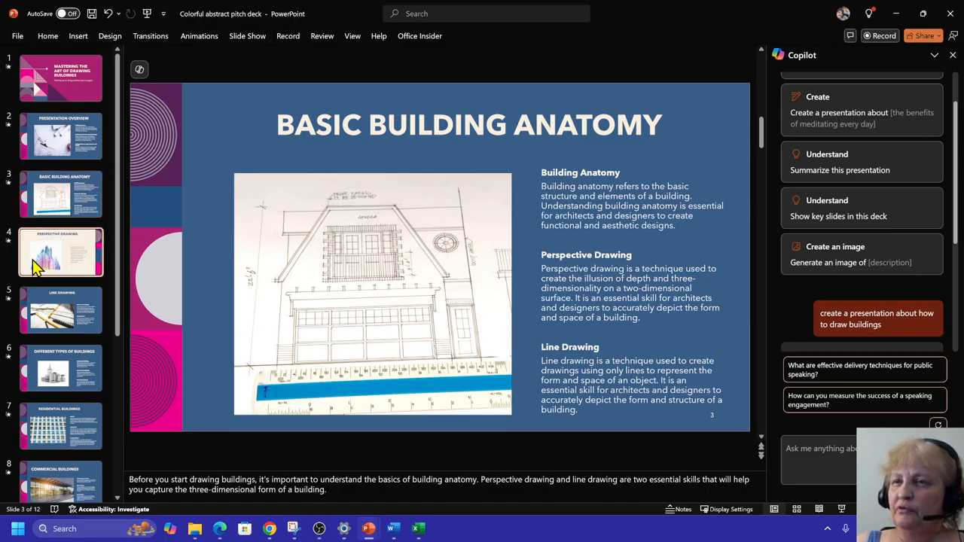
left_click(60, 253)
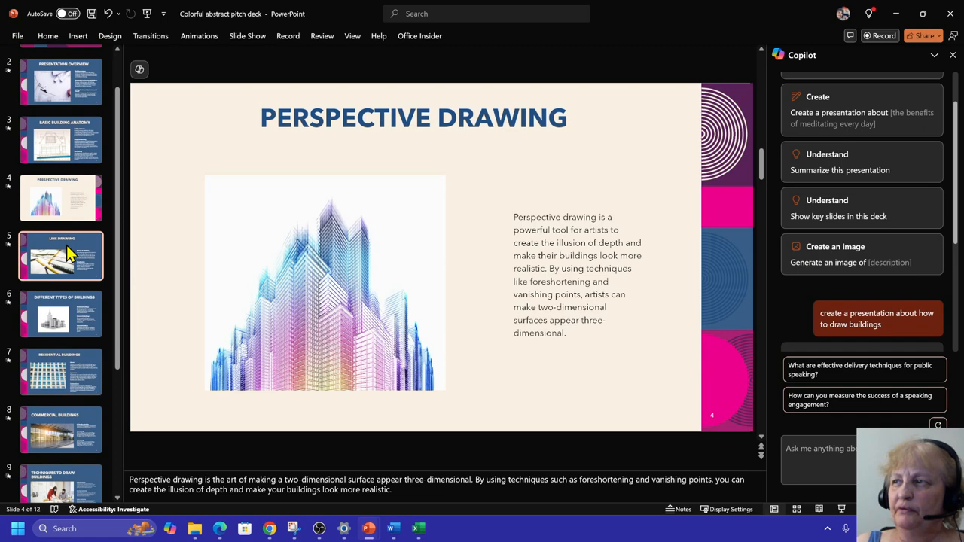
left_click(61, 263)
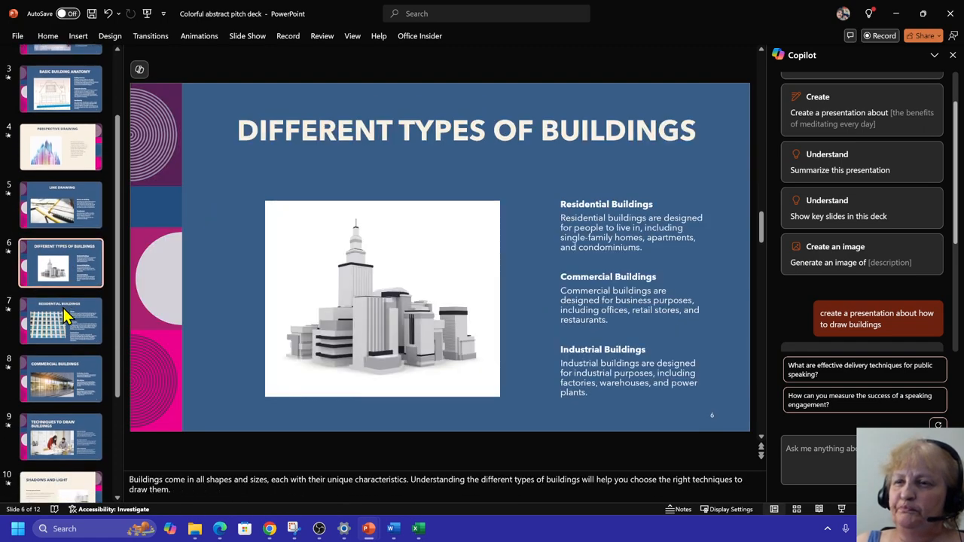
left_click(60, 319)
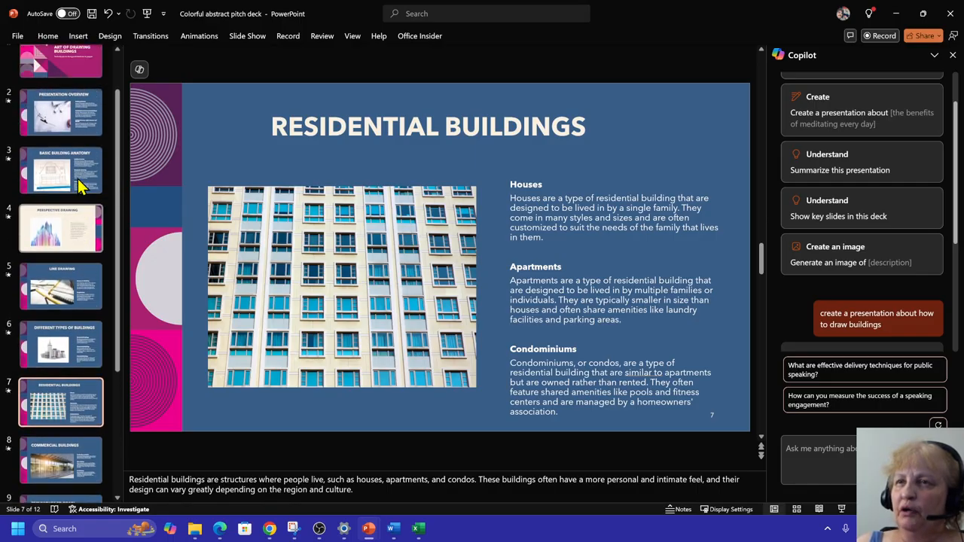
Review the Overview and Perspective Drawing slides, ending on Basic Building Anatomy.
left_click(60, 136)
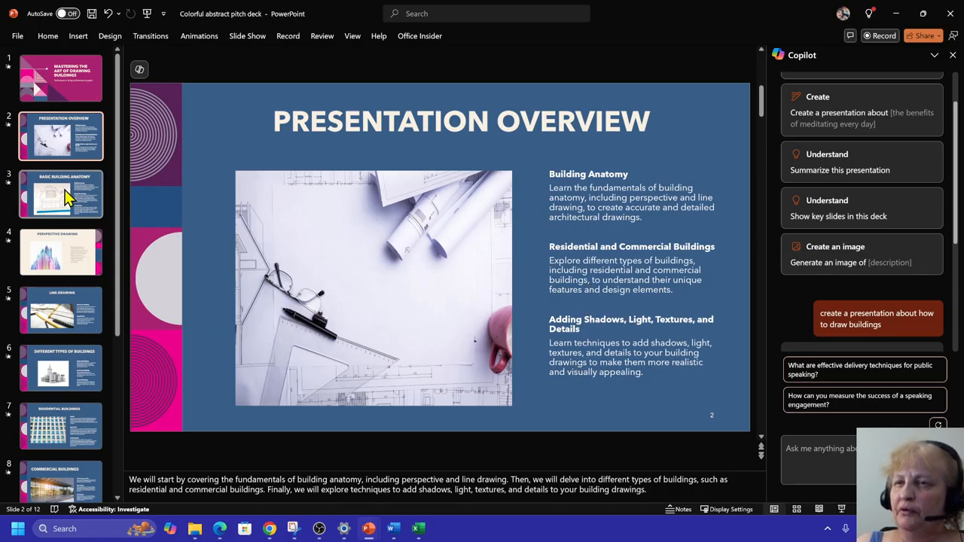
left_click(60, 194)
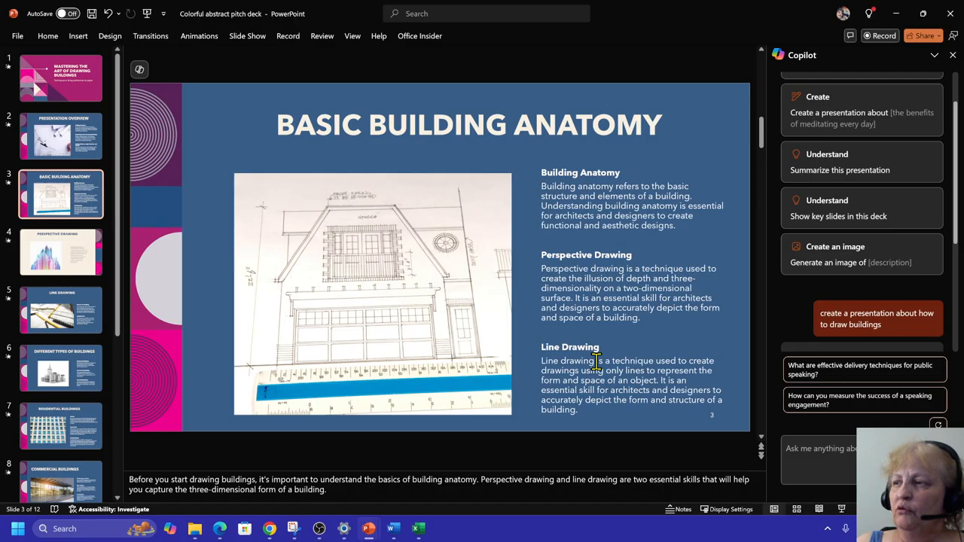
left_click(60, 253)
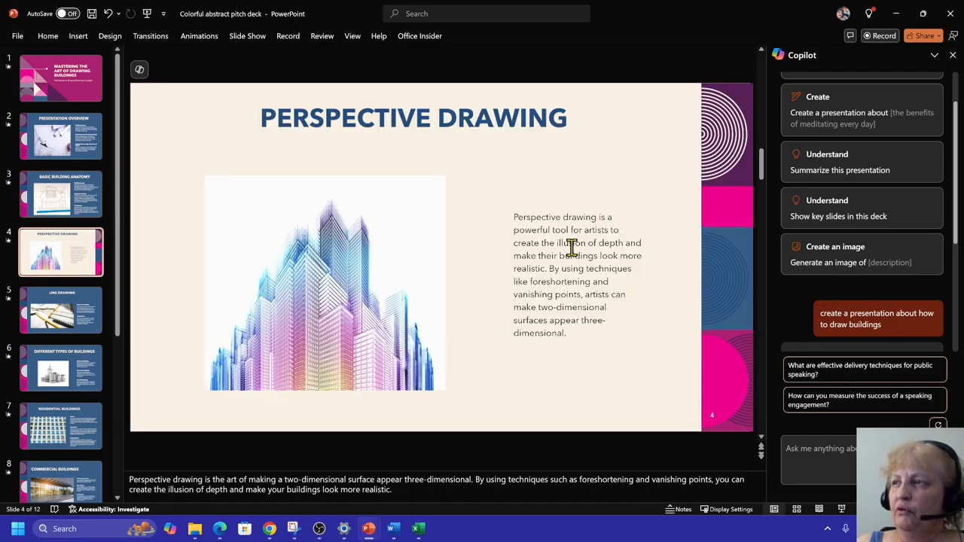
mouse_move(72, 181)
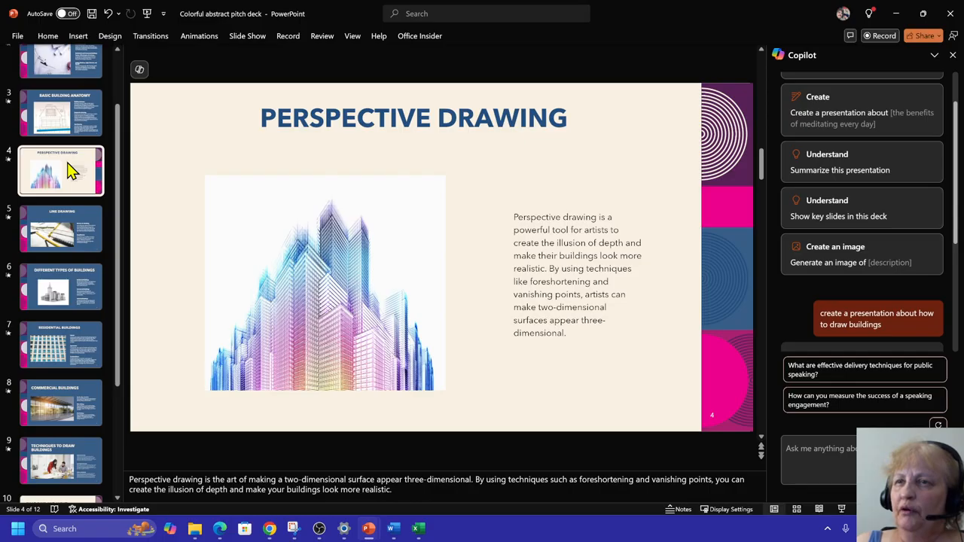
left_click(60, 113)
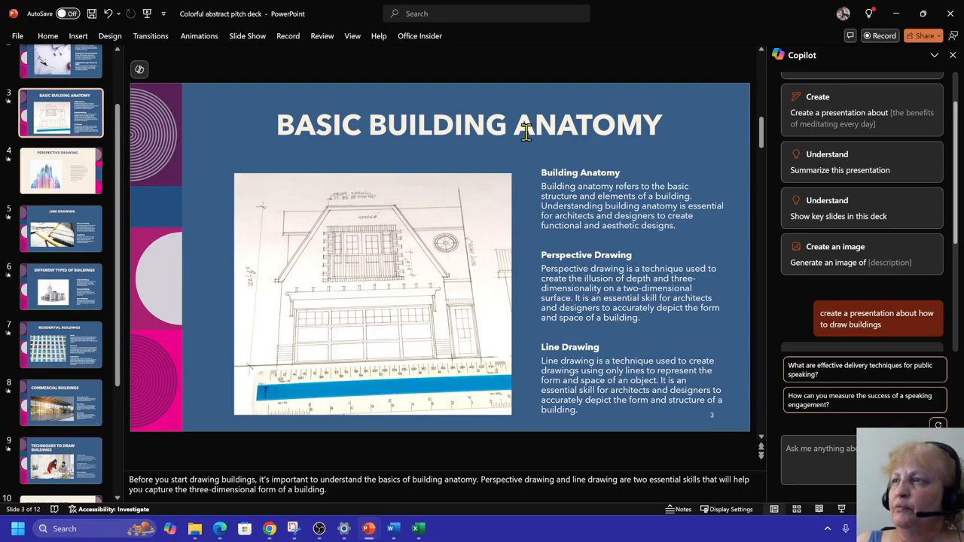
mouse_move(60, 171)
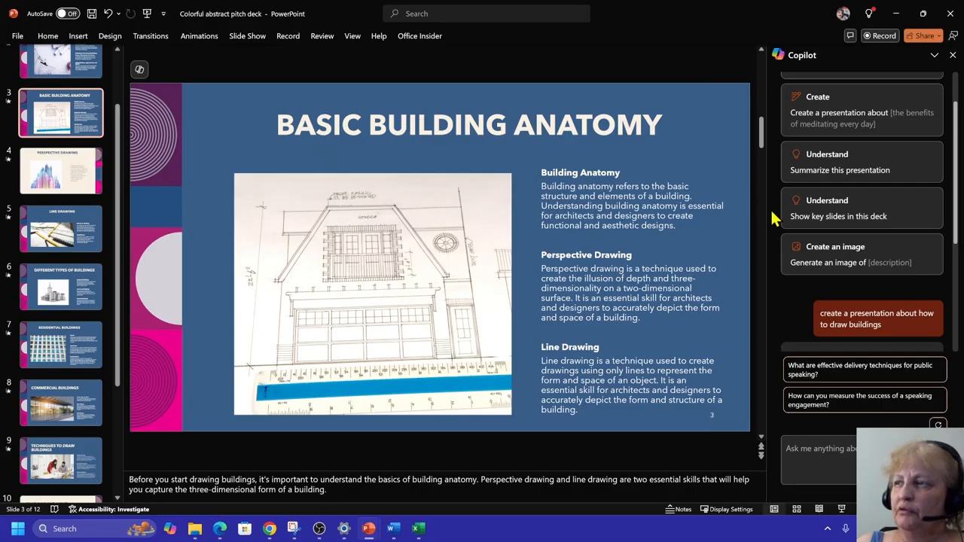
mouse_move(7, 211)
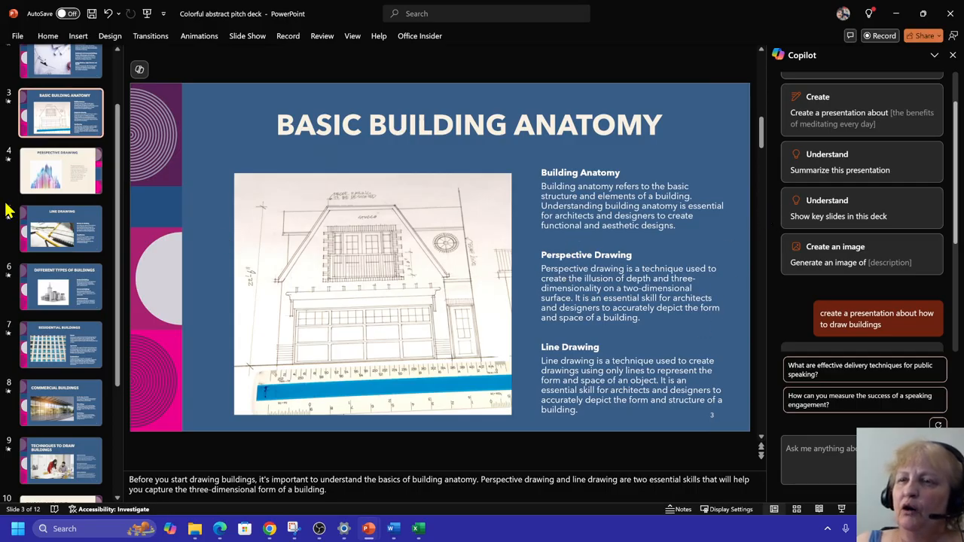
mouse_move(60, 286)
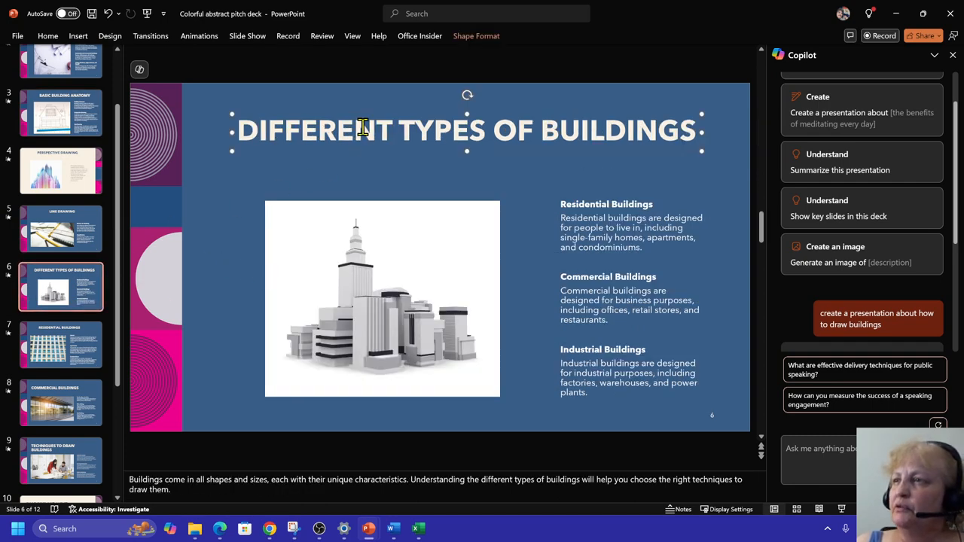
Review Textures and Details, Techniques and Residential slides, ending on Commercial Buildings.
left_click(530, 299)
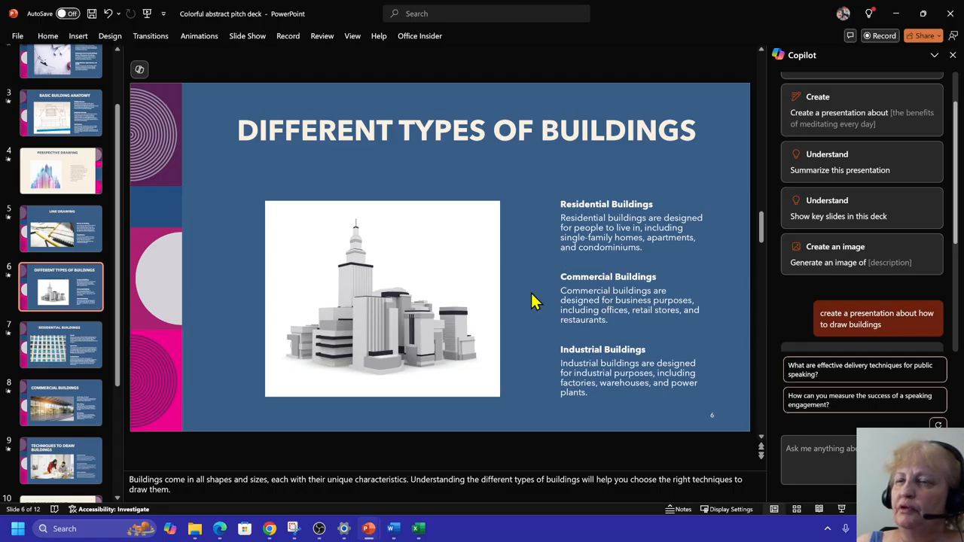
left_click(60, 345)
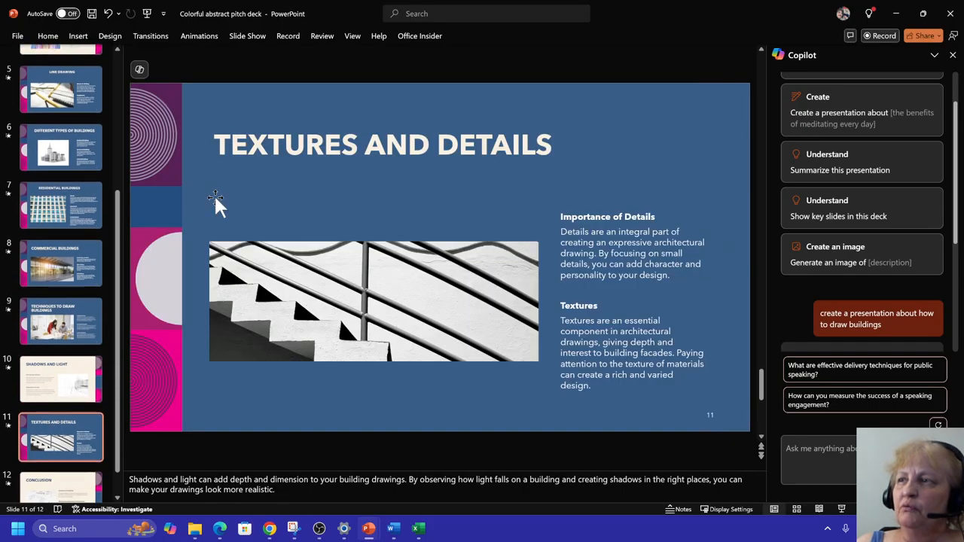
left_click(60, 320)
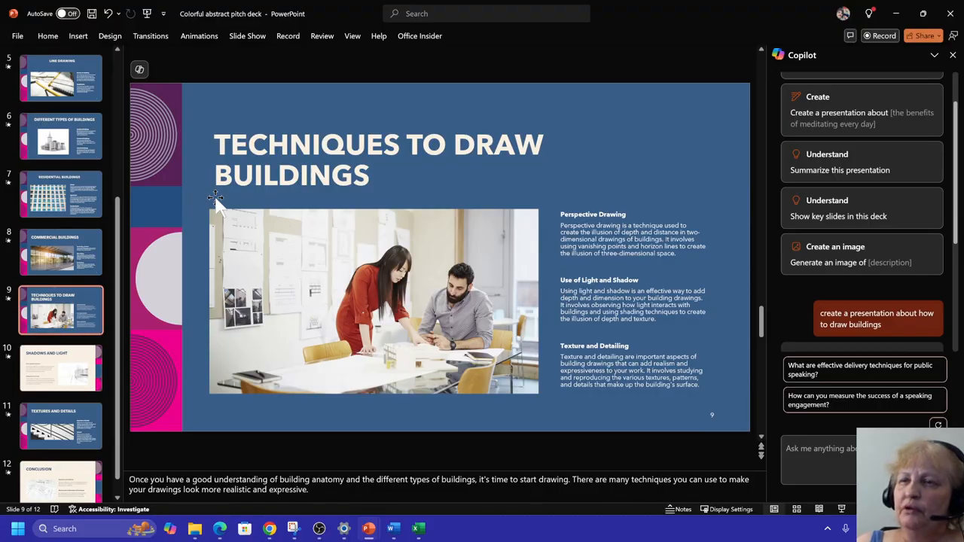
mouse_move(60, 194)
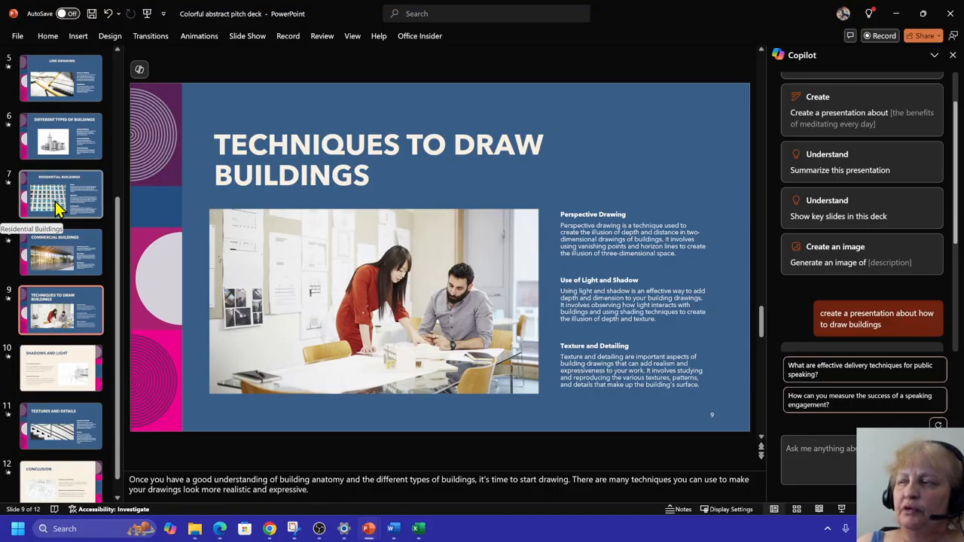
left_click(61, 194)
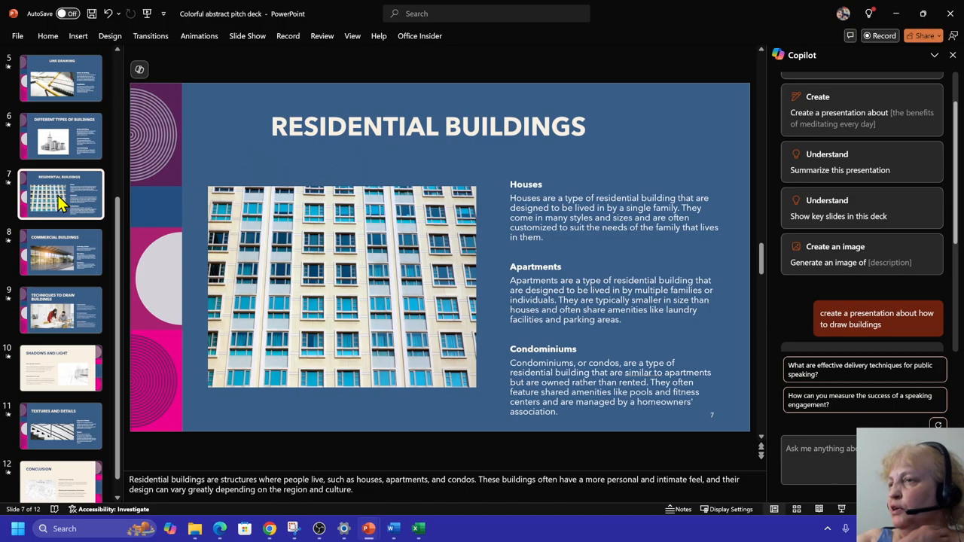
mouse_move(73, 203)
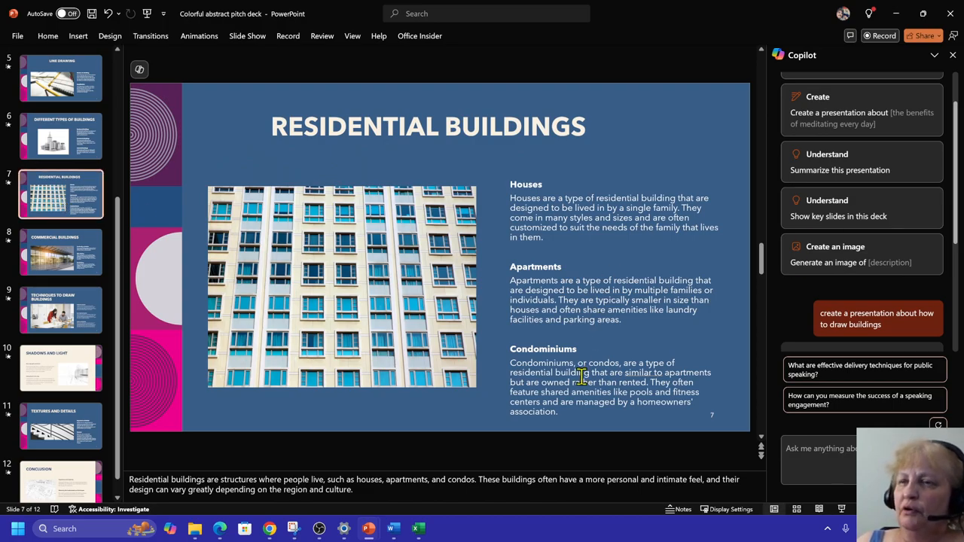
left_click(60, 253)
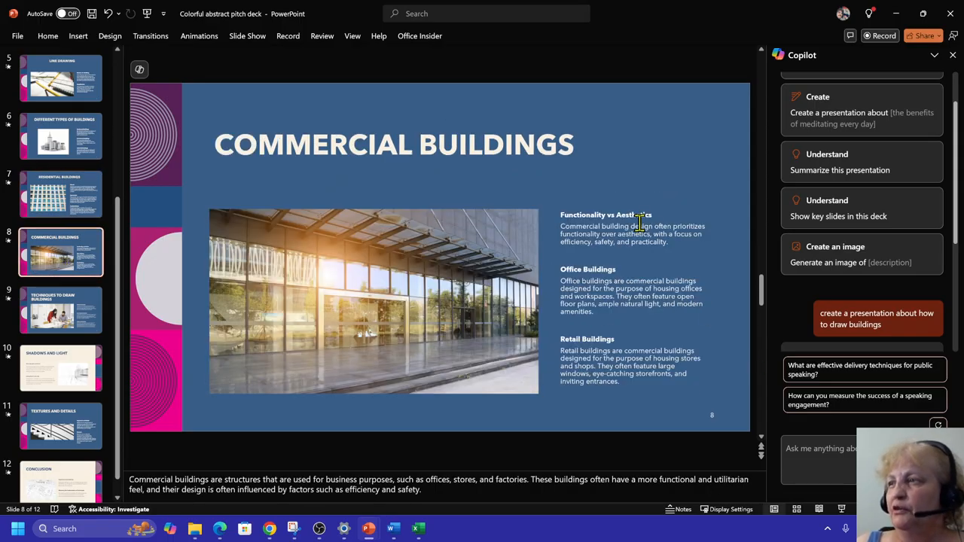
mouse_move(655, 143)
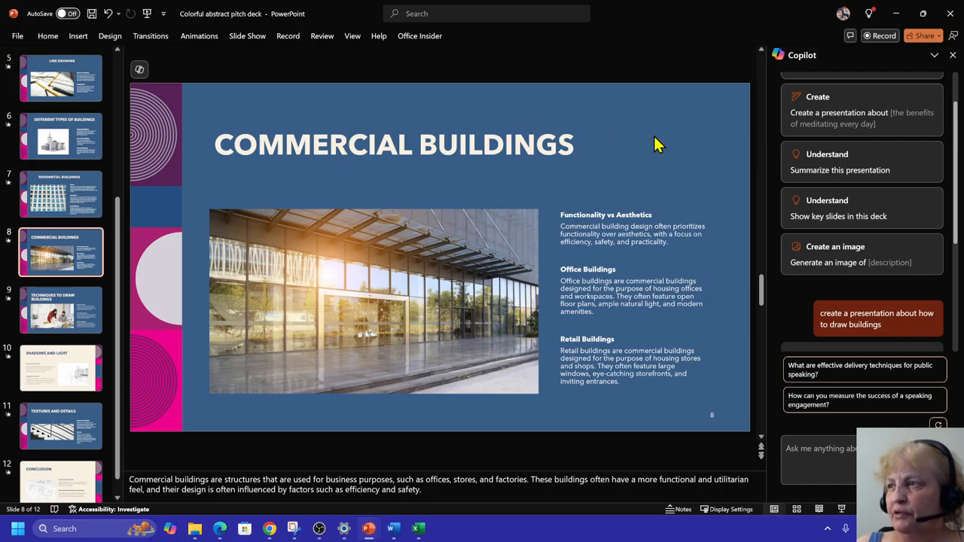
mouse_move(226, 214)
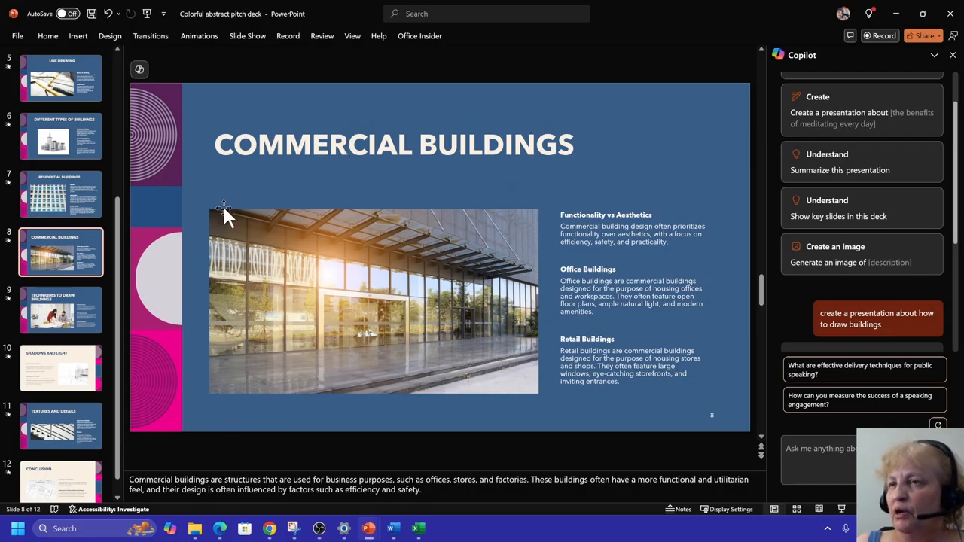
mouse_move(650, 194)
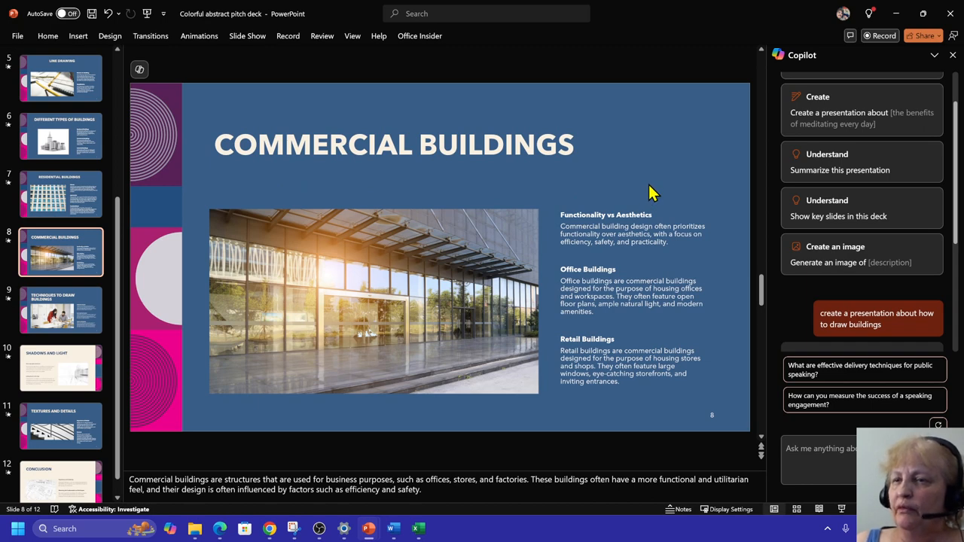
mouse_move(618, 214)
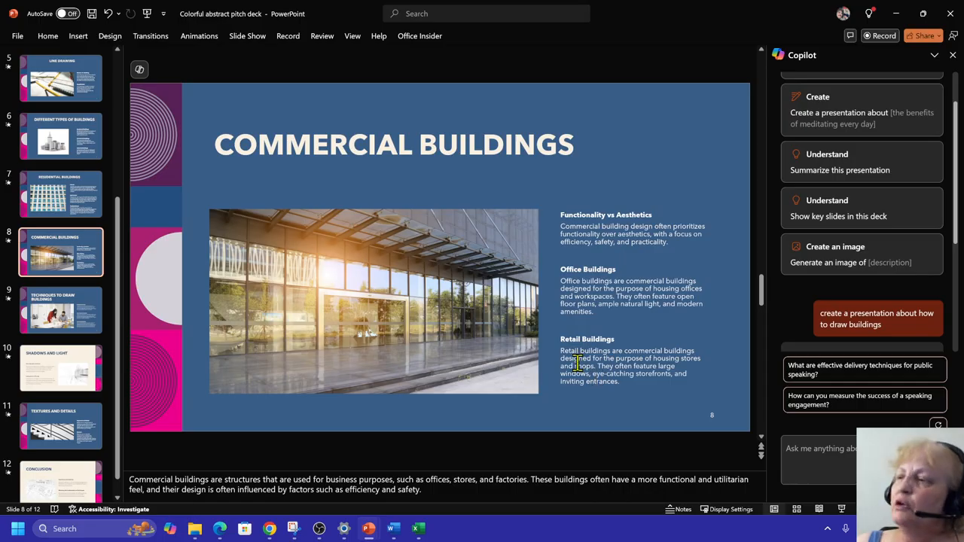
Enlarge the font of the Retail Buildings paragraph on the Commercial Buildings slide.
left_click(572, 354)
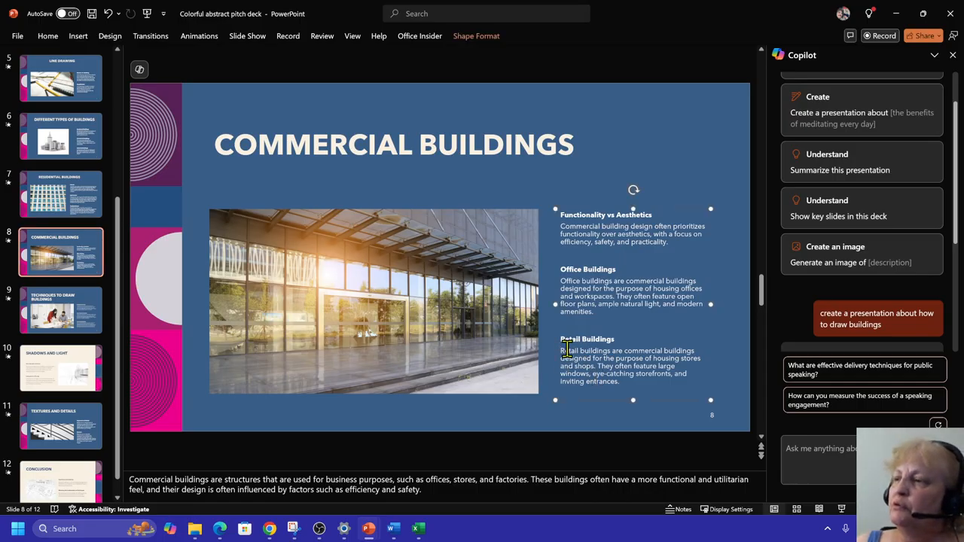
left_click_drag(561, 350, 633, 374)
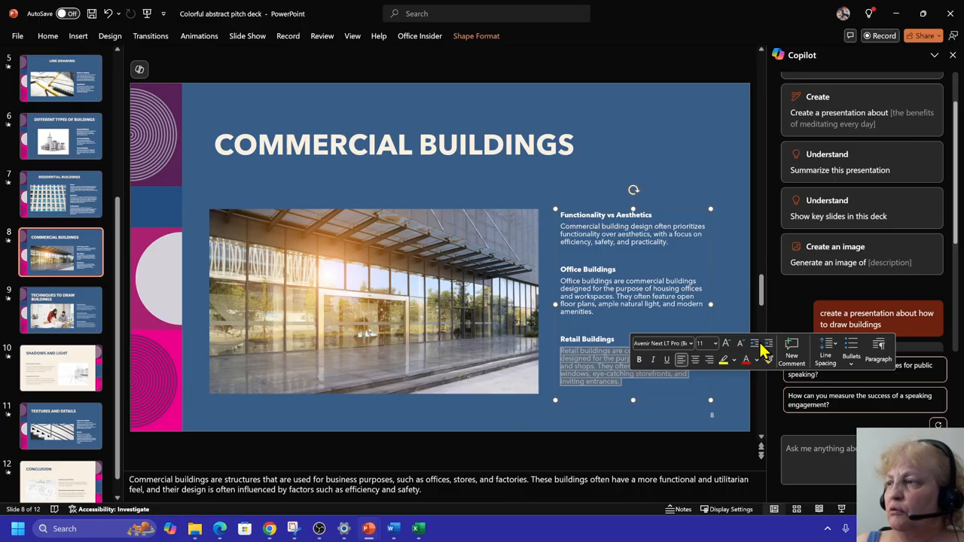
left_click(714, 343)
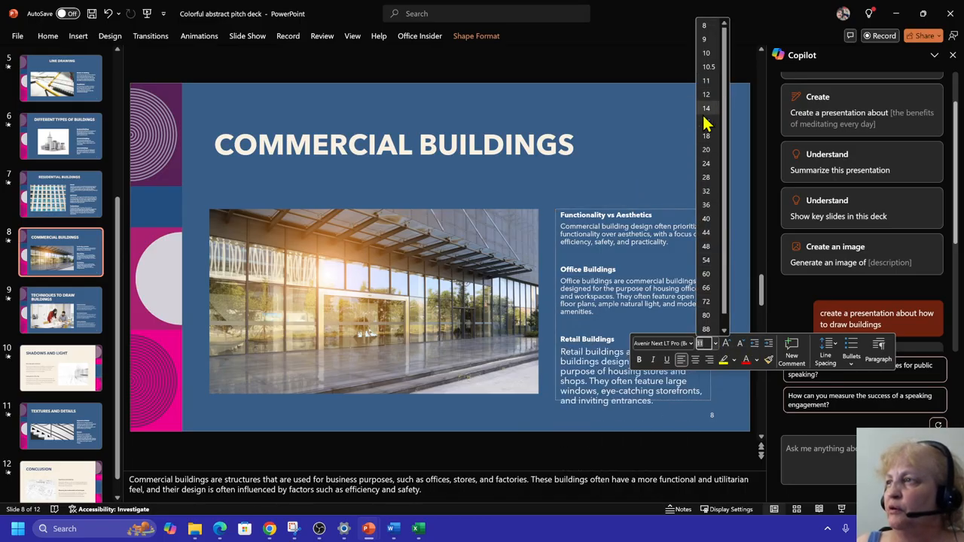
left_click(705, 109)
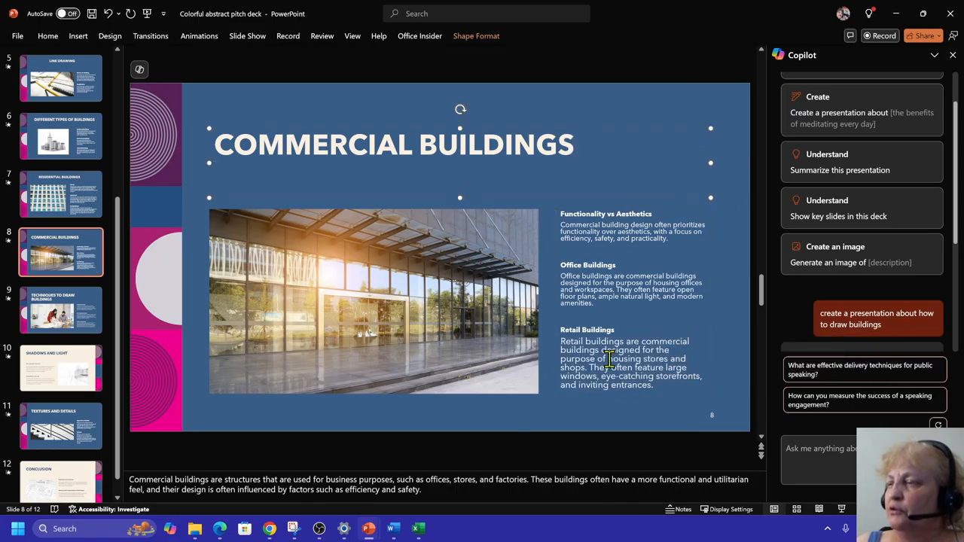
mouse_move(612, 283)
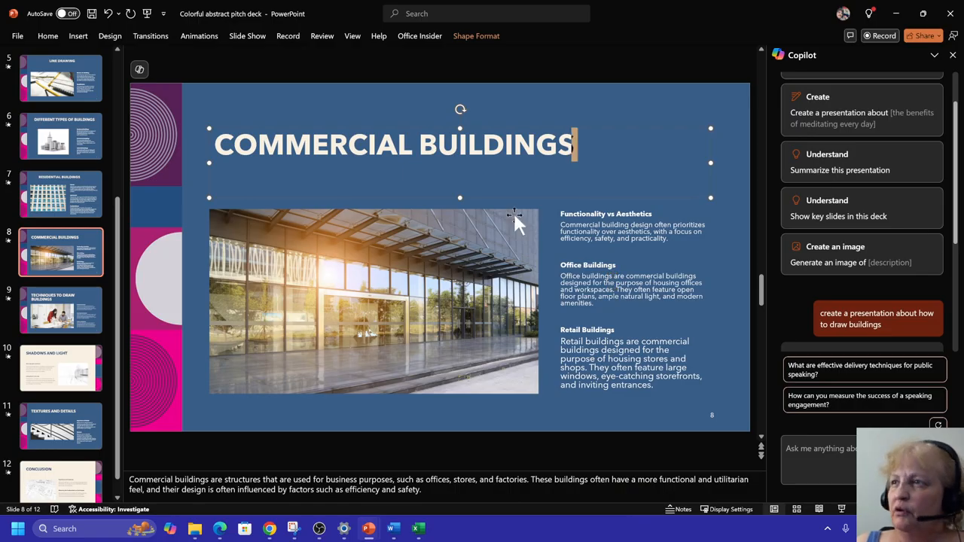
mouse_move(461, 199)
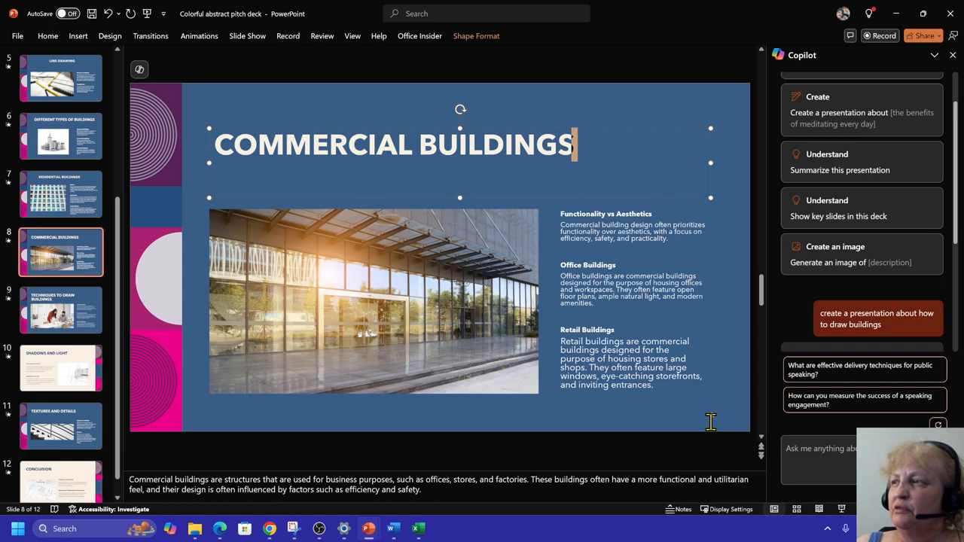
left_click(449, 418)
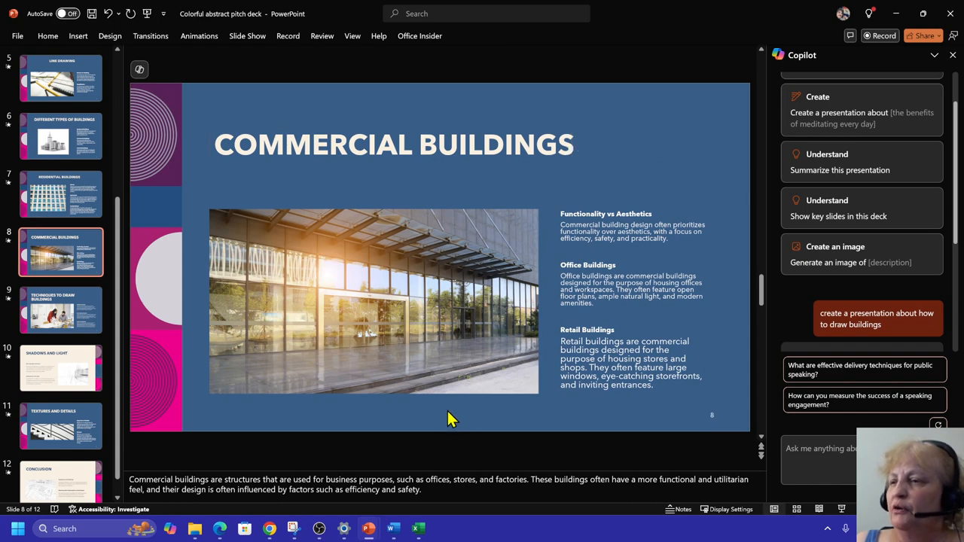
mouse_move(199, 360)
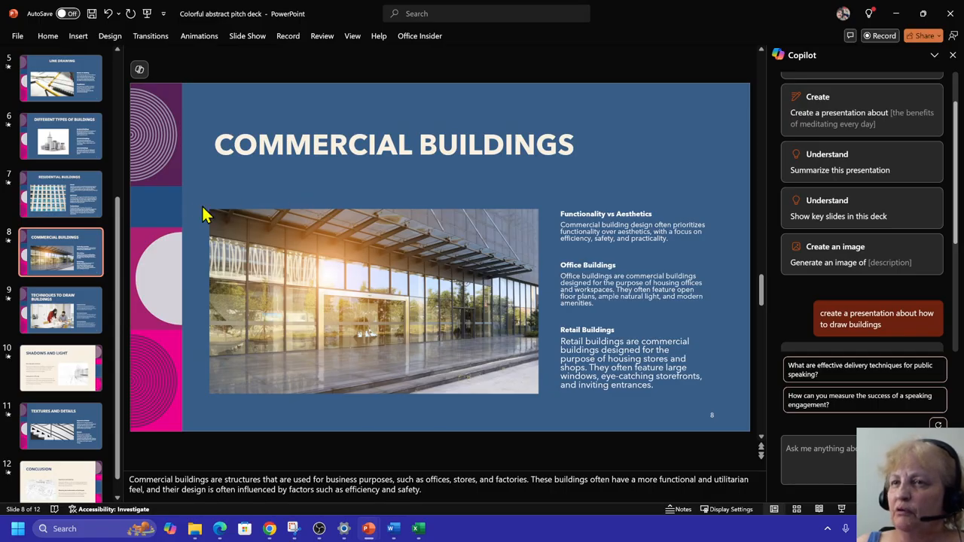
mouse_move(67, 249)
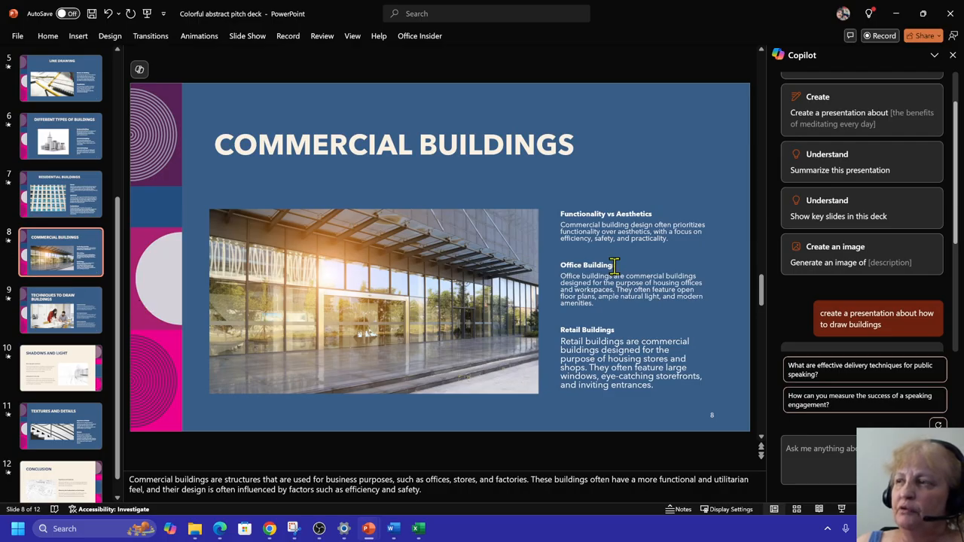
Review Techniques, Shadows and Light, Textures slides and land on the Conclusion slide.
left_click(60, 311)
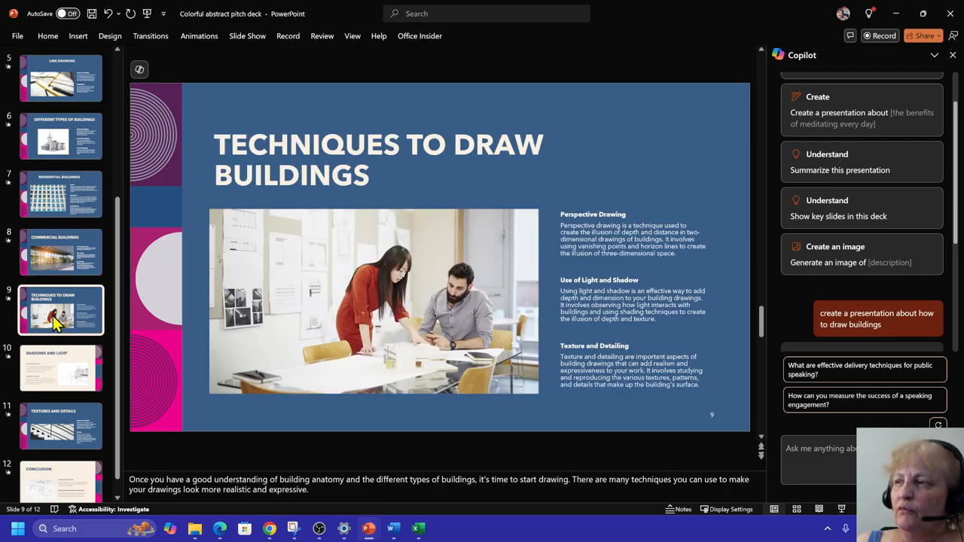
left_click(60, 367)
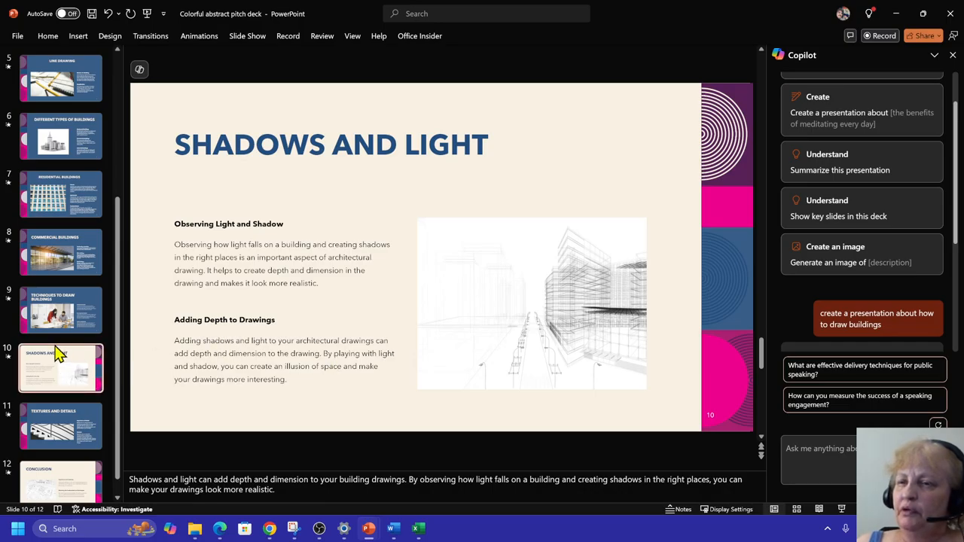
left_click(60, 403)
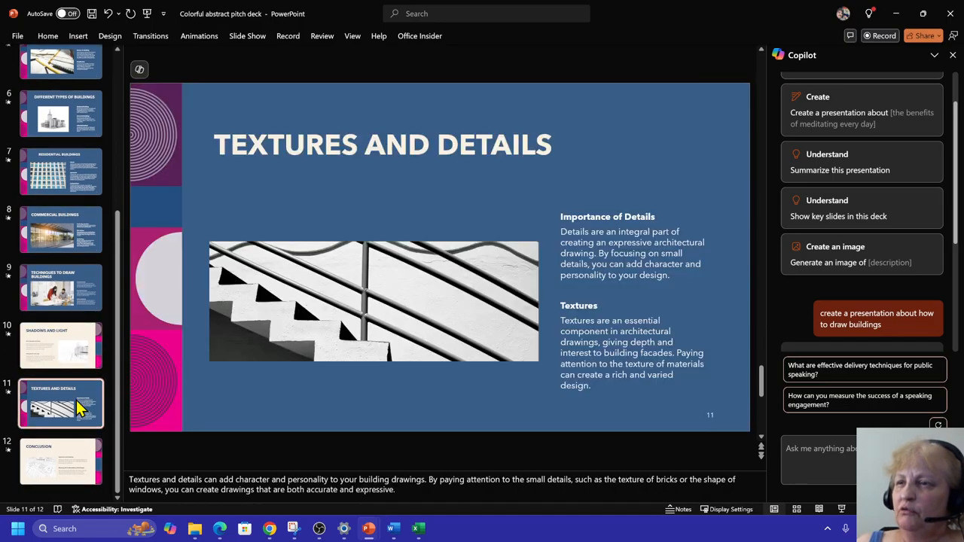
mouse_move(166, 167)
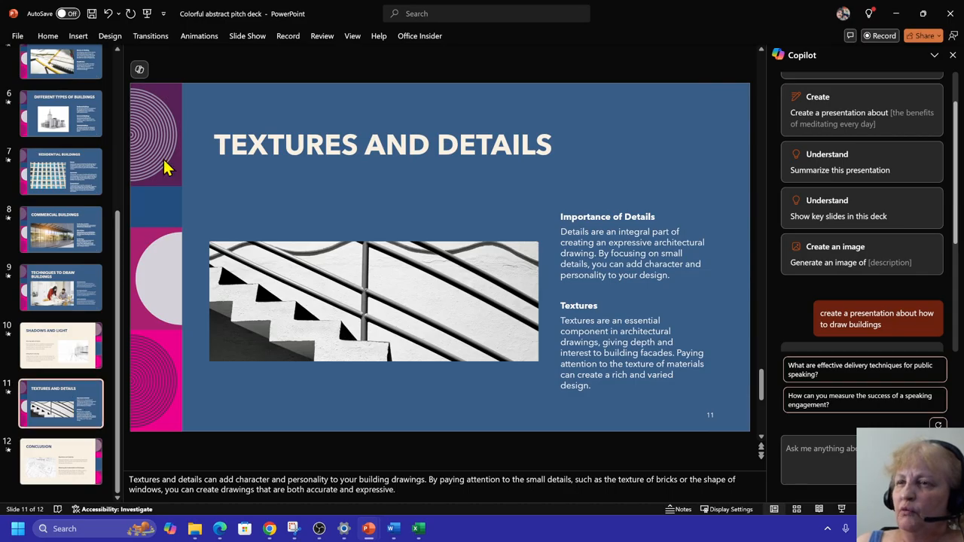
mouse_move(211, 184)
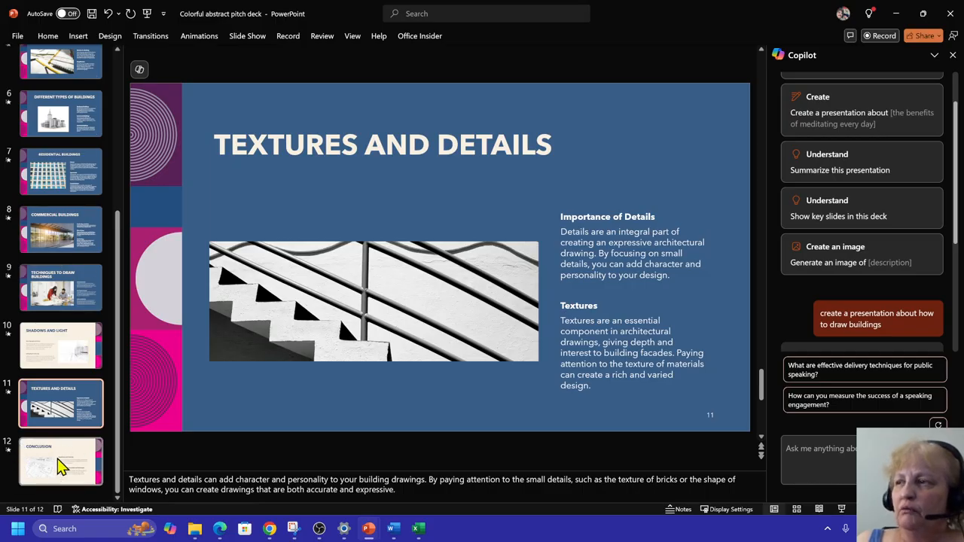
left_click(60, 461)
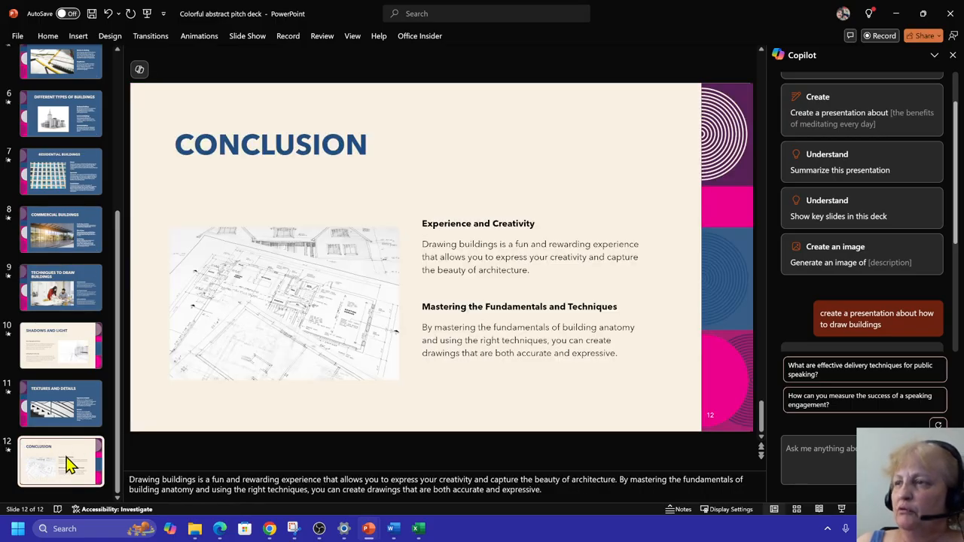
mouse_move(73, 419)
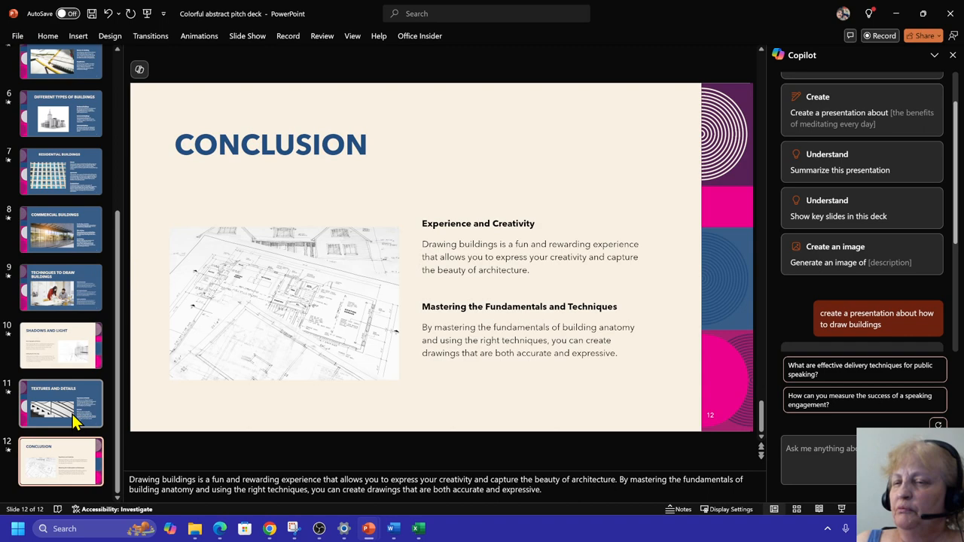
mouse_move(53, 410)
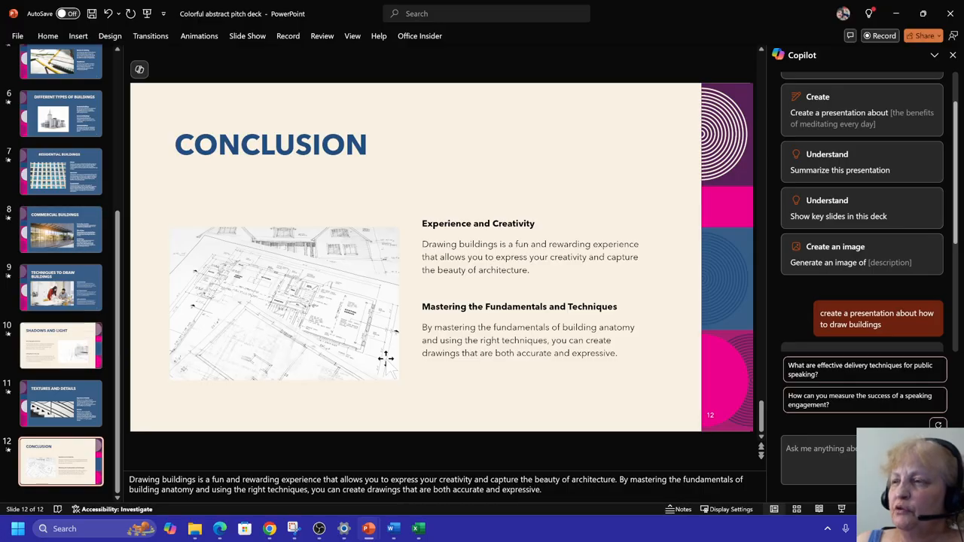
mouse_move(257, 345)
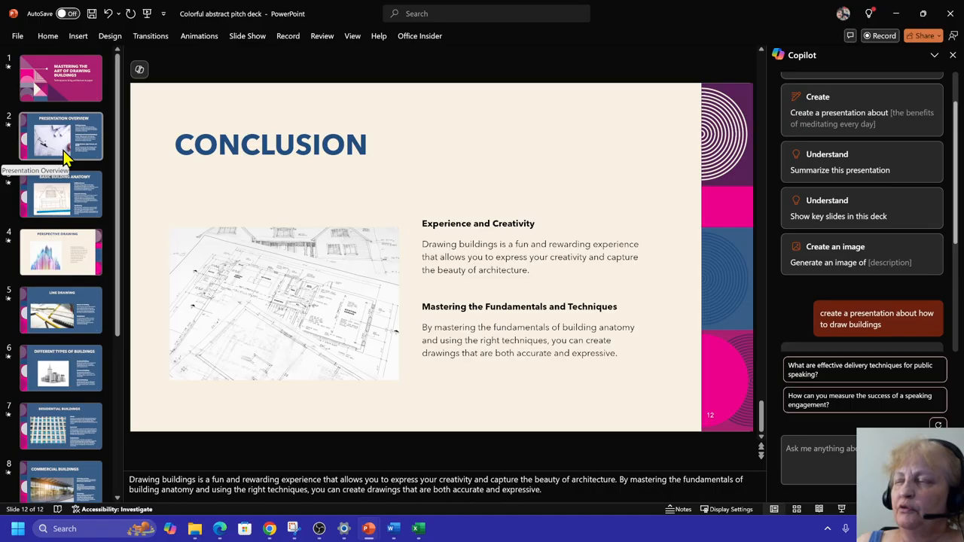
Scroll down through the Conclusion slide content.
scroll("down", 3)
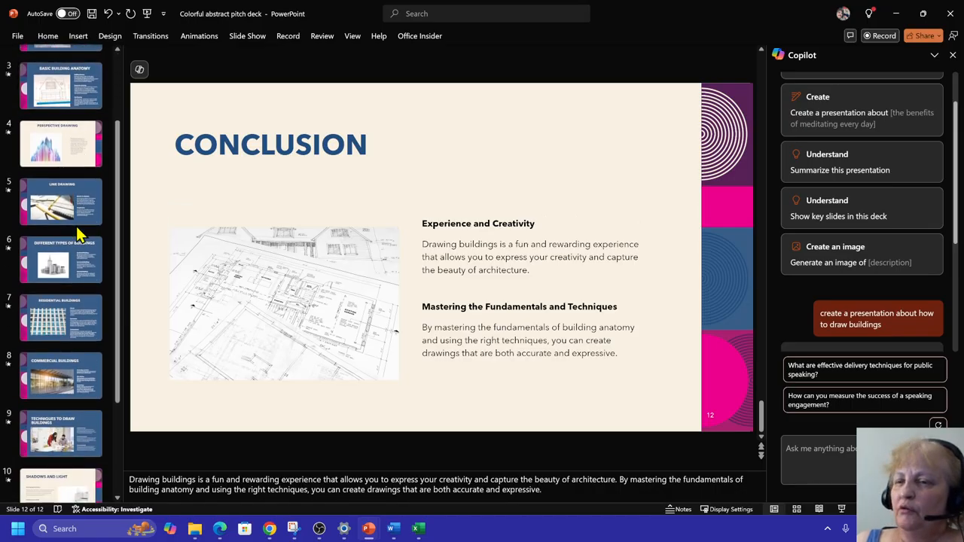
scroll("down", 3)
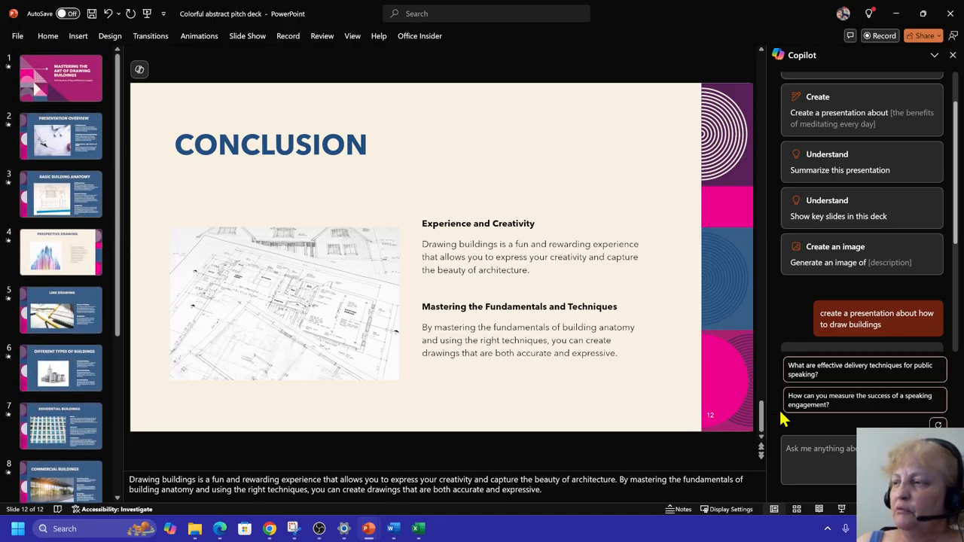
scroll("down", 3)
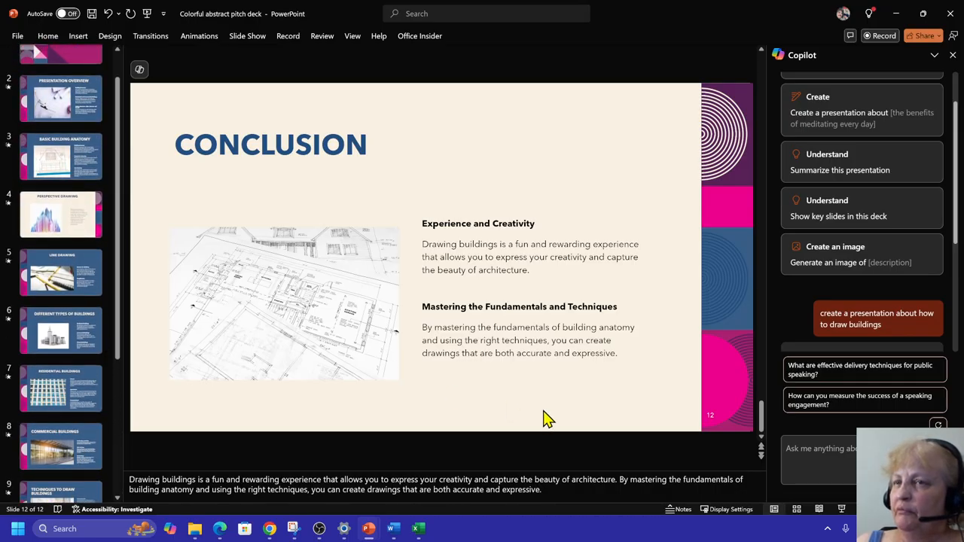
scroll("down", 3)
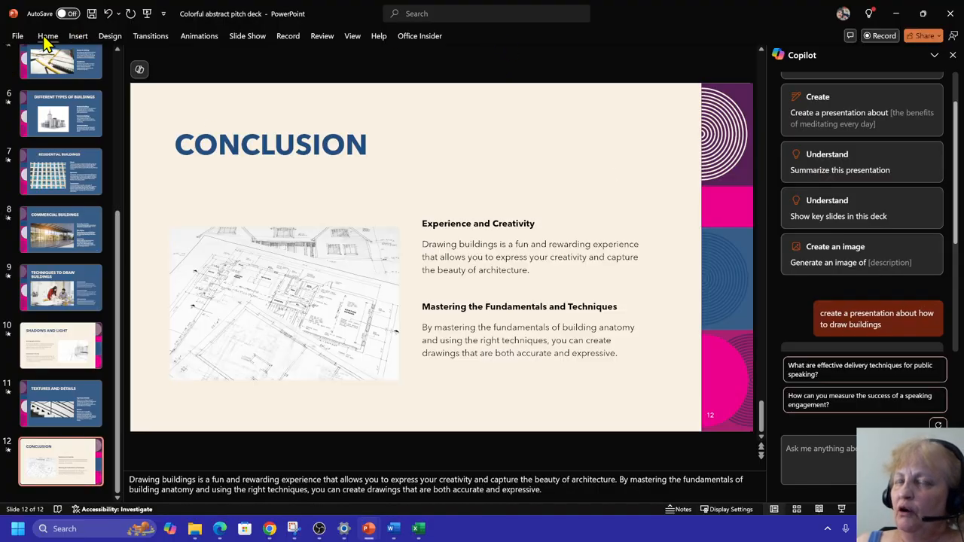
left_click(48, 36)
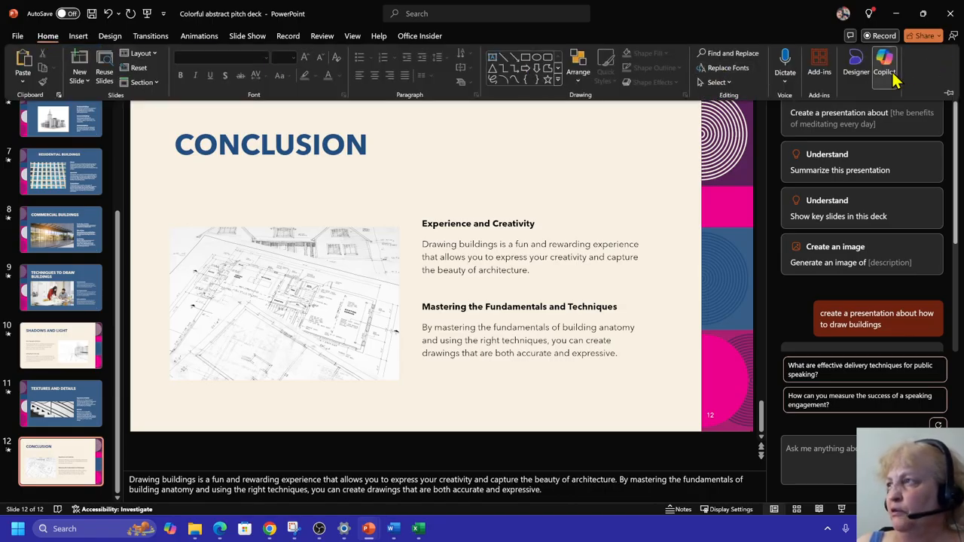
mouse_move(886, 68)
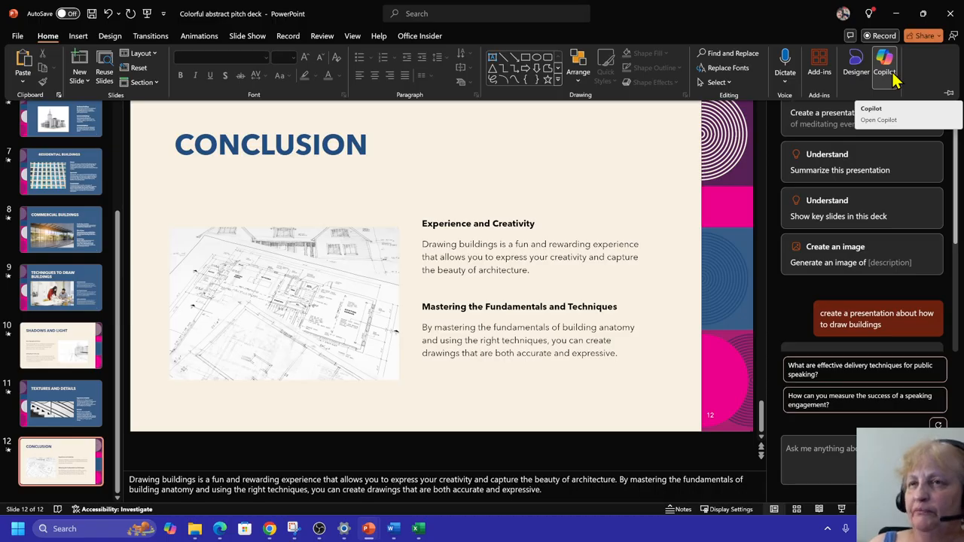
mouse_move(410, 444)
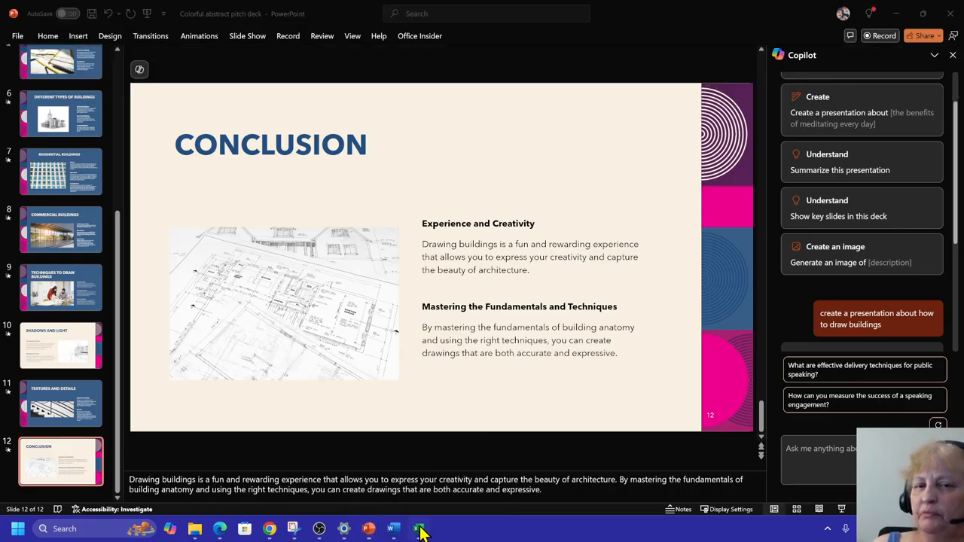
left_click(419, 527)
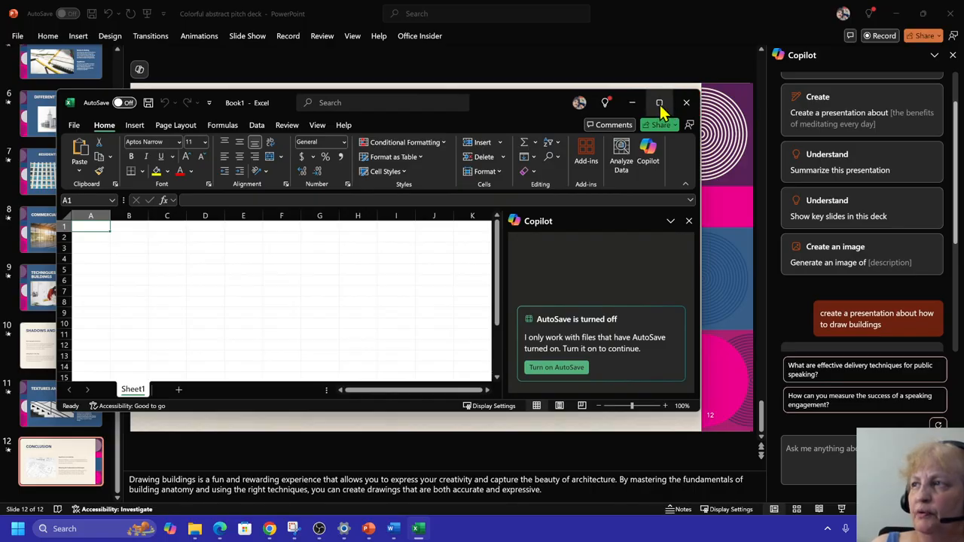
Maximize Excel and start turning on AutoSave for the blank Book1 workbook.
left_click(659, 103)
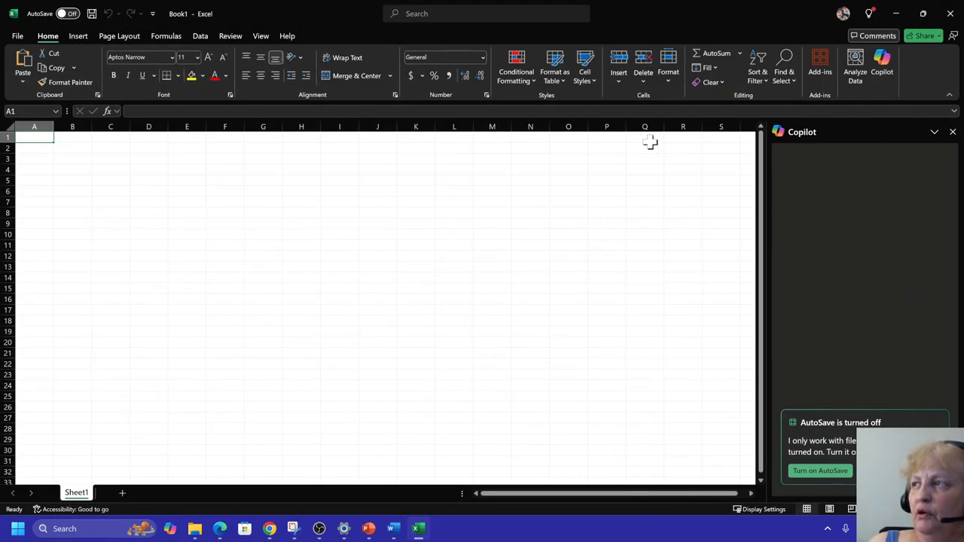
mouse_move(27, 103)
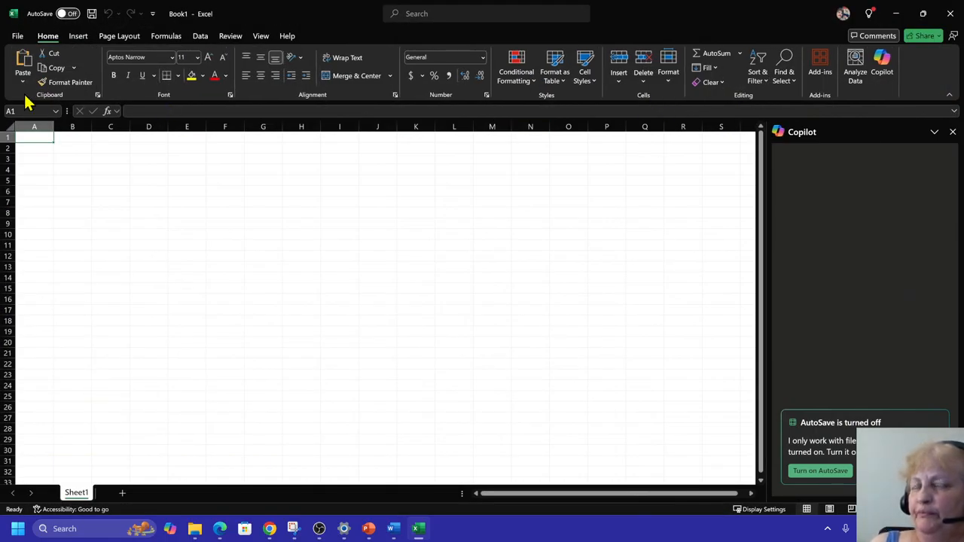
mouse_move(22, 63)
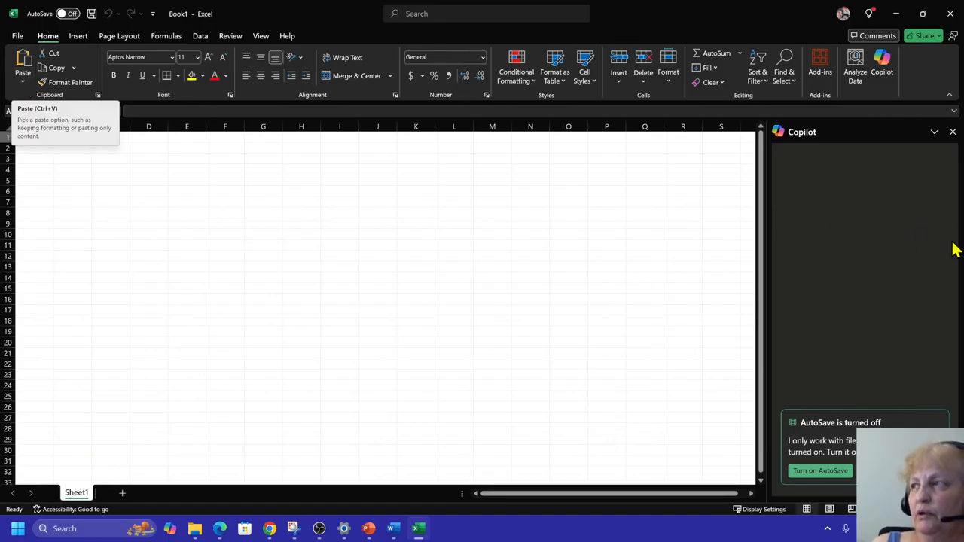
left_click(33, 136)
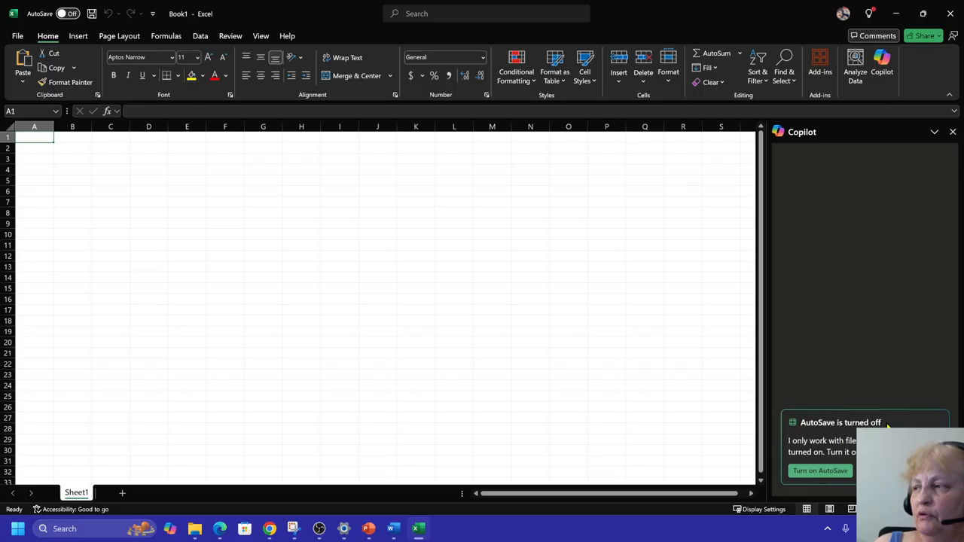
mouse_move(819, 470)
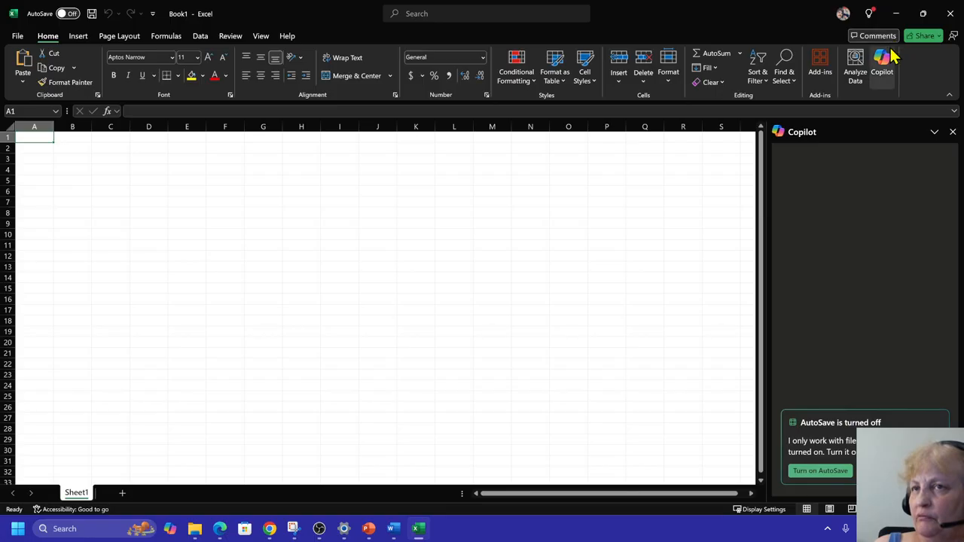
mouse_move(829, 371)
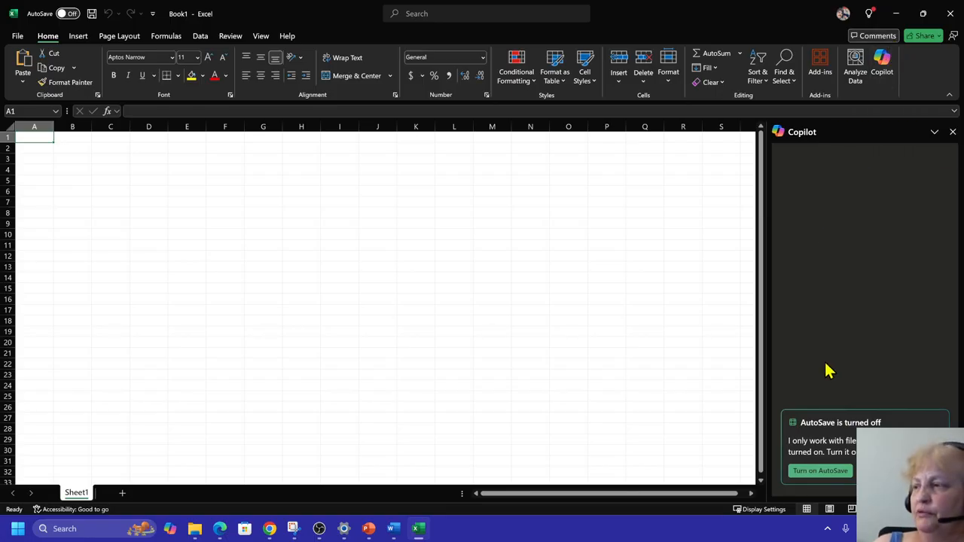
mouse_move(820, 470)
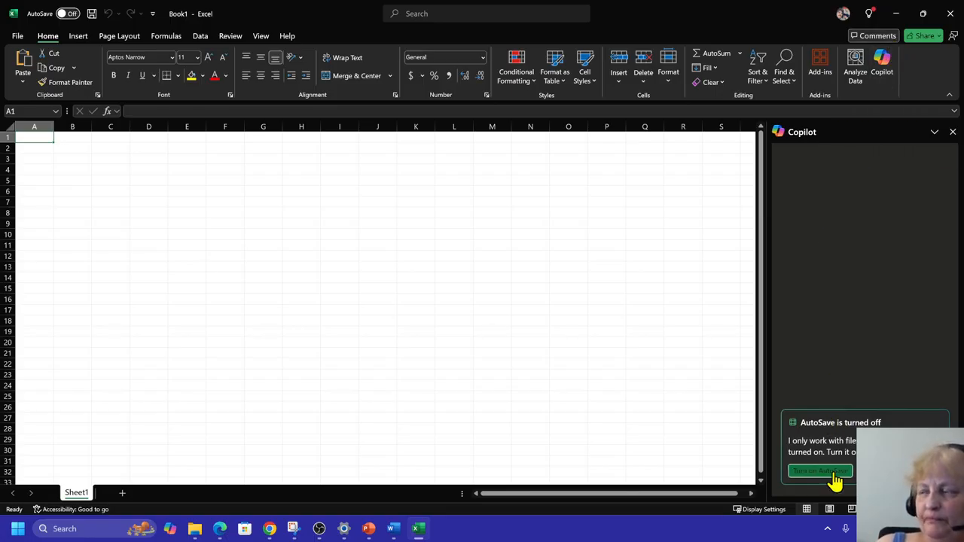
left_click(819, 470)
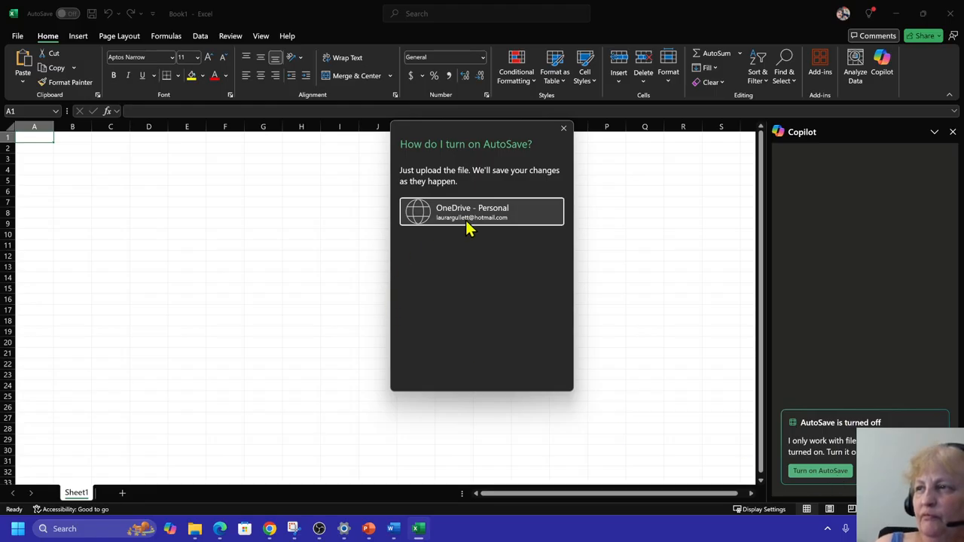
mouse_move(472, 212)
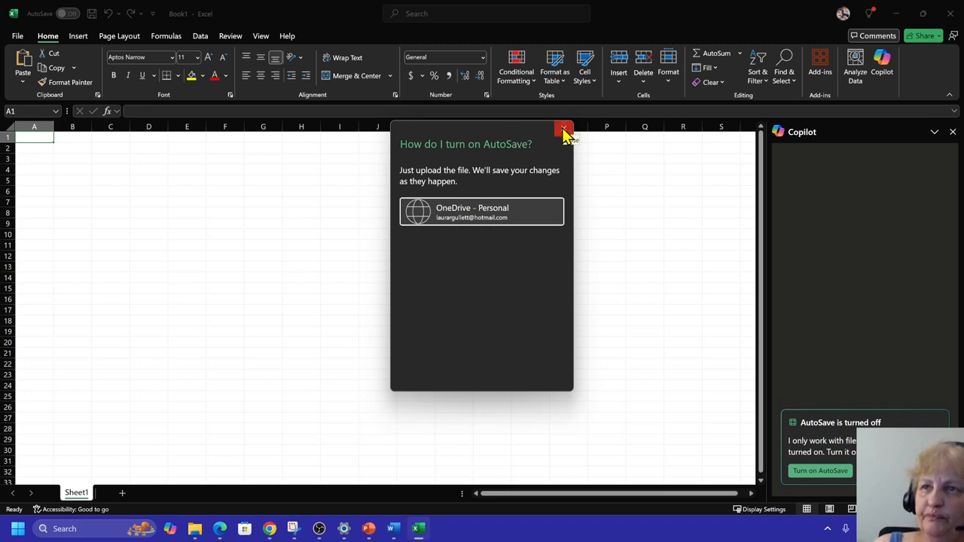
Dismiss the AutoSave upload prompt without uploading to OneDrive.
left_click(564, 129)
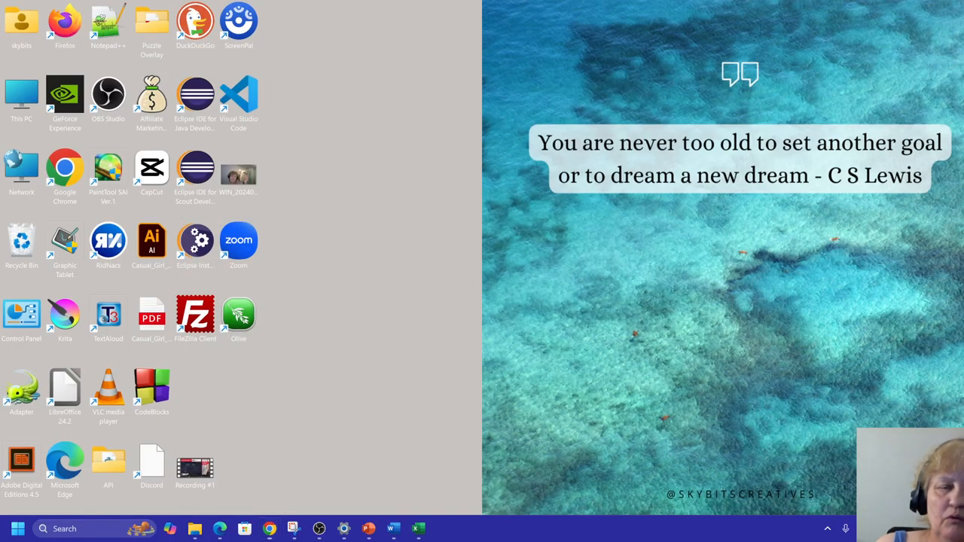
Bring the browser with the Google results forward and maximize it.
left_click(392, 527)
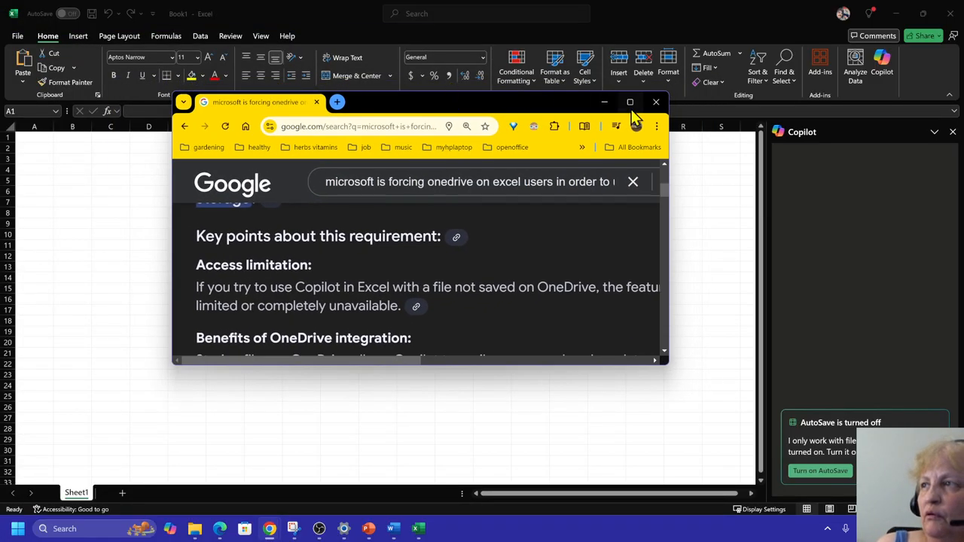
left_click(629, 103)
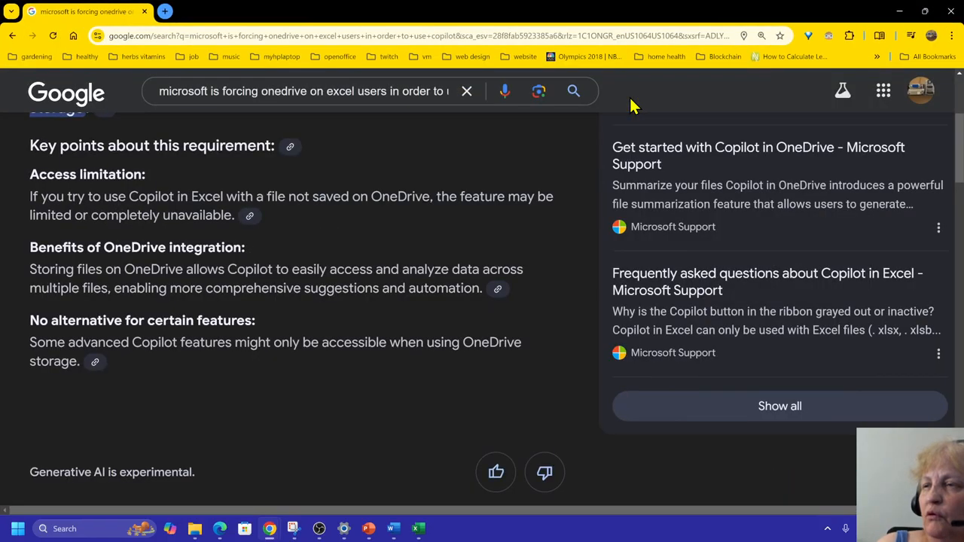
mouse_move(615, 100)
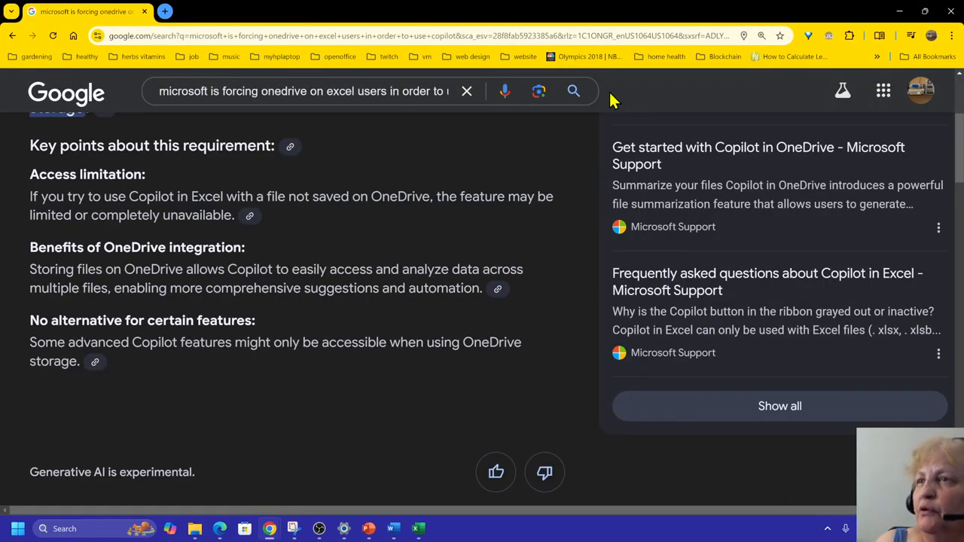
mouse_move(325, 82)
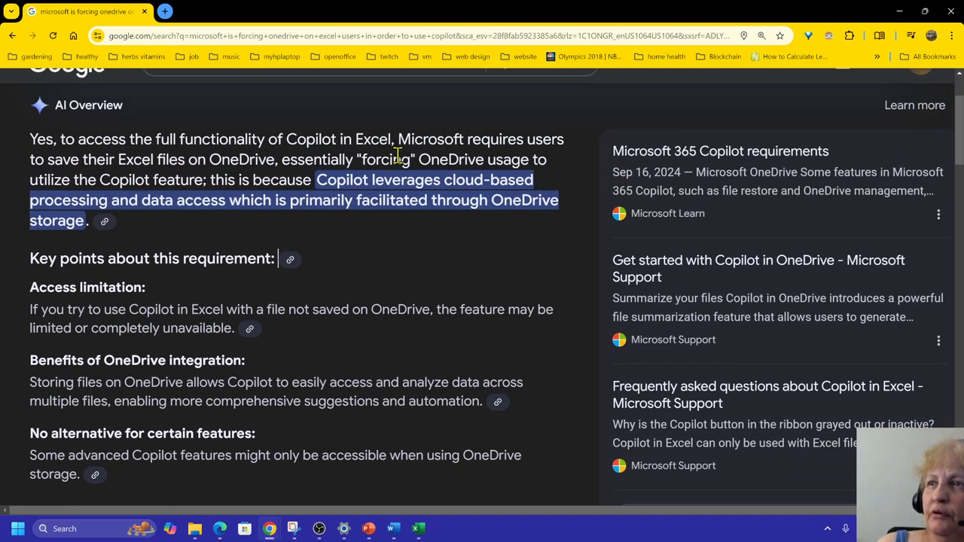
mouse_move(42, 123)
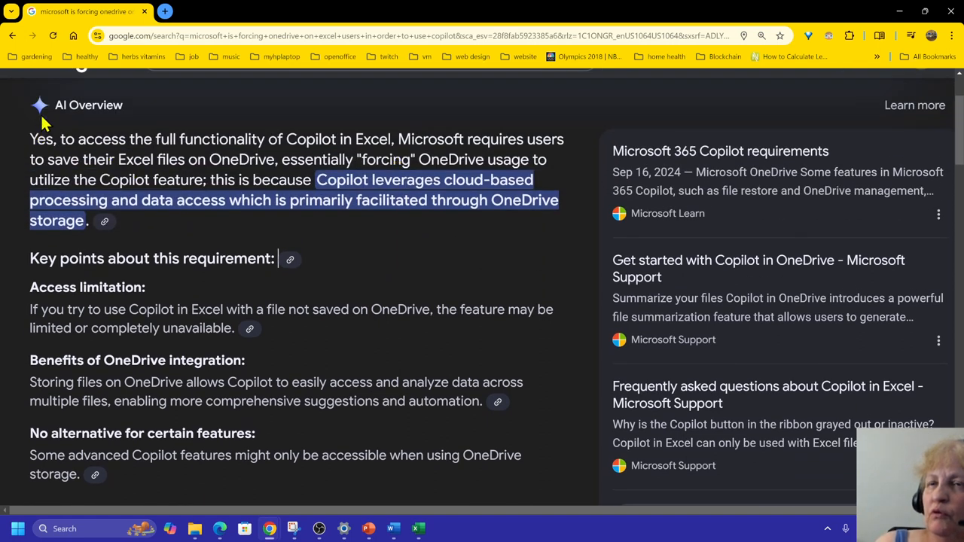
mouse_move(294, 162)
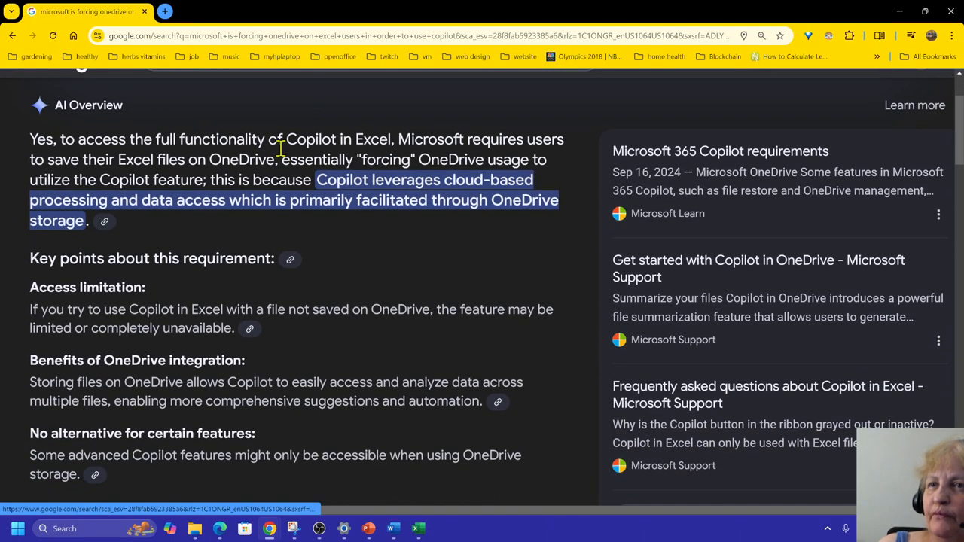
mouse_move(419, 259)
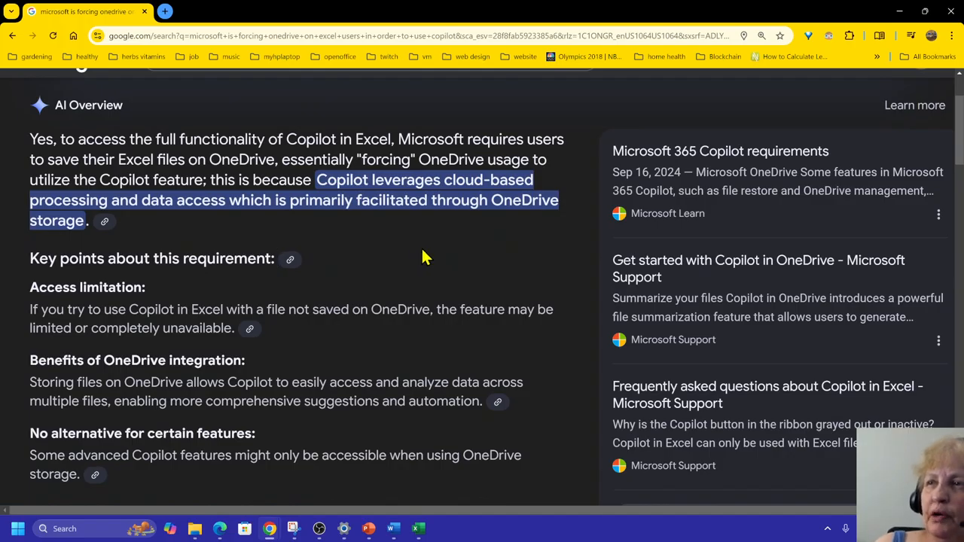
mouse_move(435, 256)
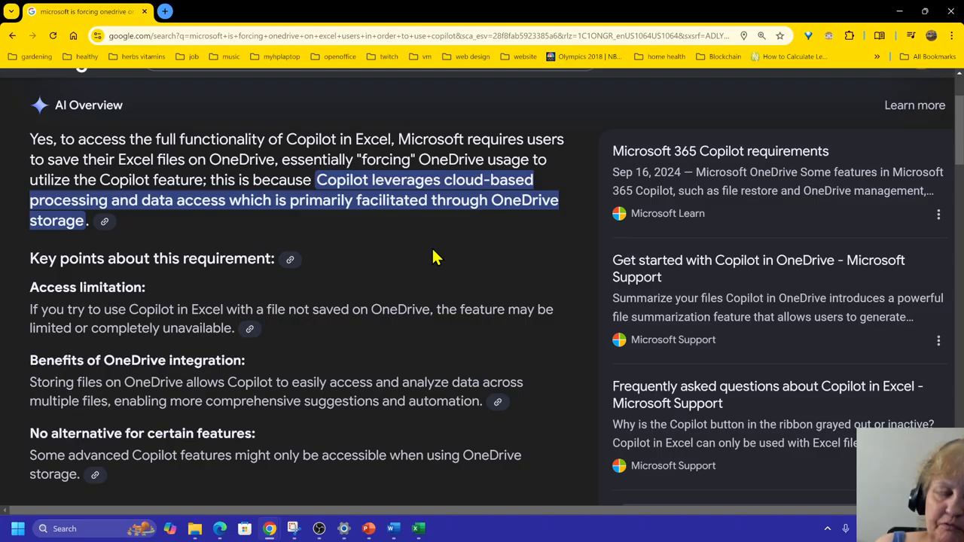
mouse_move(198, 241)
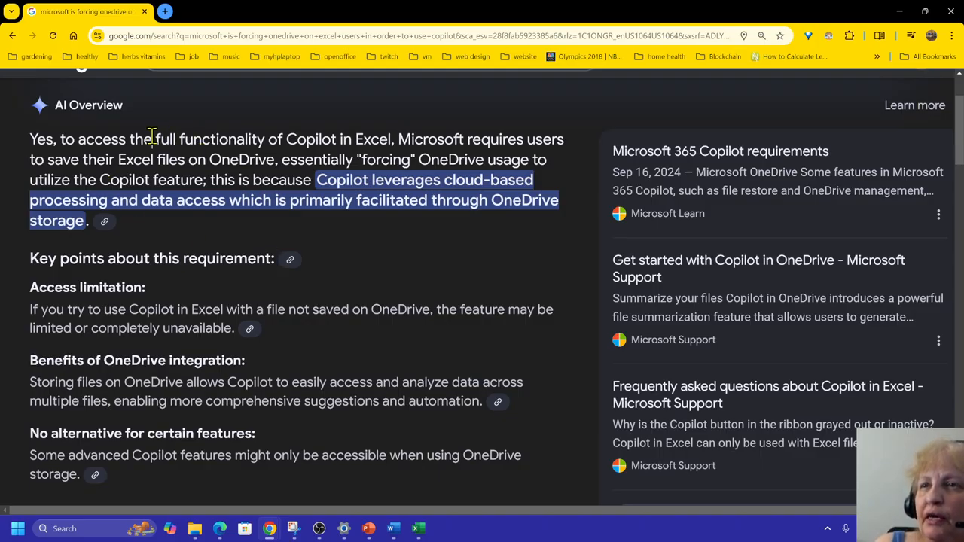
mouse_move(130, 138)
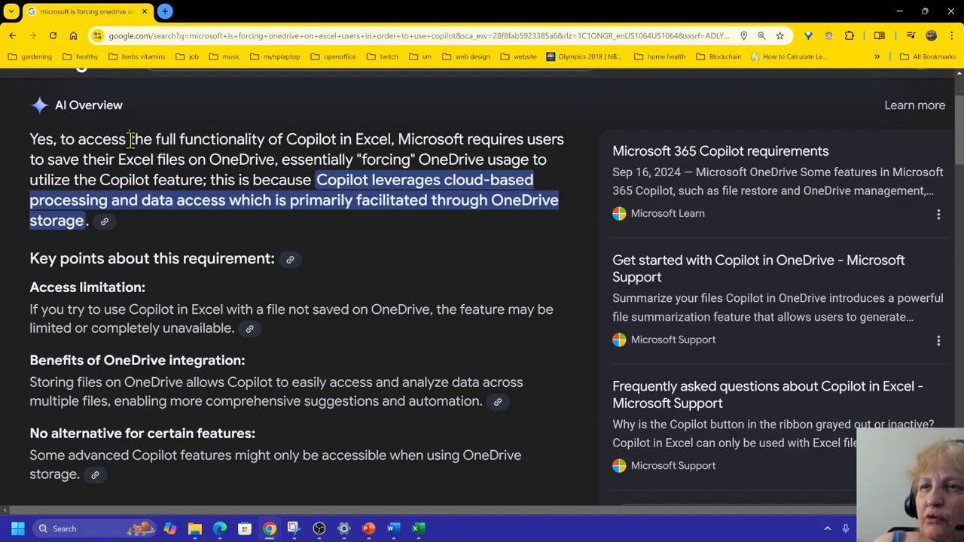
Read through the AI Overview explaining Copilot needs files saved to OneDrive.
double_click(153, 138)
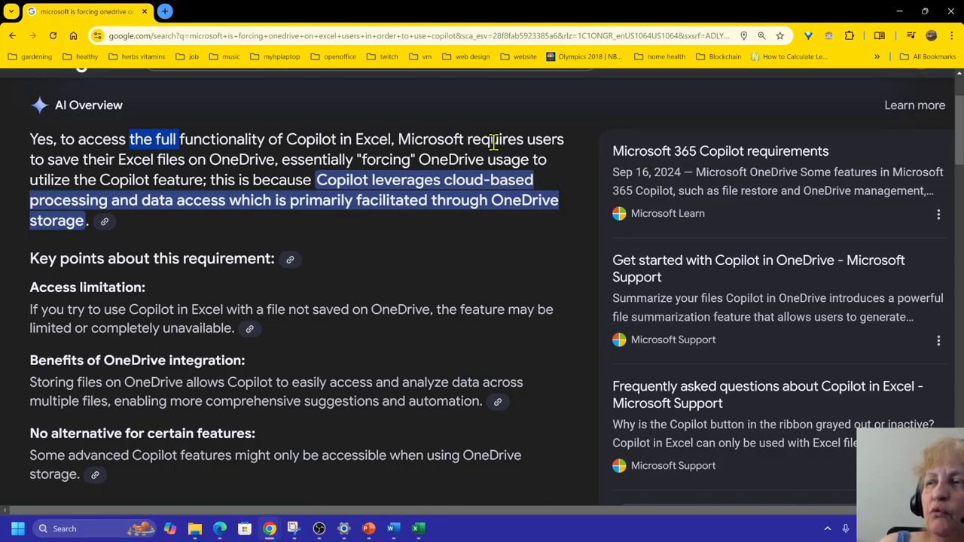
mouse_move(249, 169)
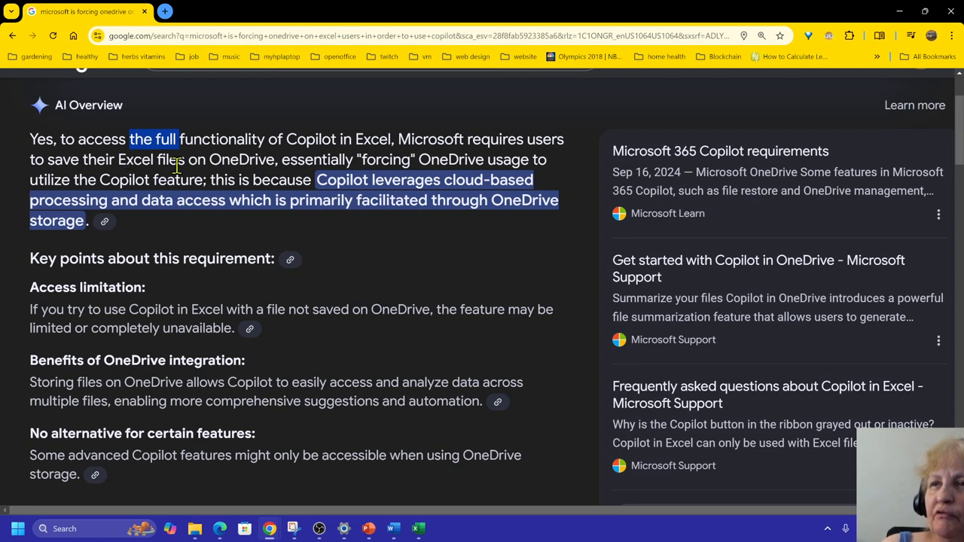
mouse_move(249, 160)
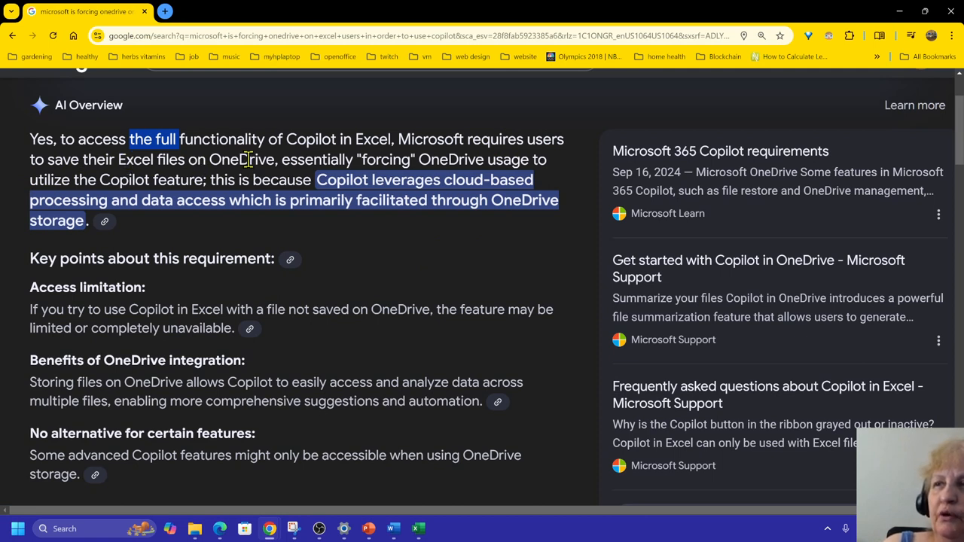
mouse_move(304, 160)
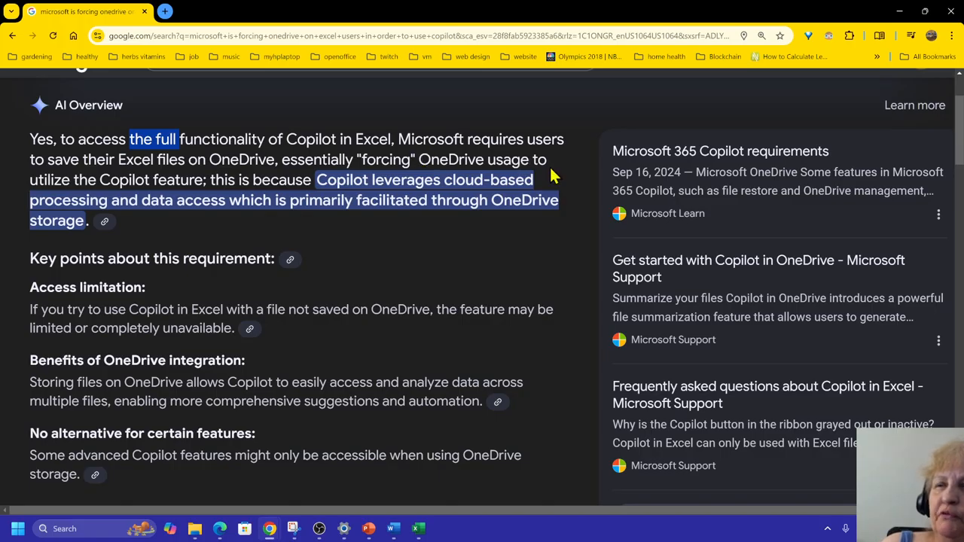
mouse_move(199, 193)
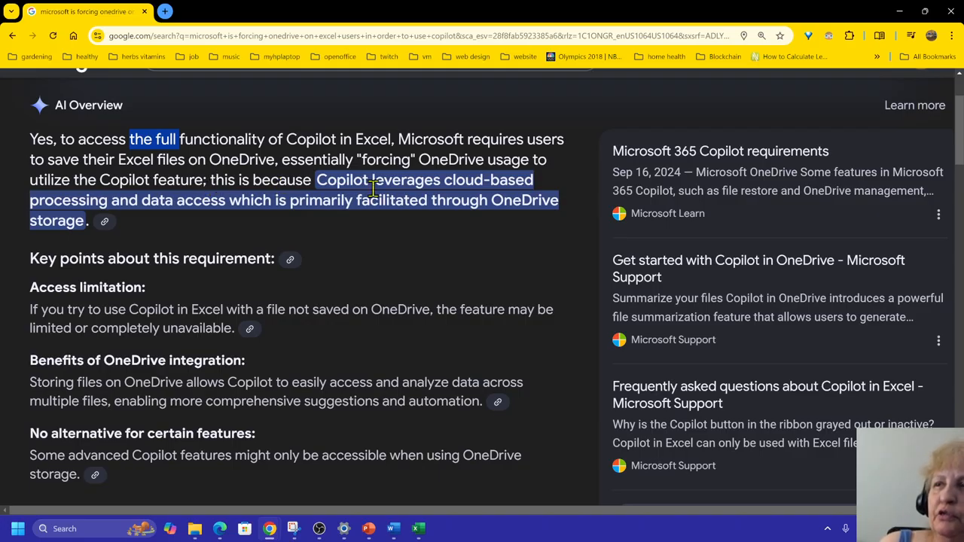
mouse_move(488, 187)
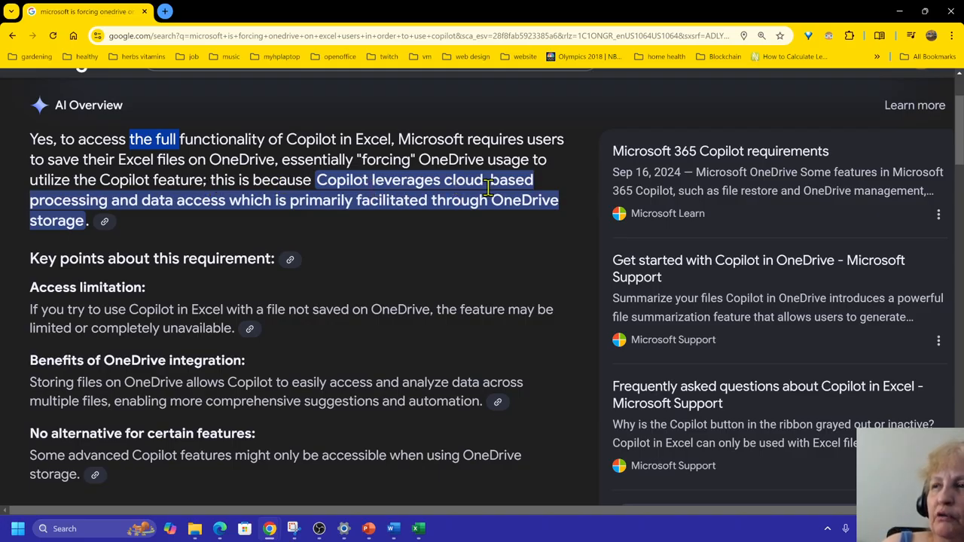
mouse_move(87, 218)
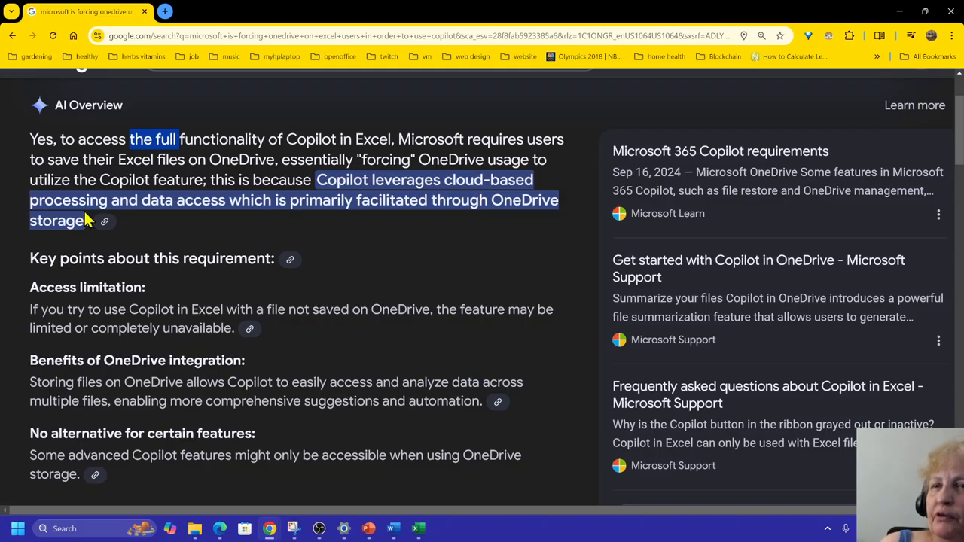
mouse_move(219, 229)
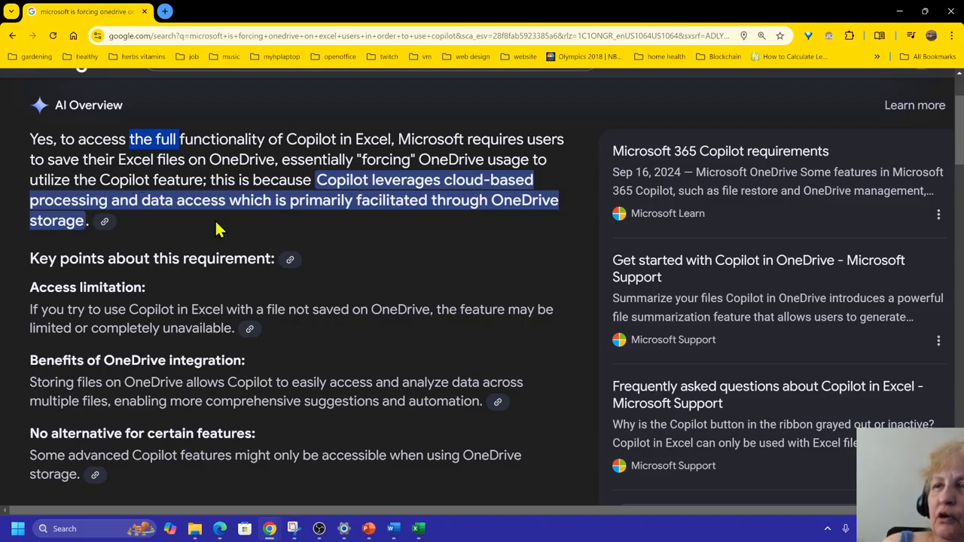
mouse_move(334, 232)
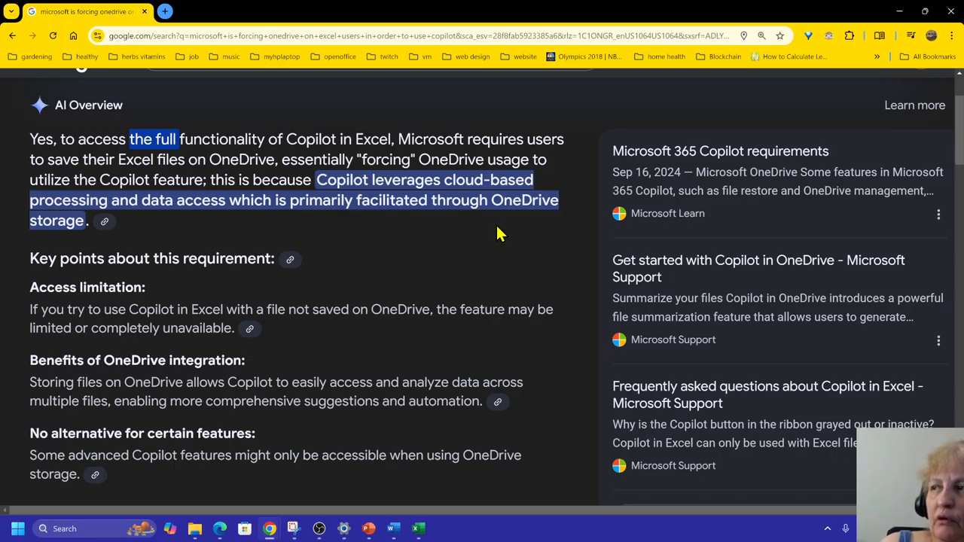
mouse_move(506, 232)
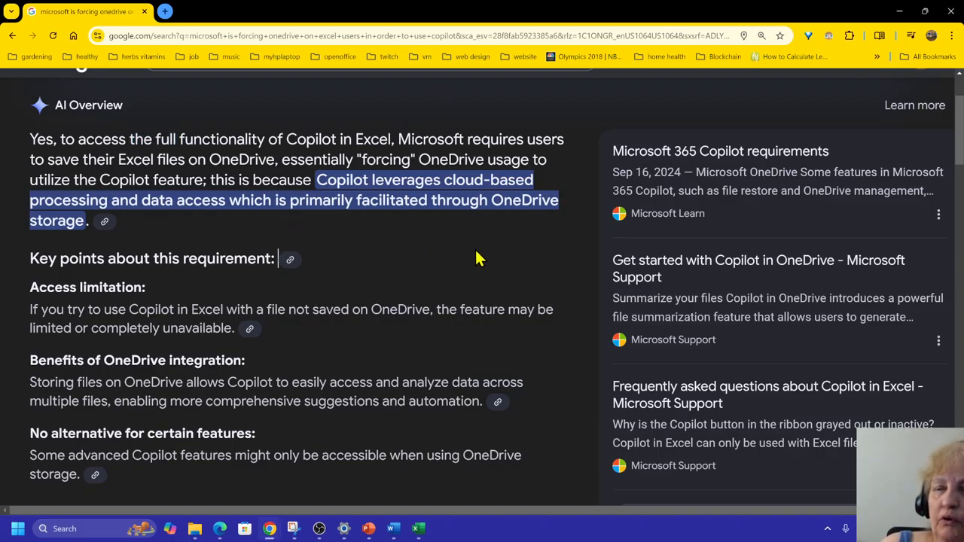
mouse_move(470, 253)
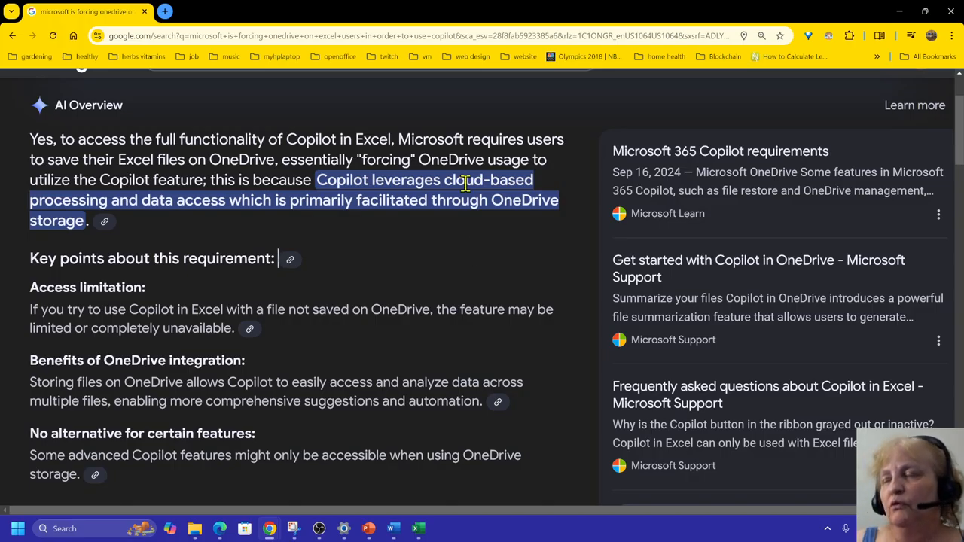
mouse_move(440, 253)
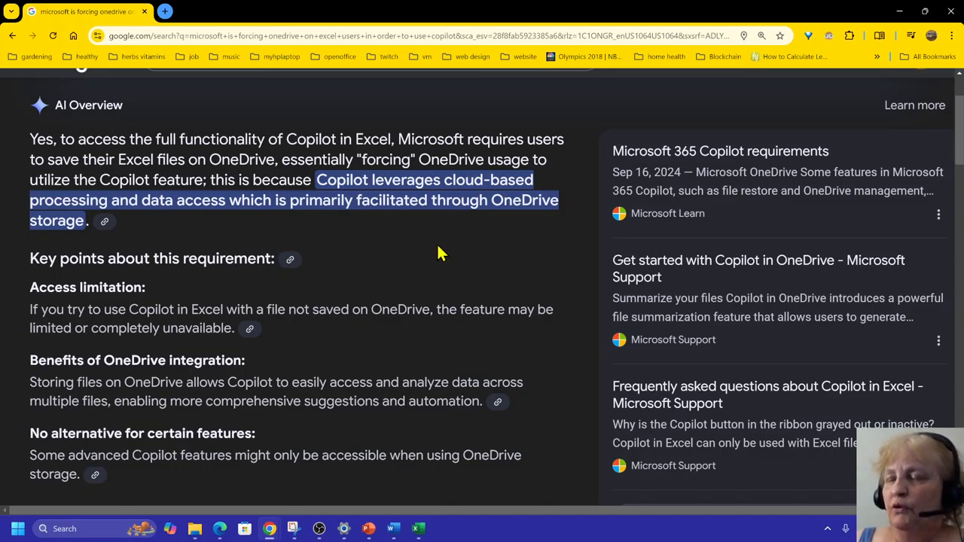
scroll("down", 3)
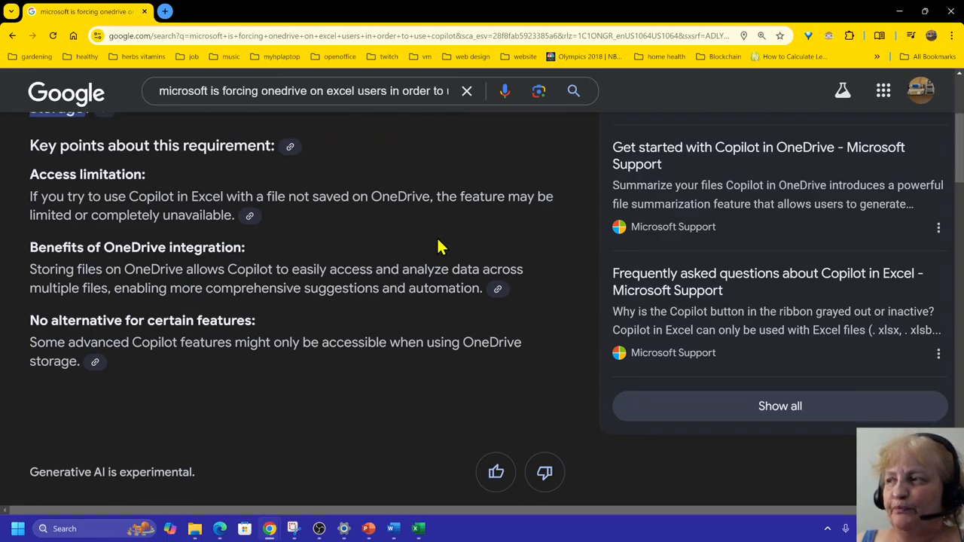
scroll("up", 3)
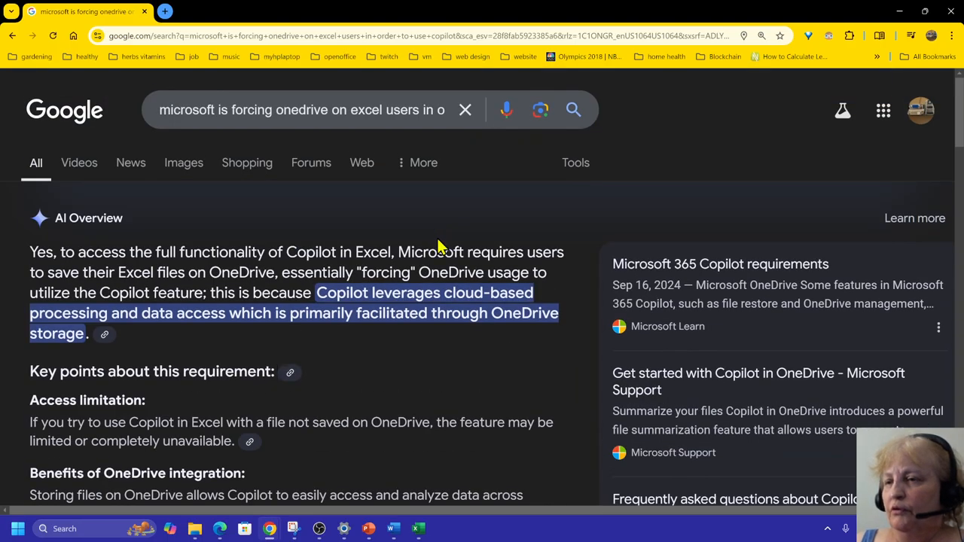
scroll("down", 3)
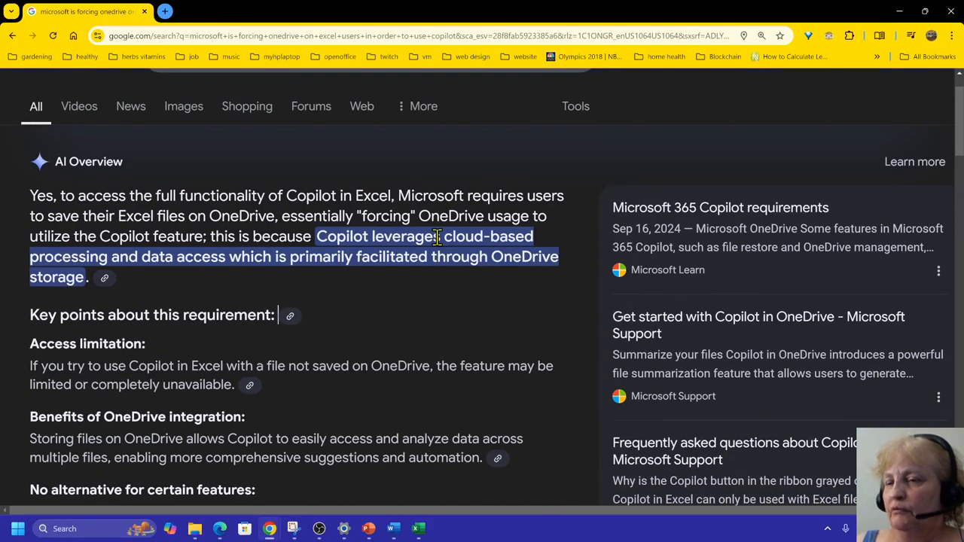
scroll("down", 3)
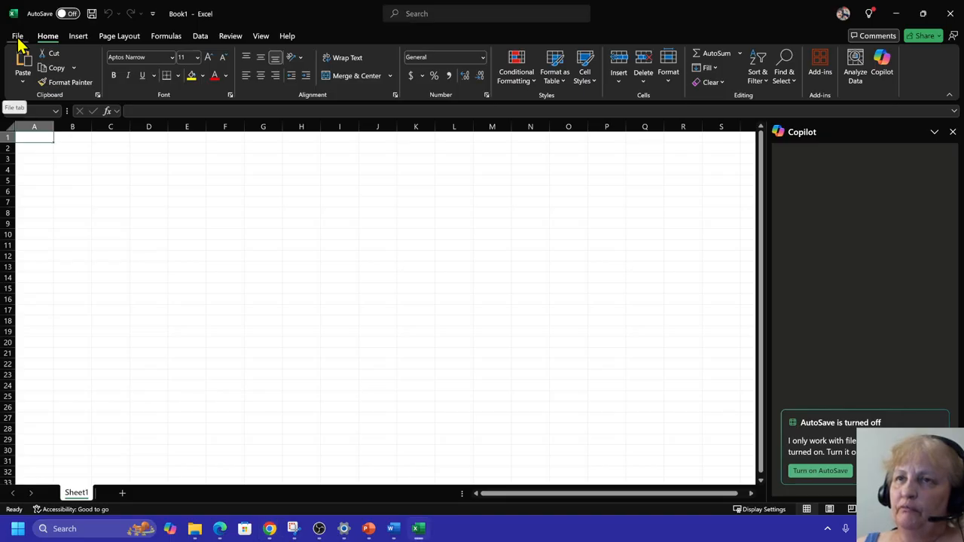
Go to the File backstage view to reach Excel Options.
left_click(17, 36)
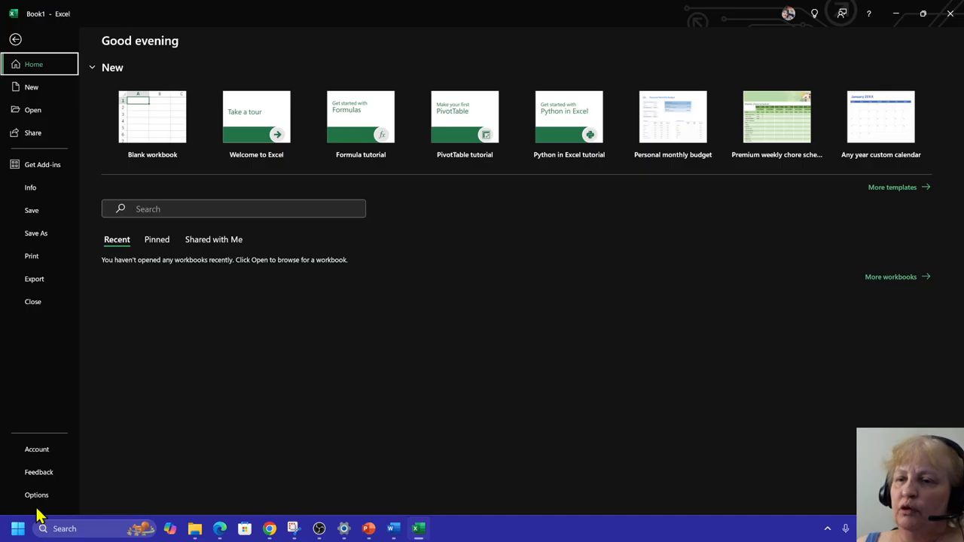
mouse_move(545, 422)
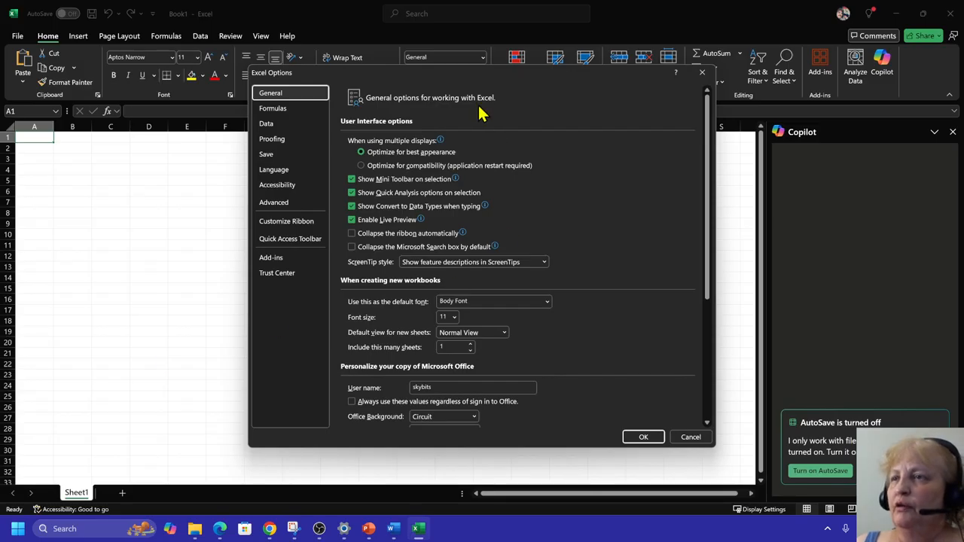
mouse_move(265, 154)
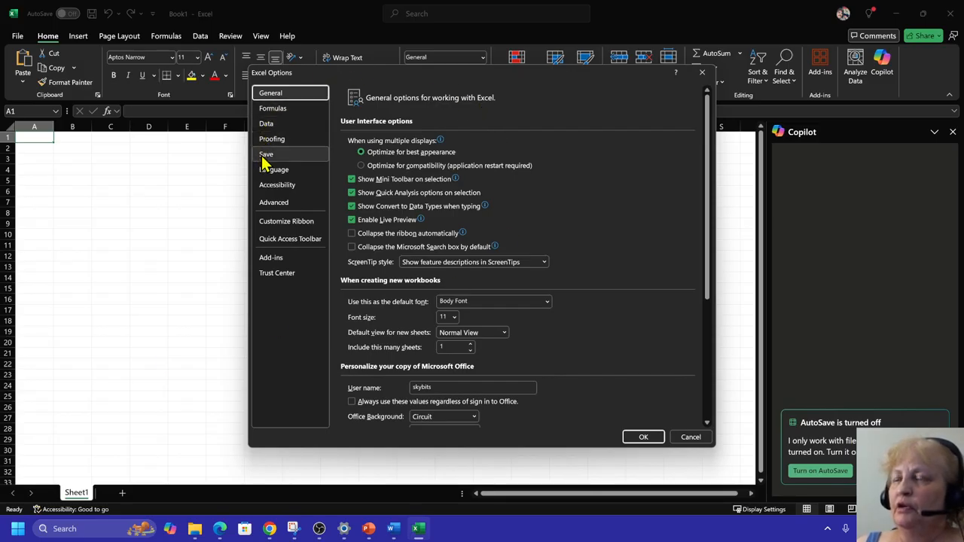
Review the Save settings — cloud AutoSave default, AutoRecover location — and confirm with OK.
left_click(265, 154)
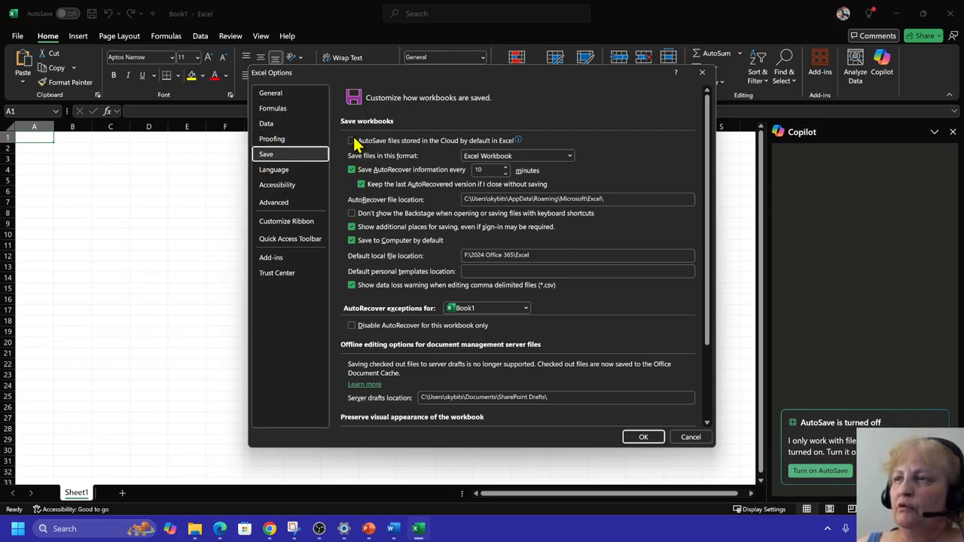
left_click(351, 142)
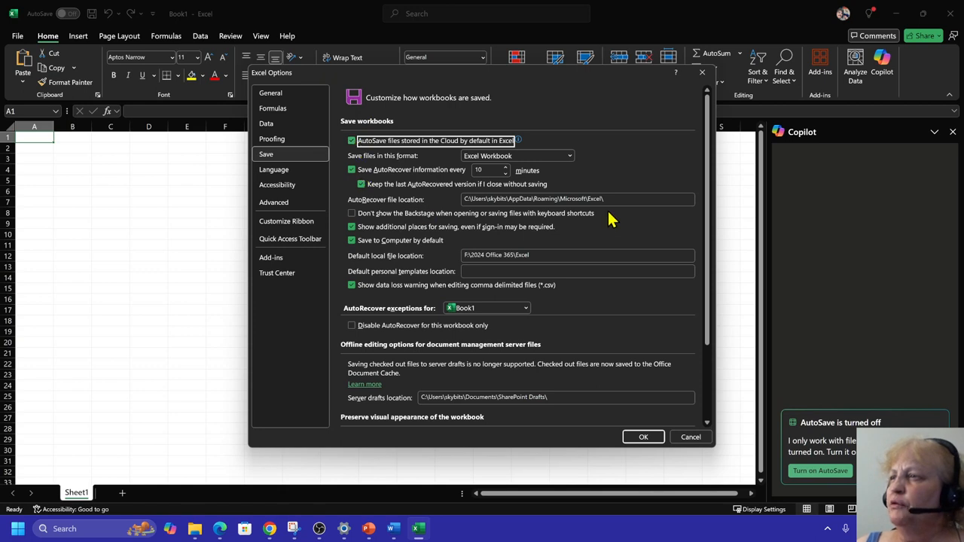
left_click(577, 199)
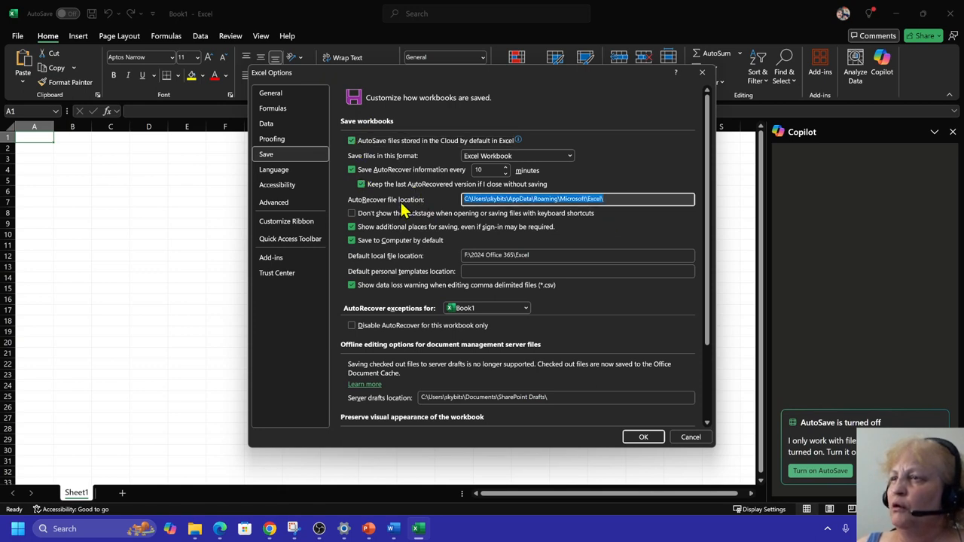
mouse_move(535, 178)
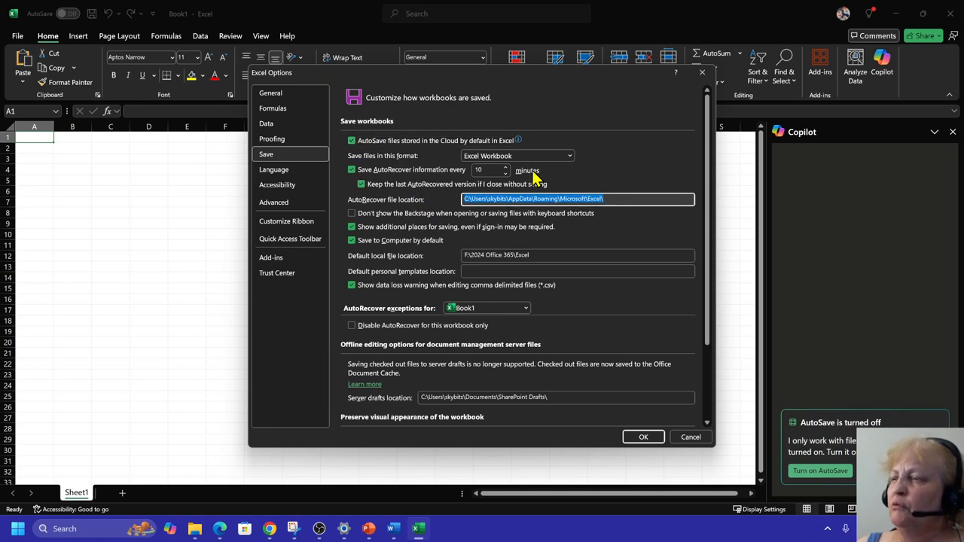
mouse_move(464, 285)
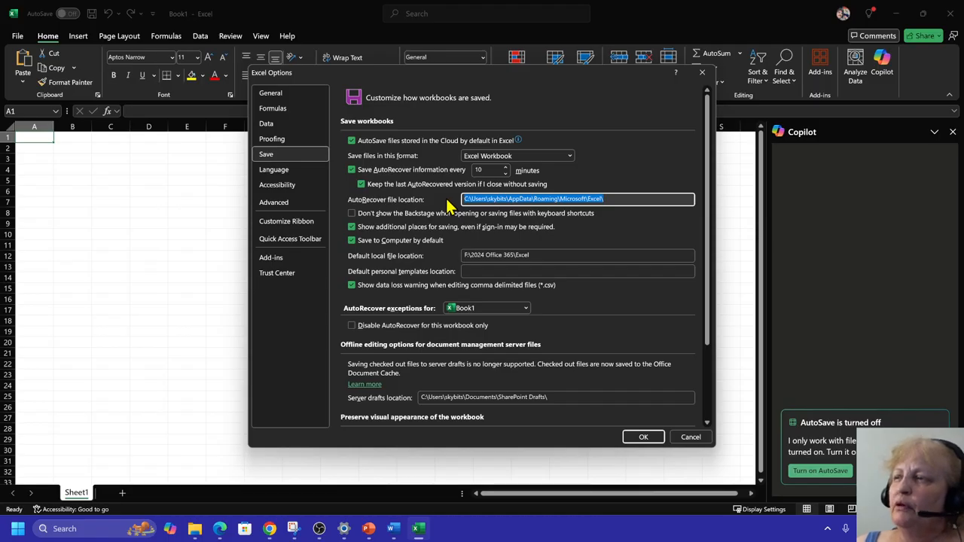
mouse_move(452, 196)
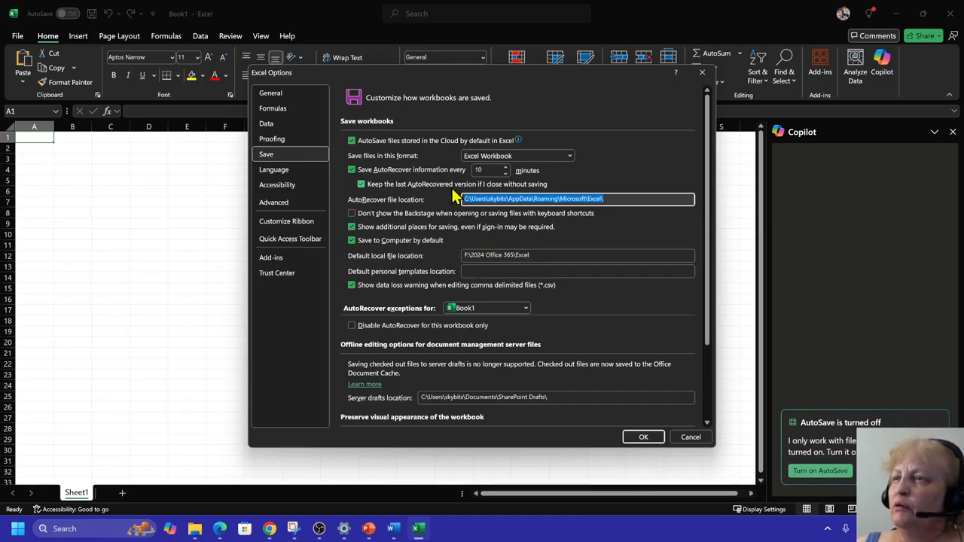
mouse_move(533, 142)
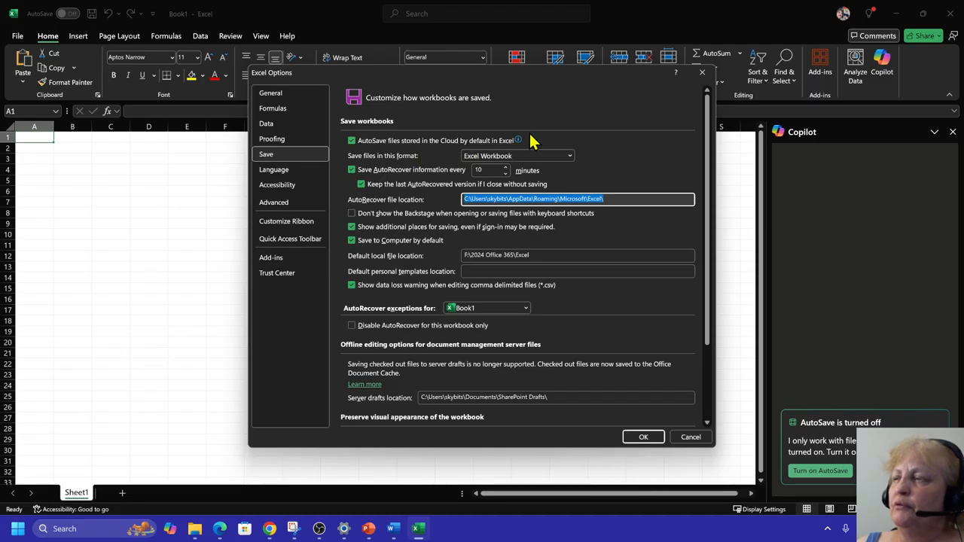
mouse_move(581, 271)
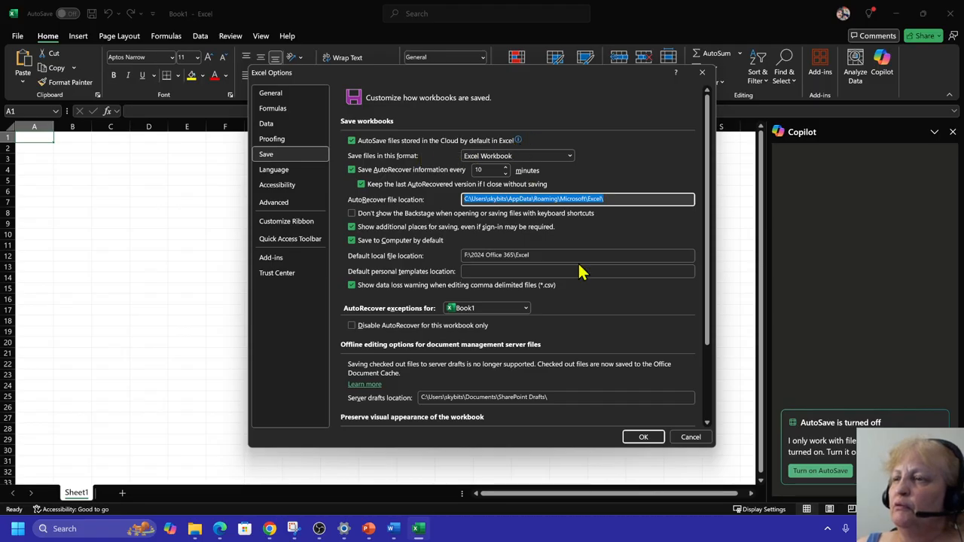
mouse_move(643, 437)
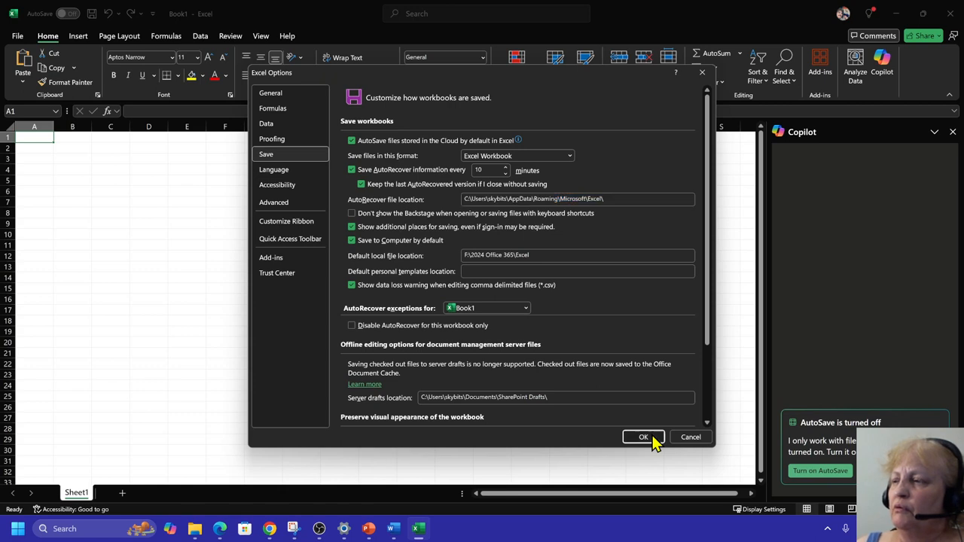
left_click(643, 436)
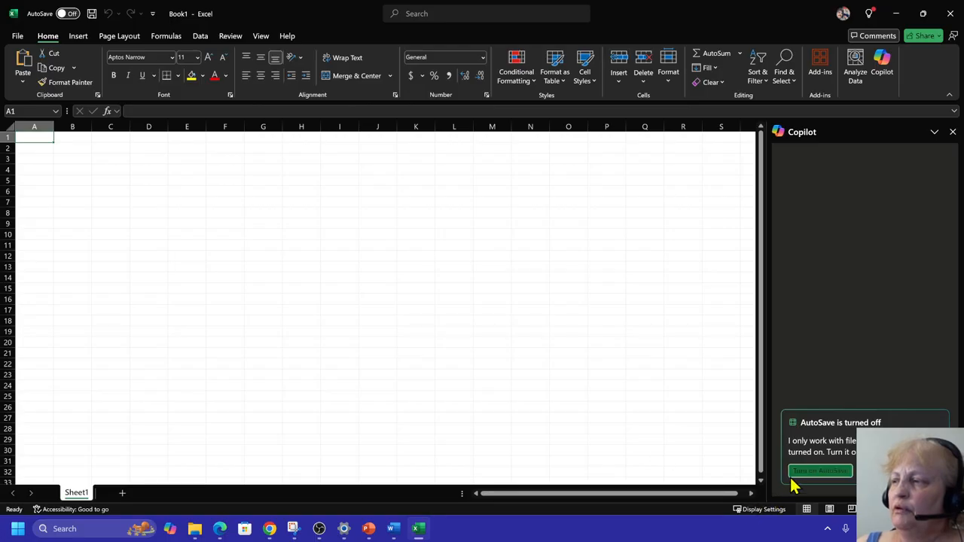
Turn on AutoSave by uploading the workbook to OneDrive - Personal as Oct15Excel1.
left_click(820, 470)
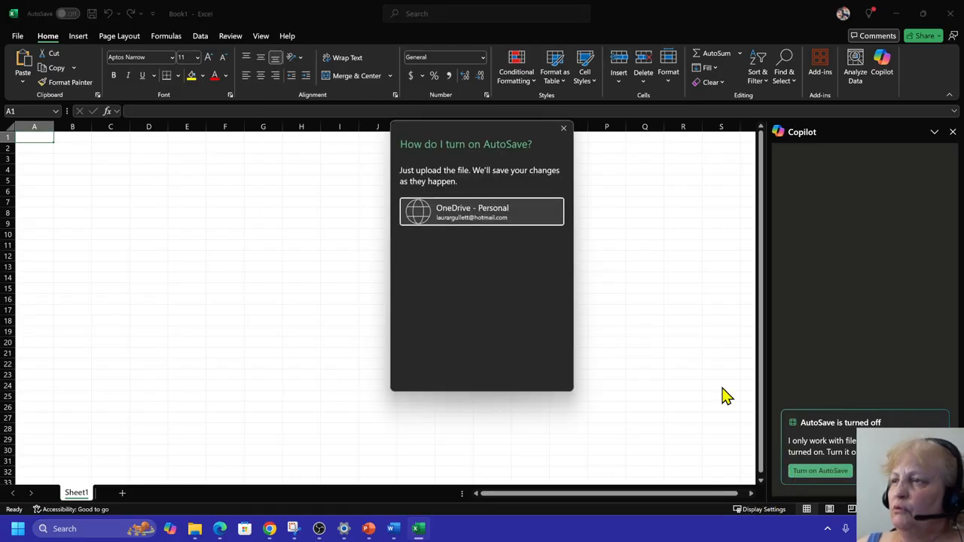
mouse_move(482, 214)
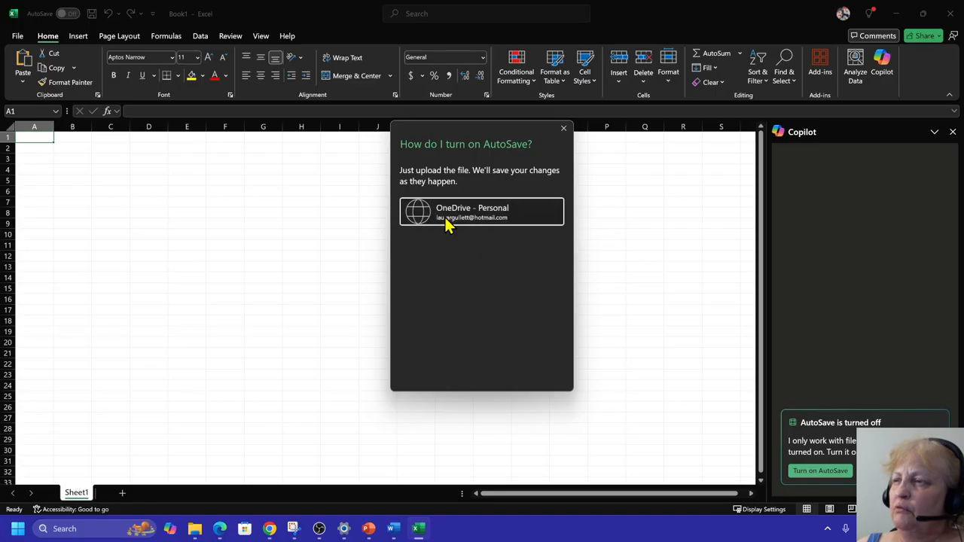
left_click(472, 211)
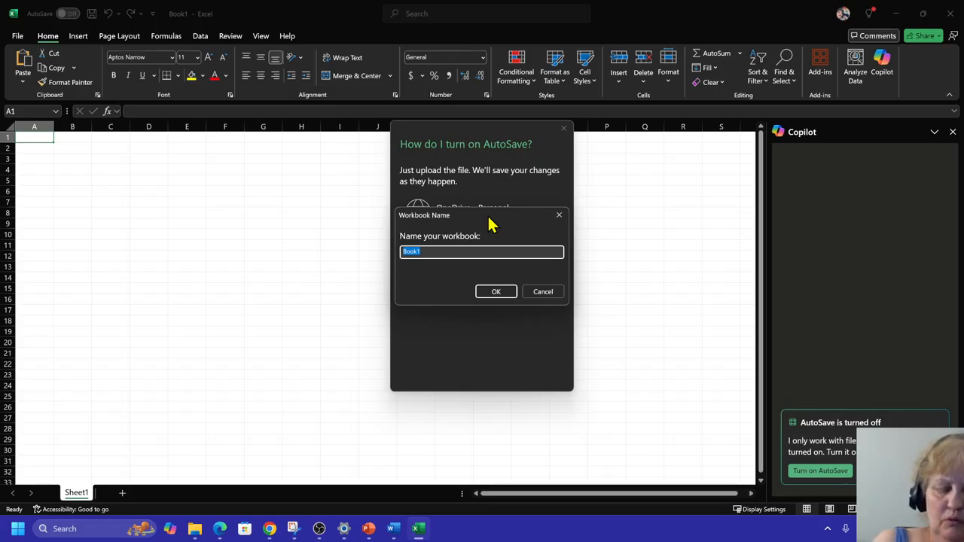
type("Oct")
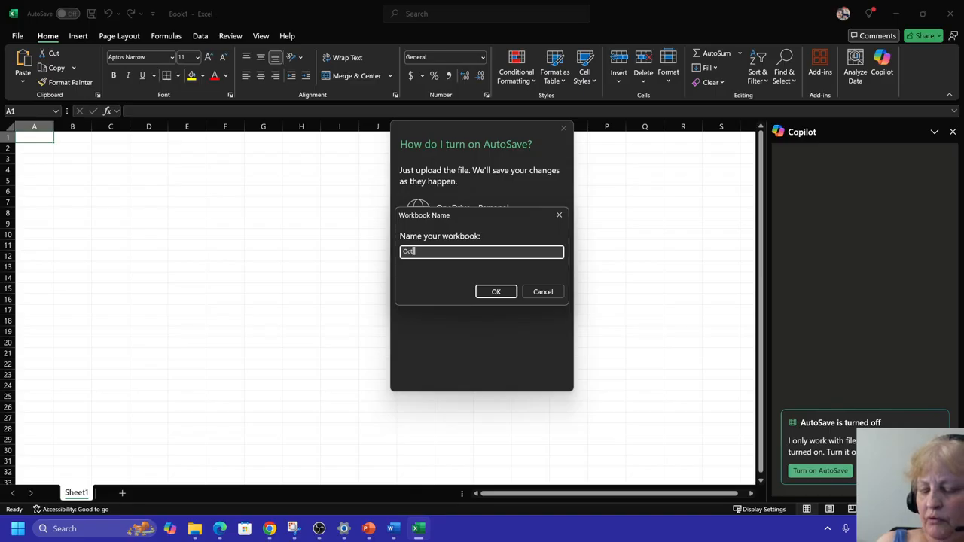
type("15")
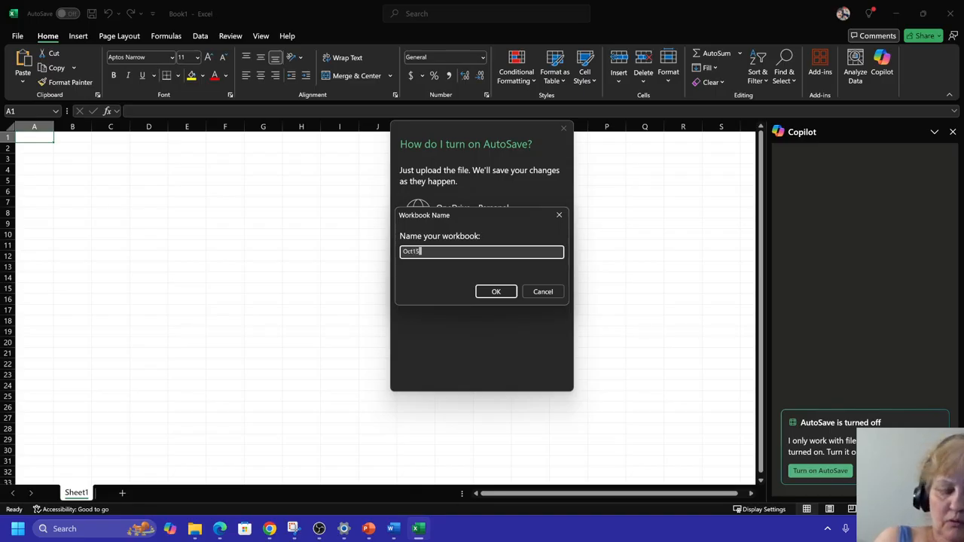
type("Excel1")
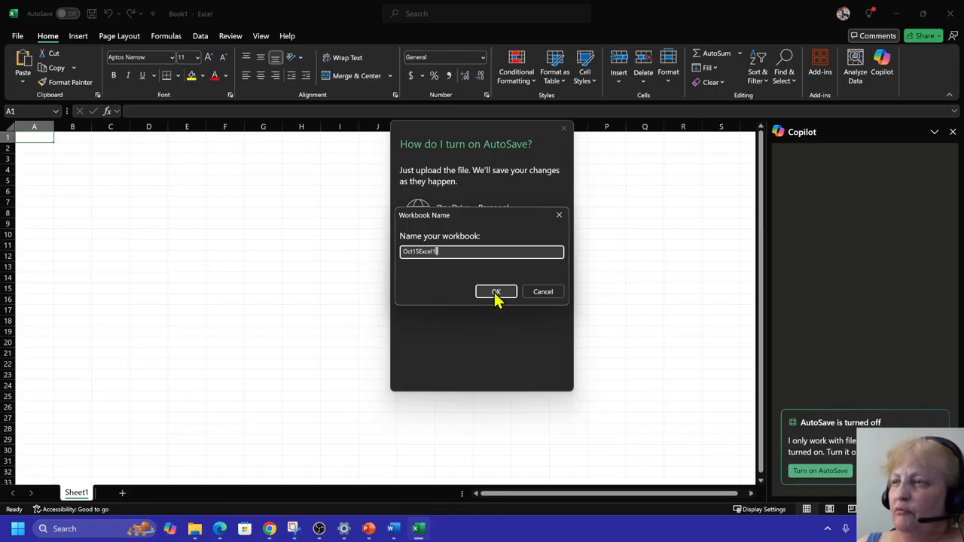
left_click(495, 292)
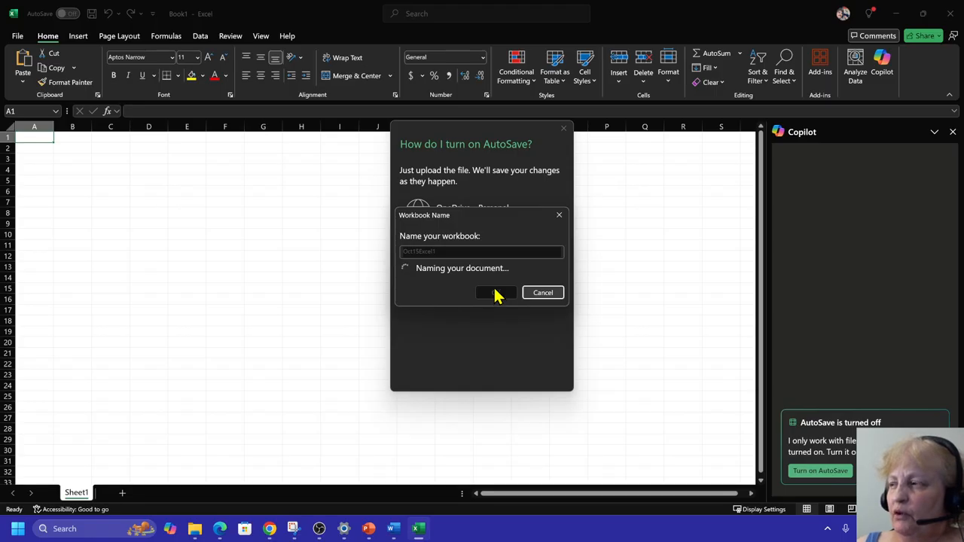
left_click(495, 292)
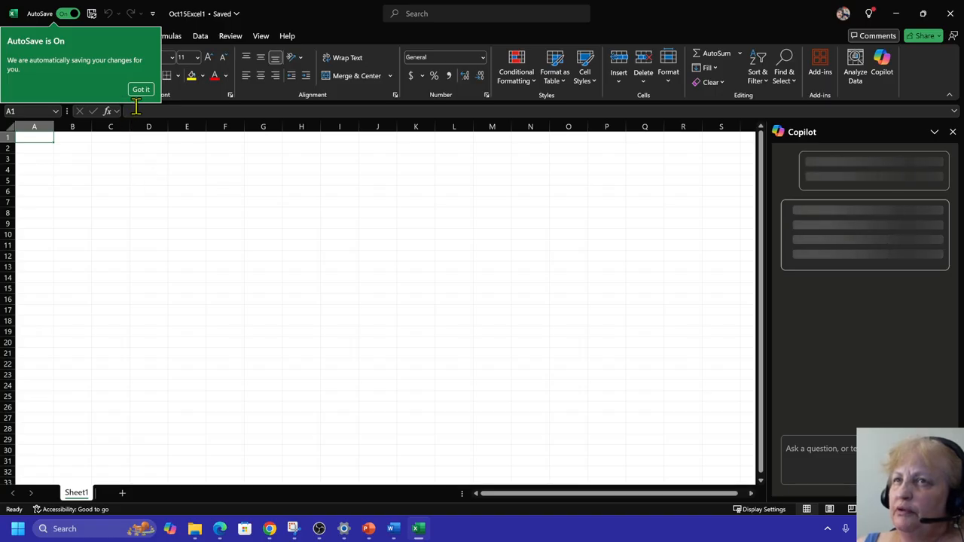
Dismiss the AutoSave notice and start a Copilot prompt for a 325000 mortgage payment table.
left_click(142, 89)
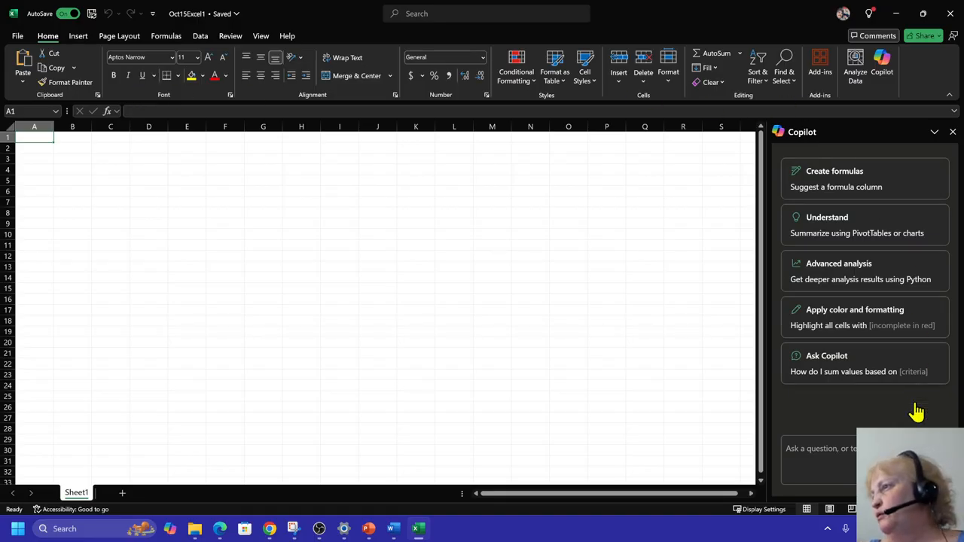
mouse_move(820, 464)
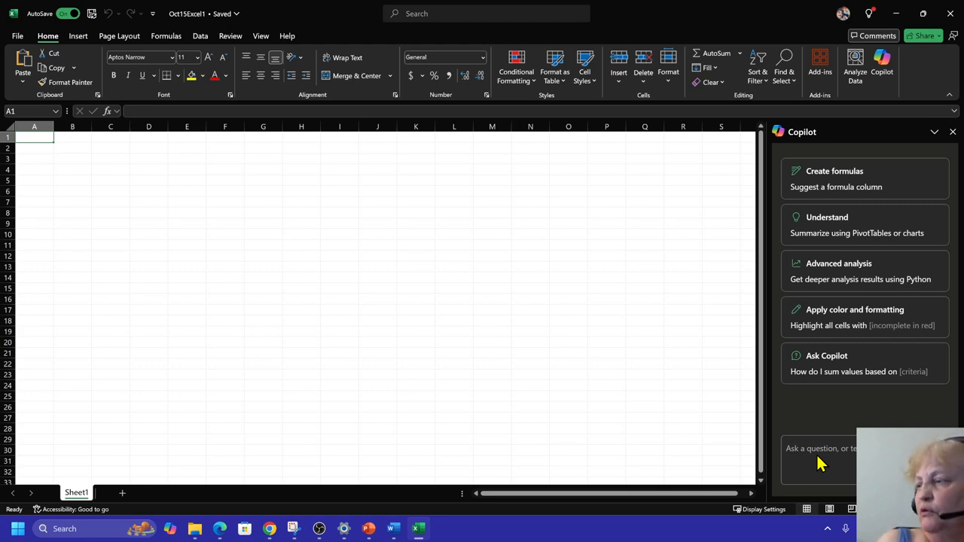
mouse_move(776, 460)
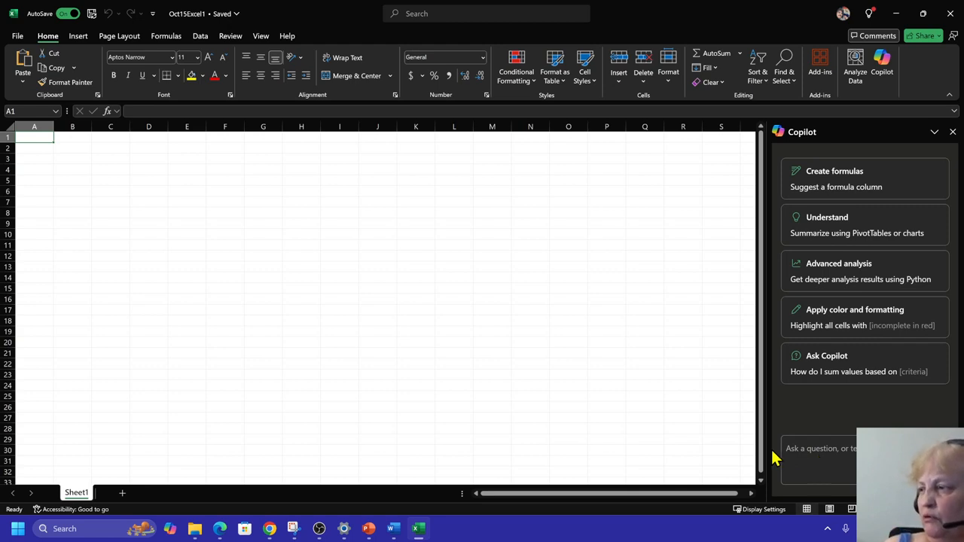
left_click(821, 449)
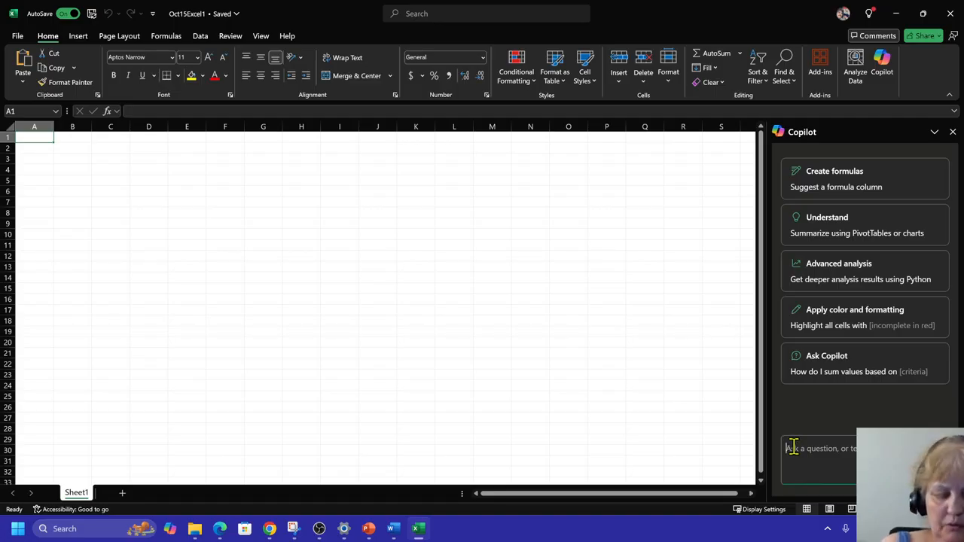
type("Create")
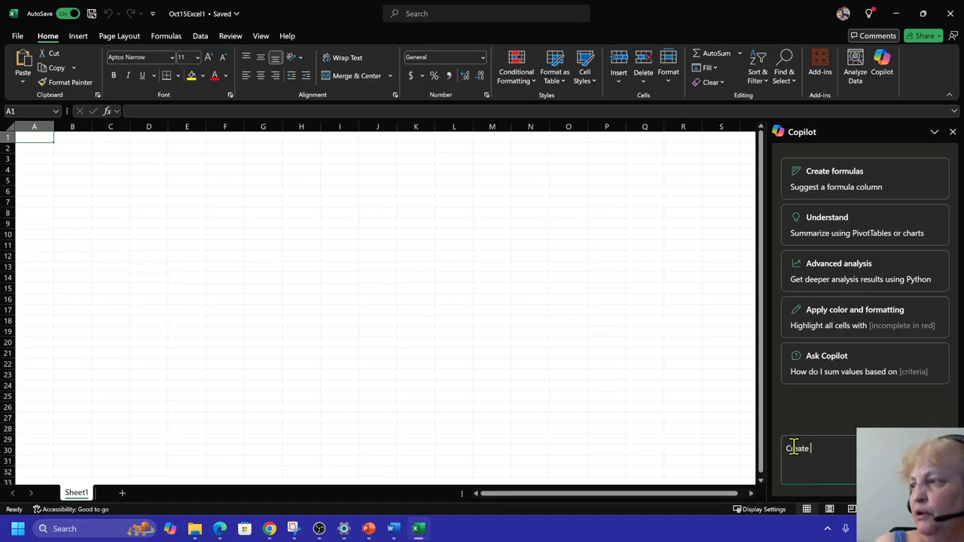
type("a mortgage p")
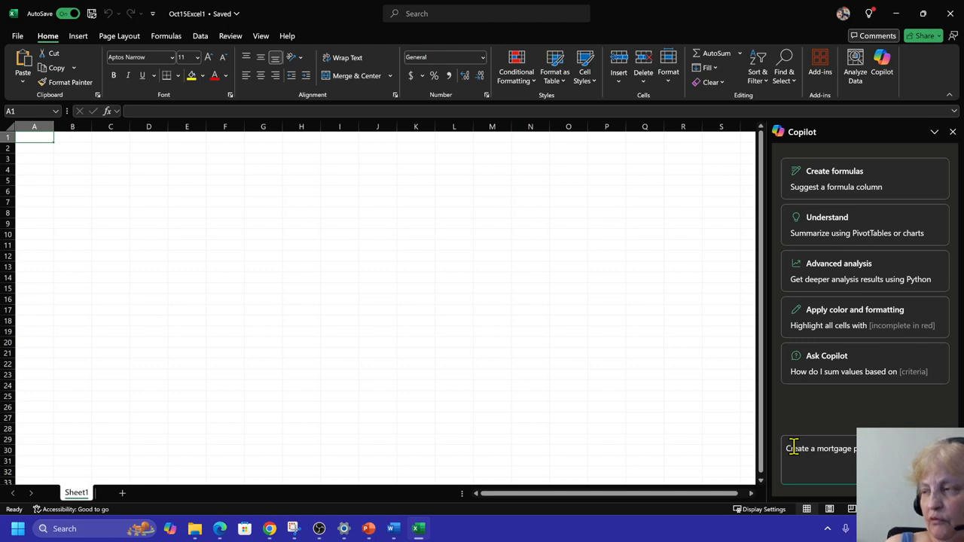
type("3,5000")
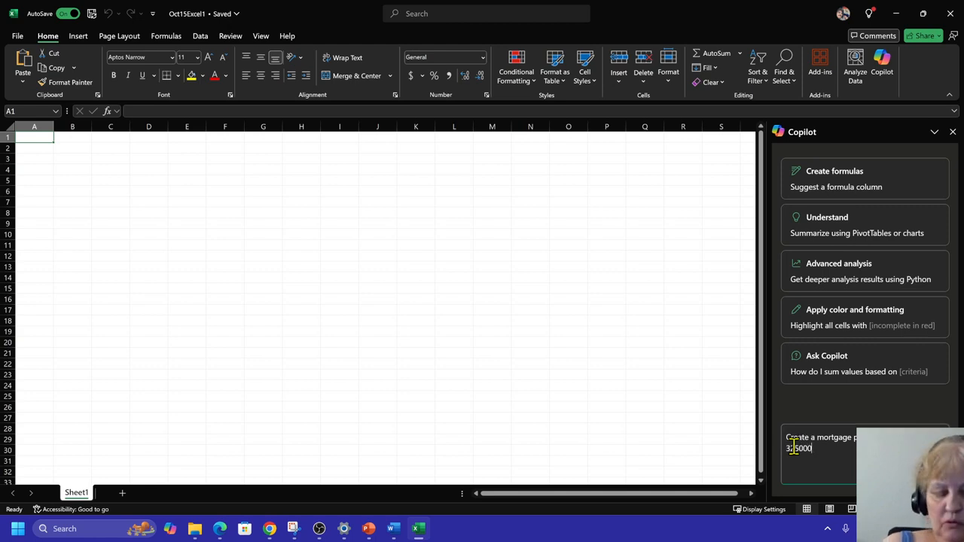
type("mortga")
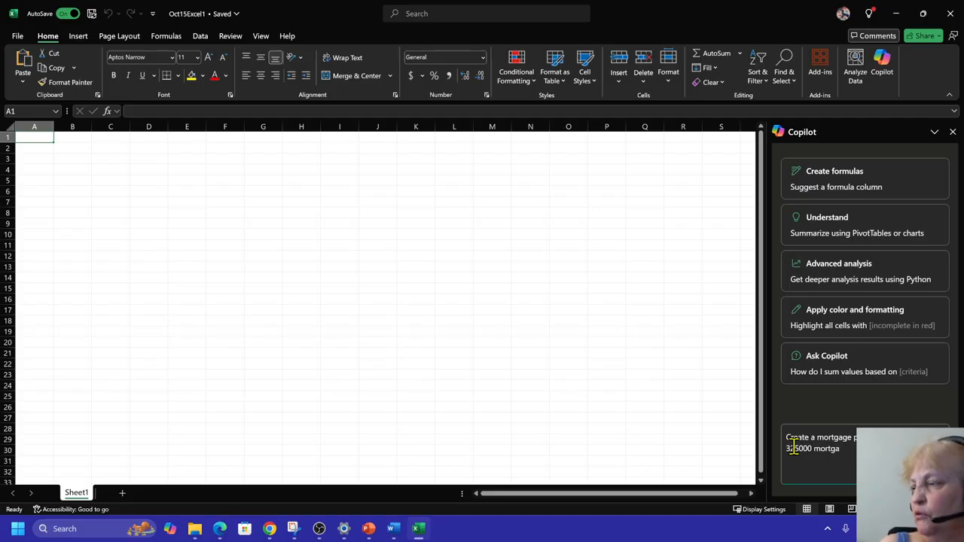
type("ge")
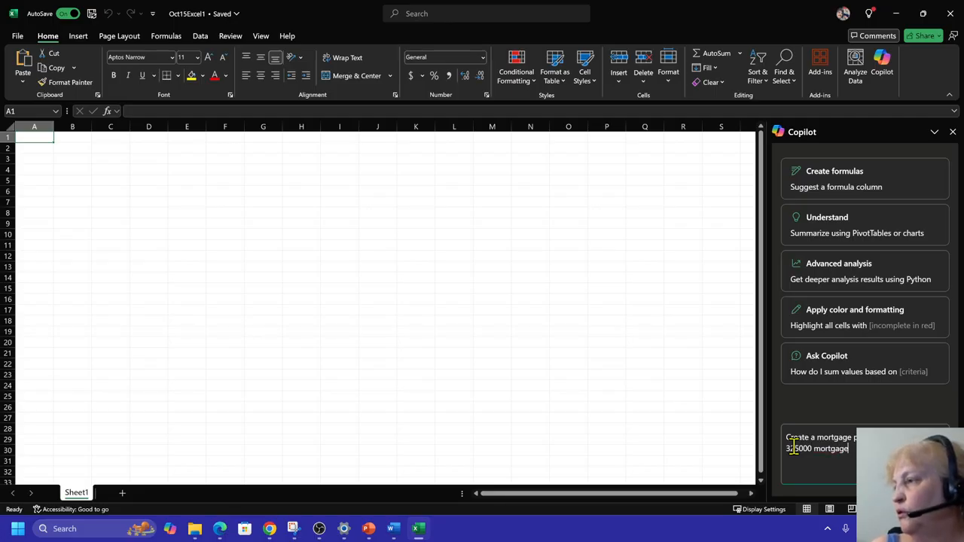
type("ar")
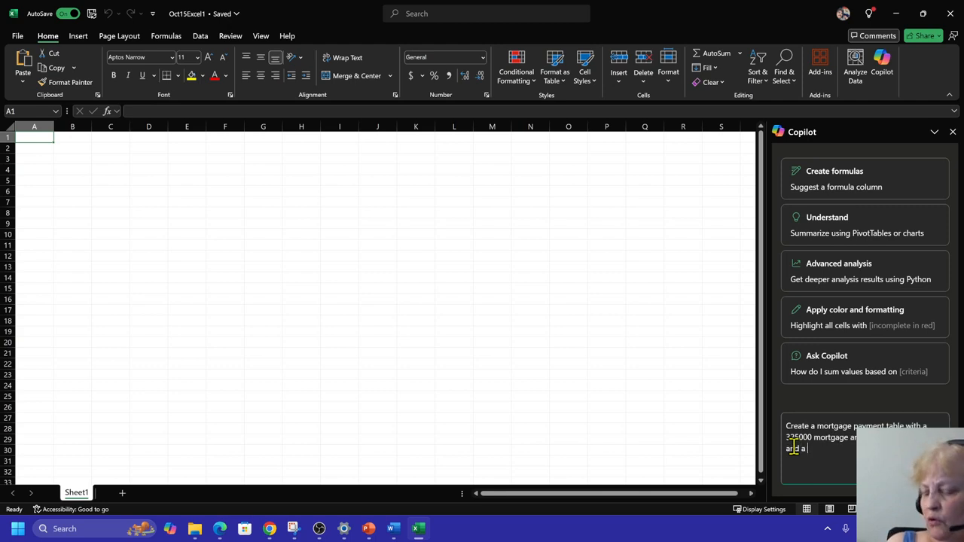
Add the 50000 down payment to the Copilot mortgage prompt.
type("5")
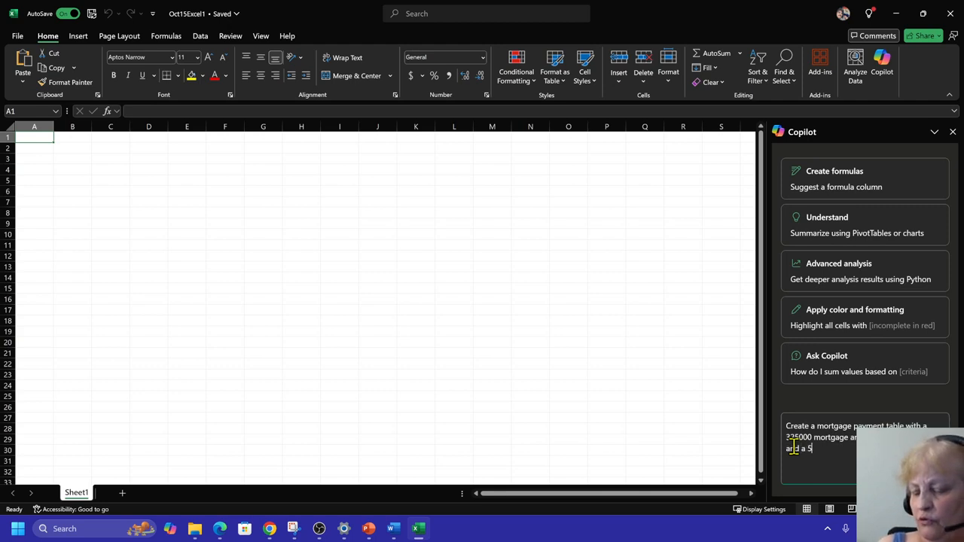
type("0")
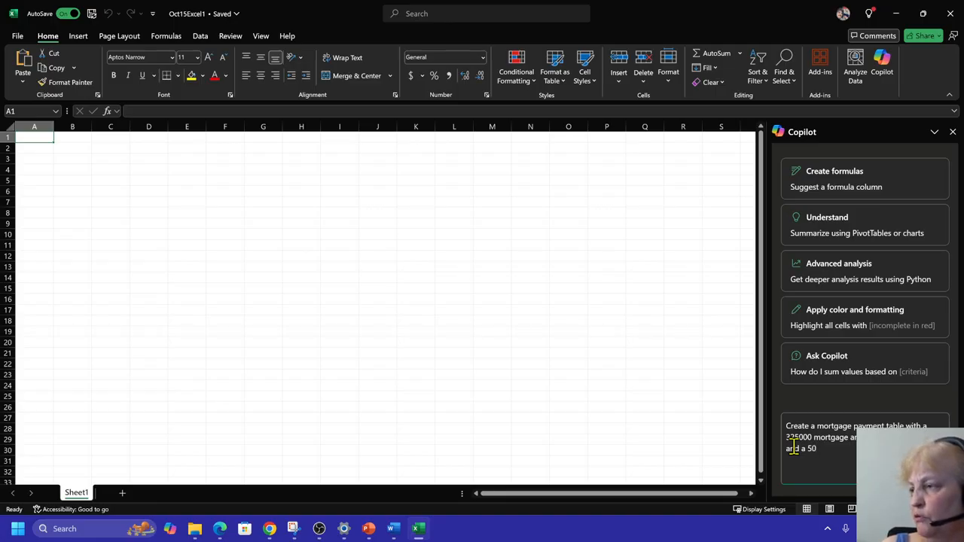
type("000")
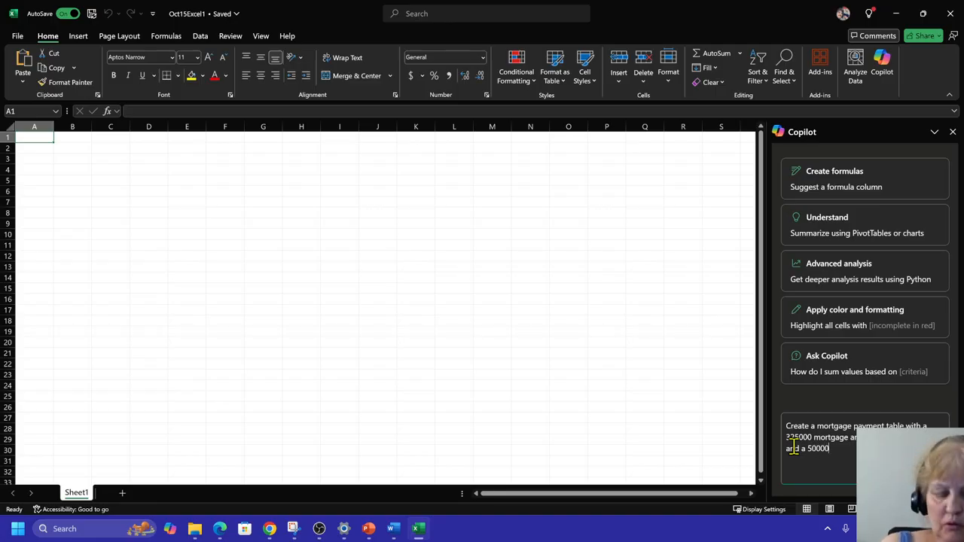
type("down")
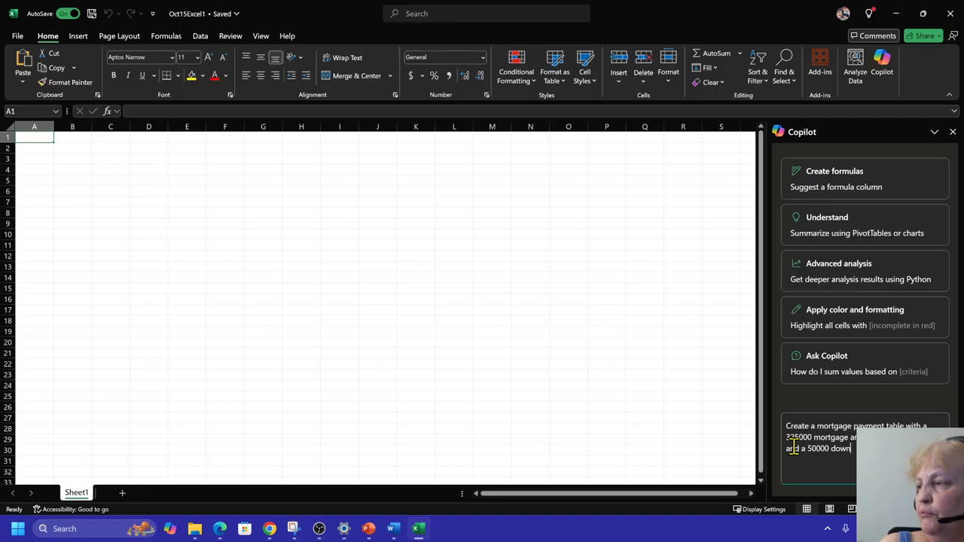
type("p")
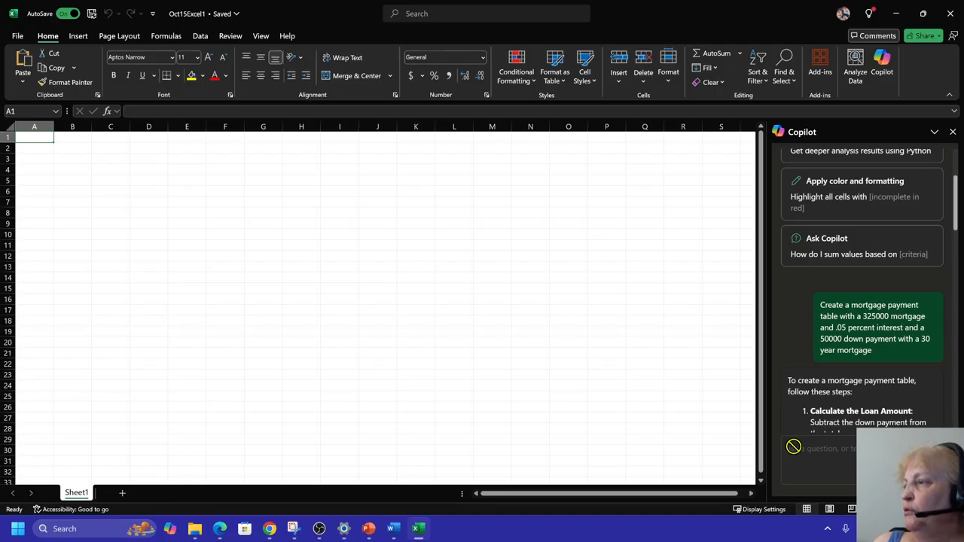
Scroll through Copilot's answer with calculation steps, formulas and the sample table layout.
scroll("down", 3)
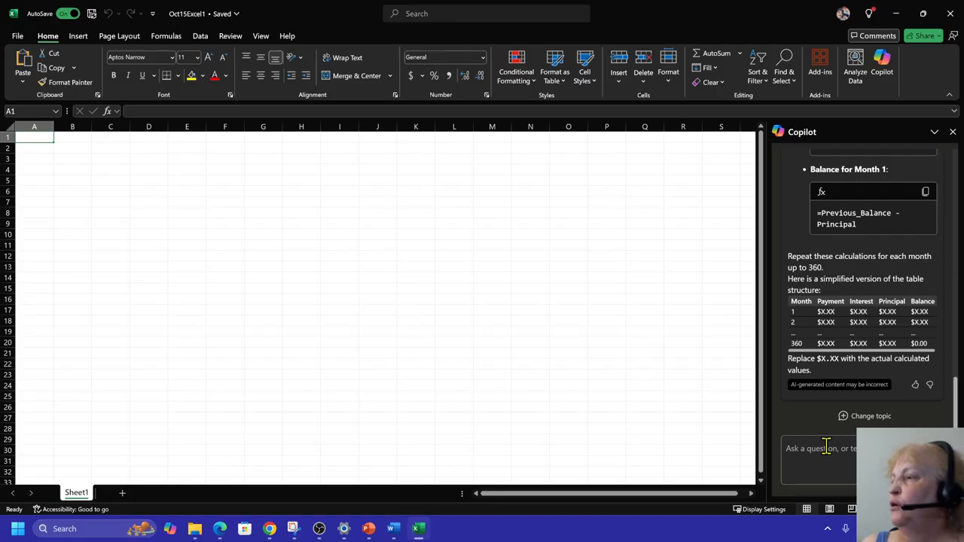
mouse_move(797, 464)
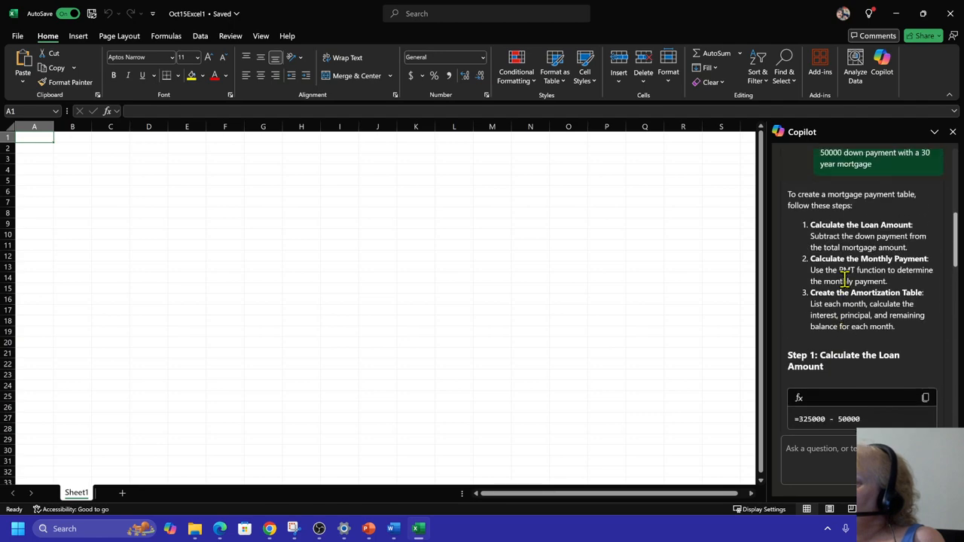
scroll("down", 3)
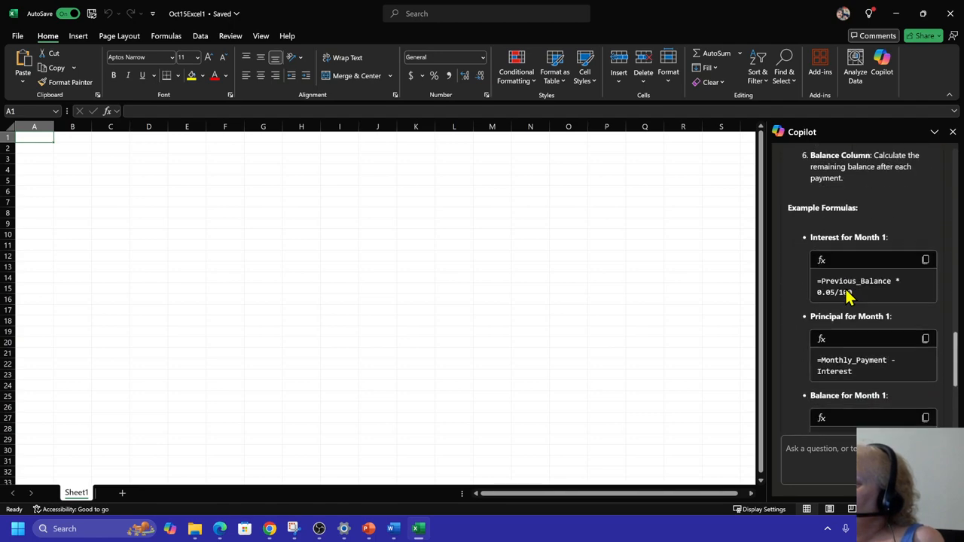
scroll("down", 3)
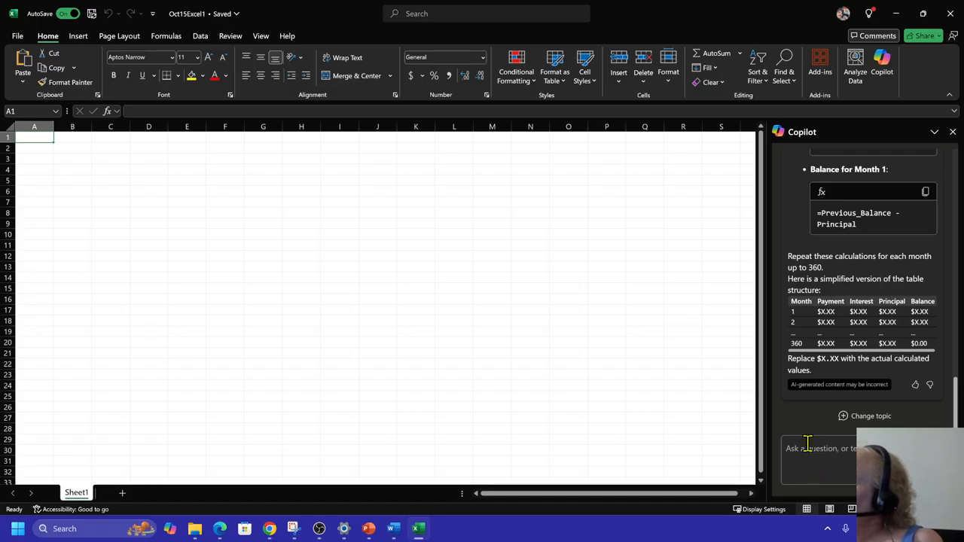
Write a follow-up asking Copilot to create the table of all the payments in the spreadsheet.
left_click(821, 449)
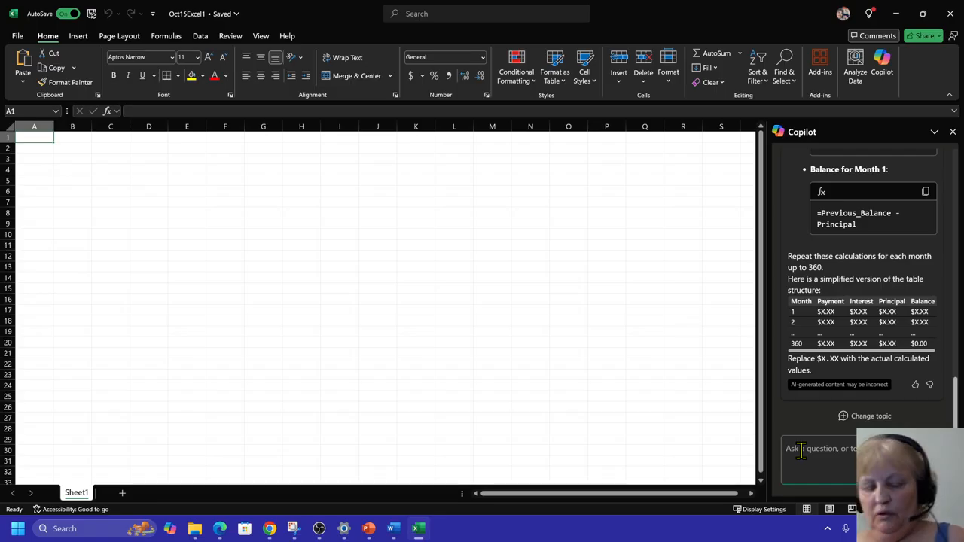
type("create the table in m")
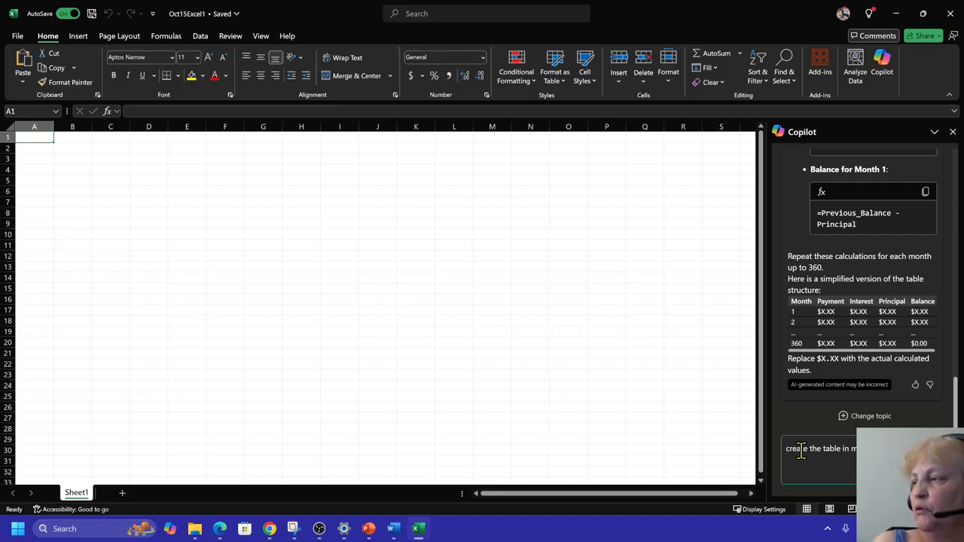
type("all c")
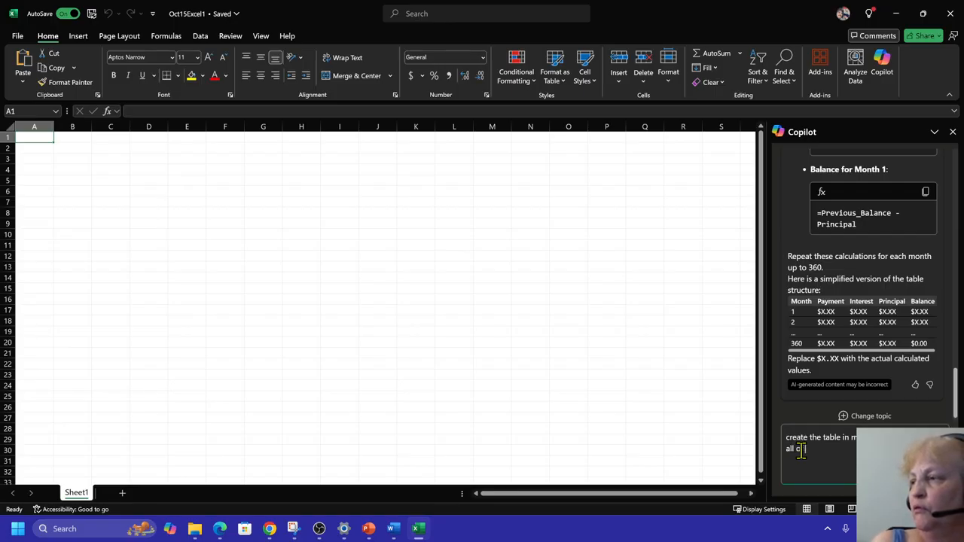
type("the payment")
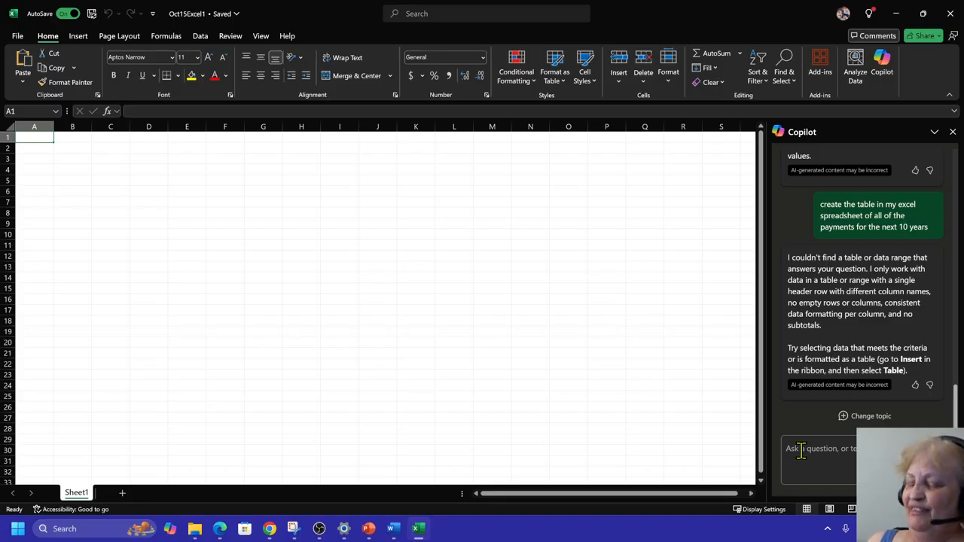
mouse_move(768, 444)
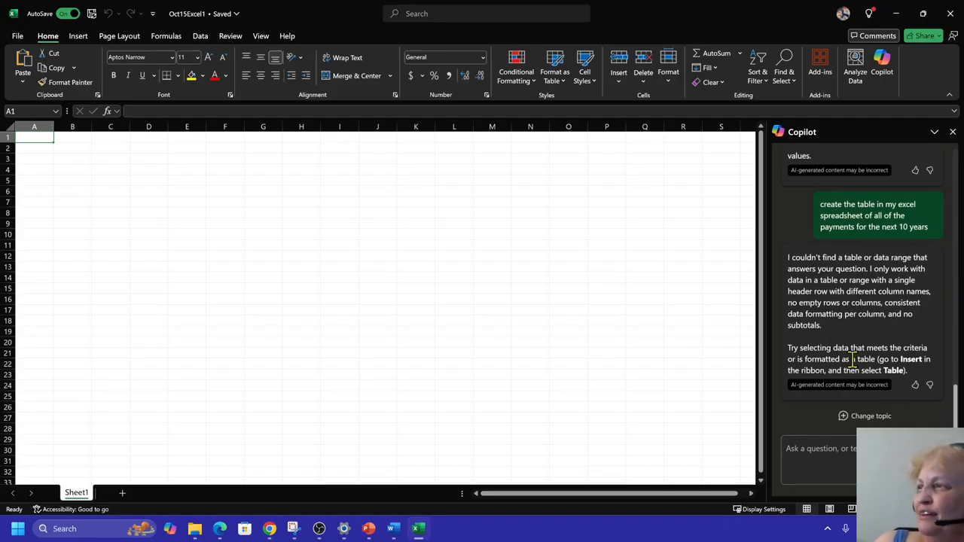
mouse_move(885, 358)
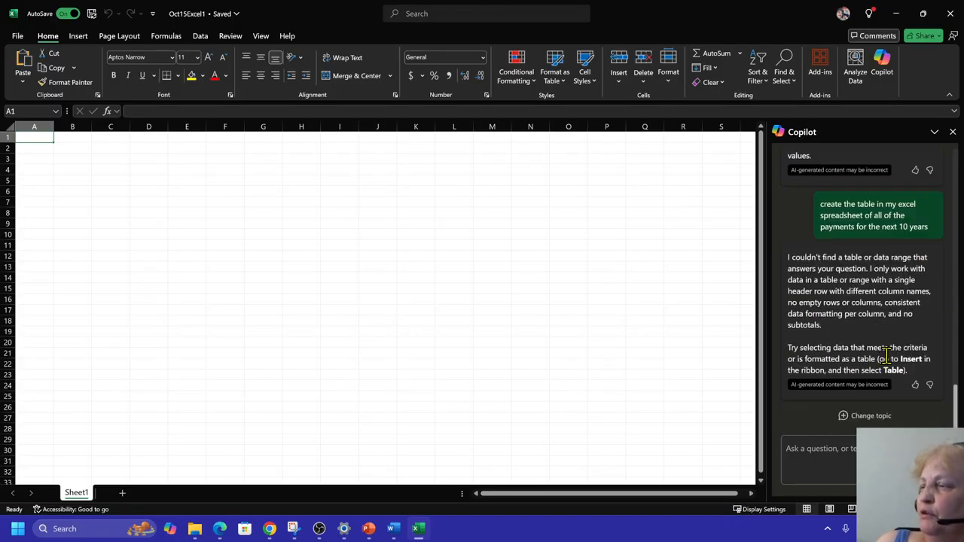
Return to the Copilot prompt box after its reply about needing a table or data range.
left_click(819, 449)
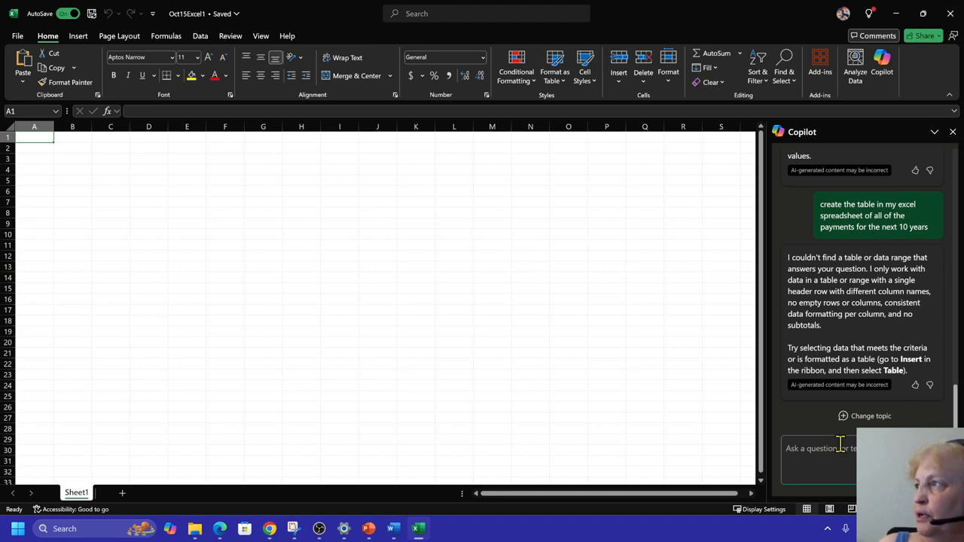
left_click(821, 449)
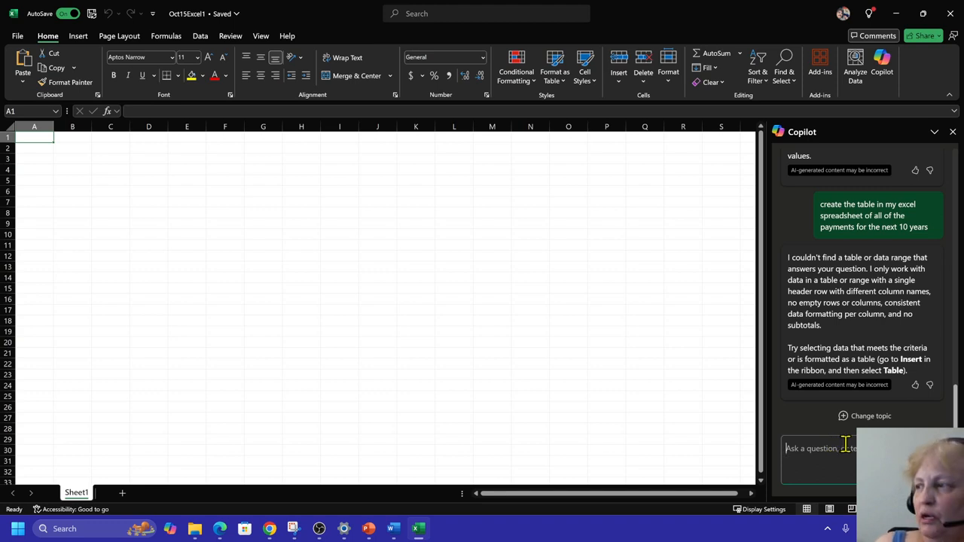
mouse_move(787, 422)
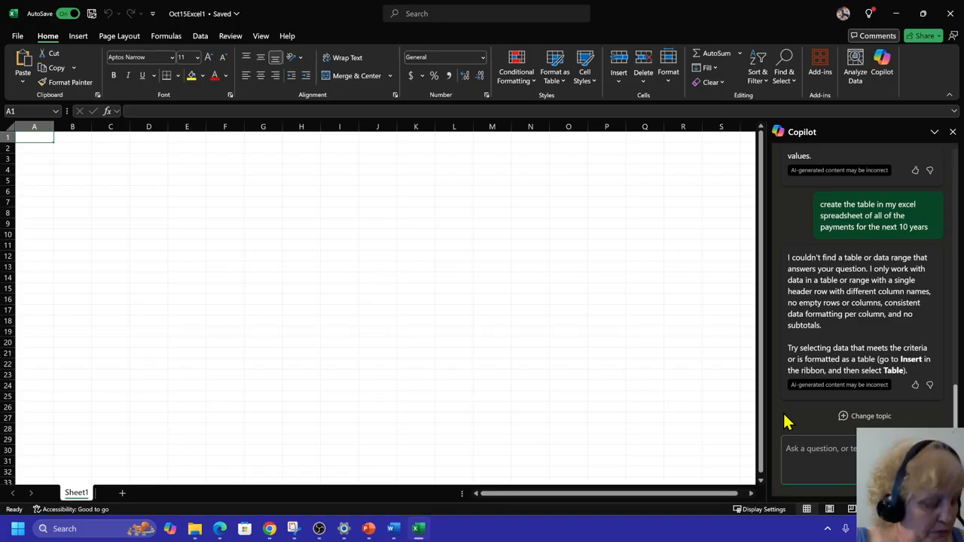
left_click(821, 449)
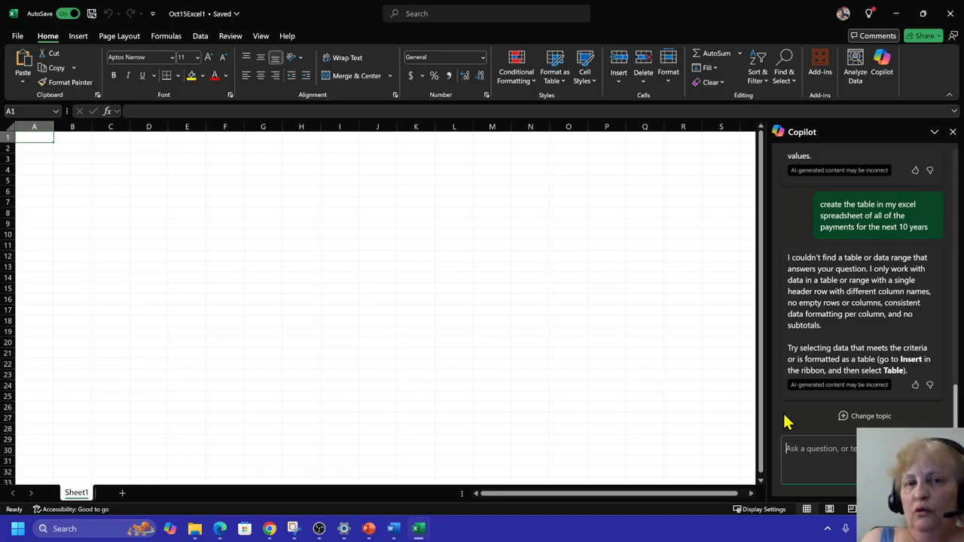